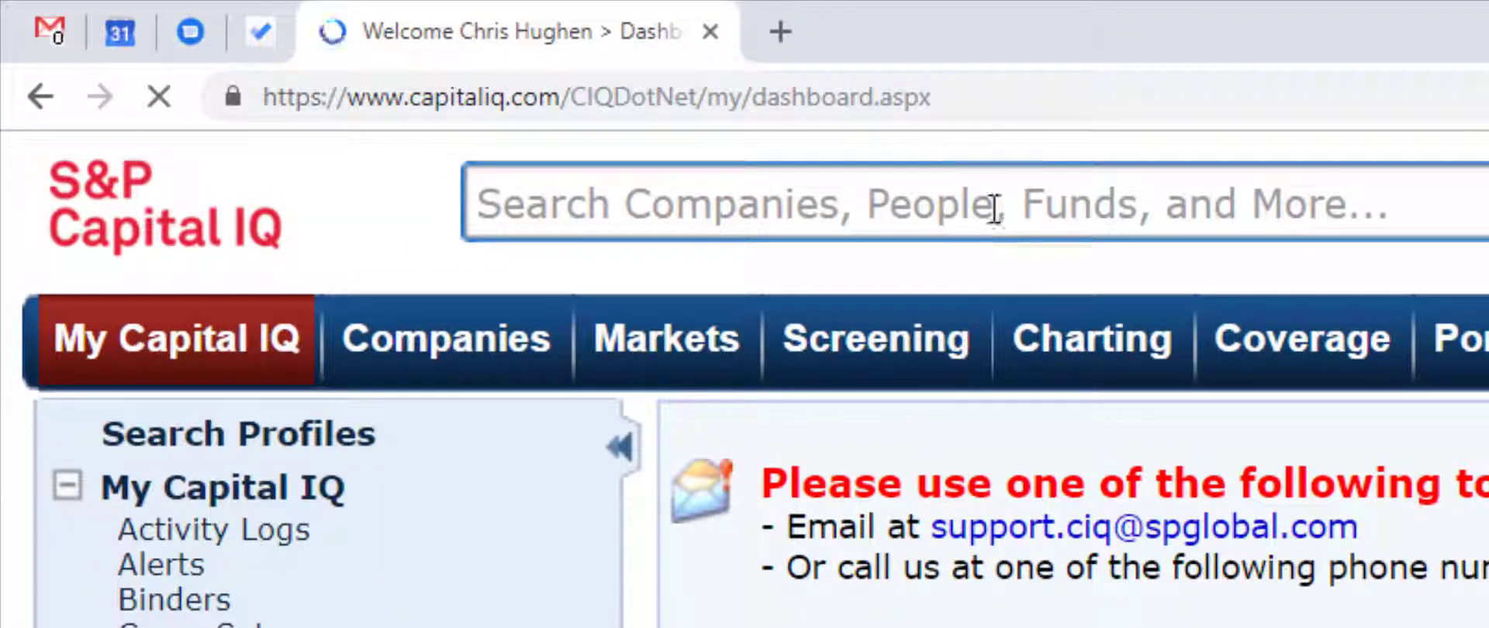
- Look up The Gap and open The Gap, Inc. (NYSE:GPS) company profile
left_click(949, 204)
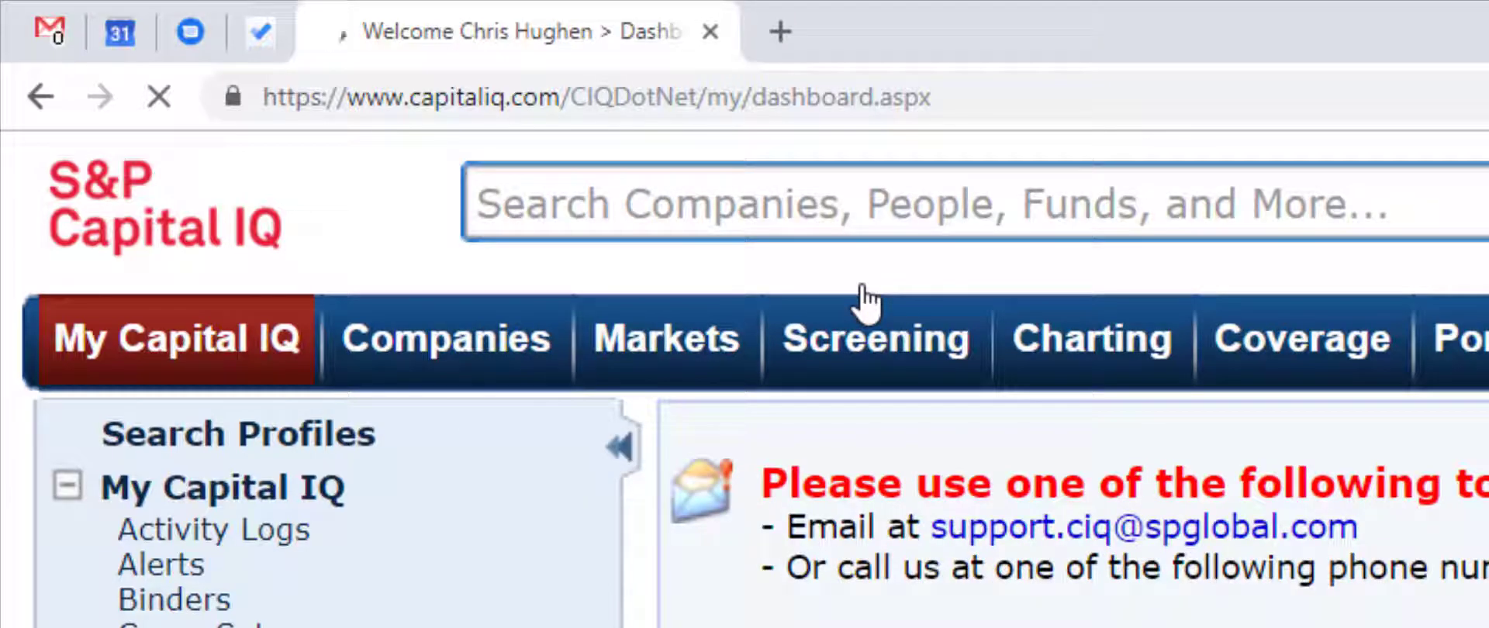
left_click(445, 339)
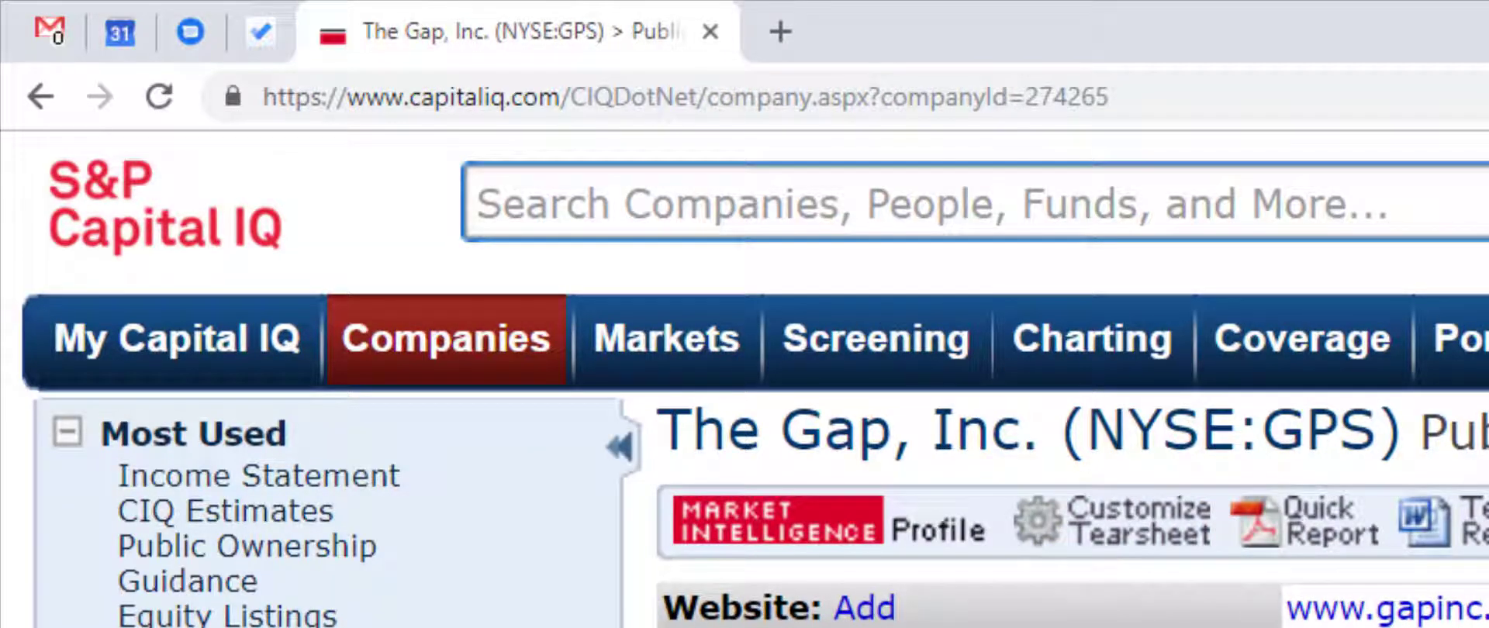
scroll("down", 3)
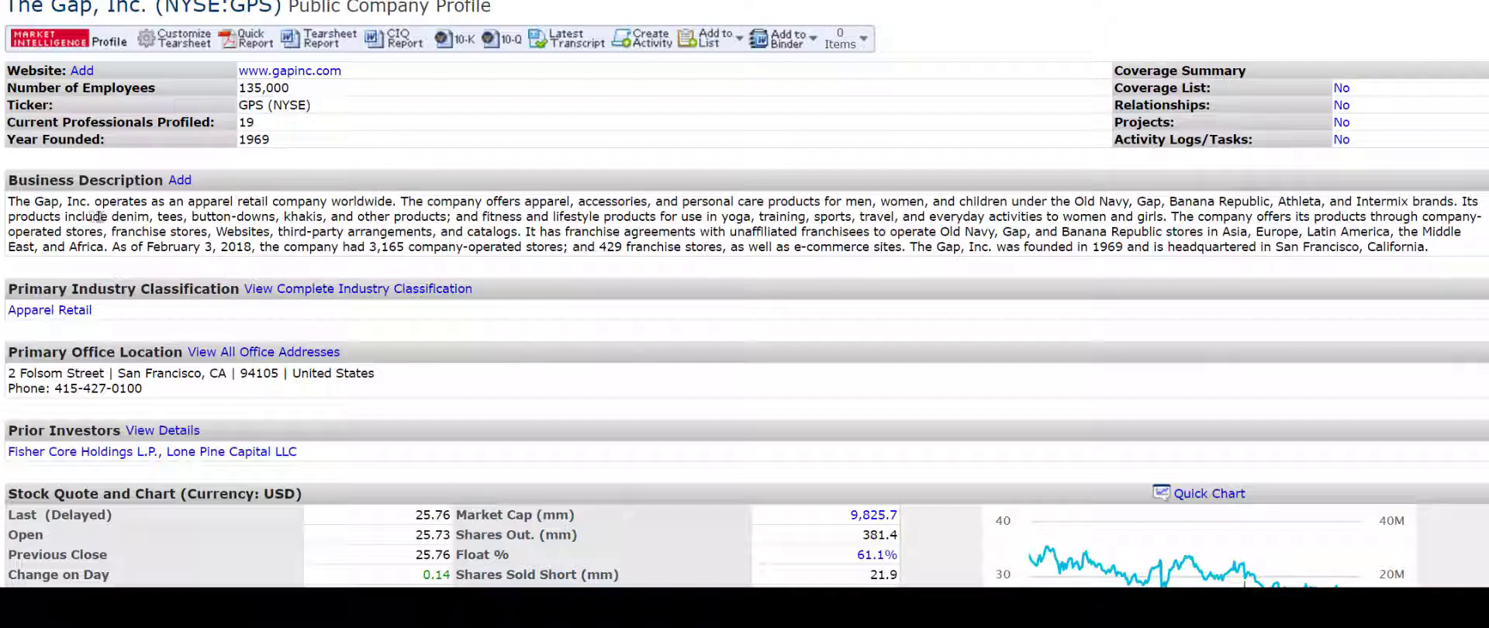
left_click_drag(84, 216, 322, 216)
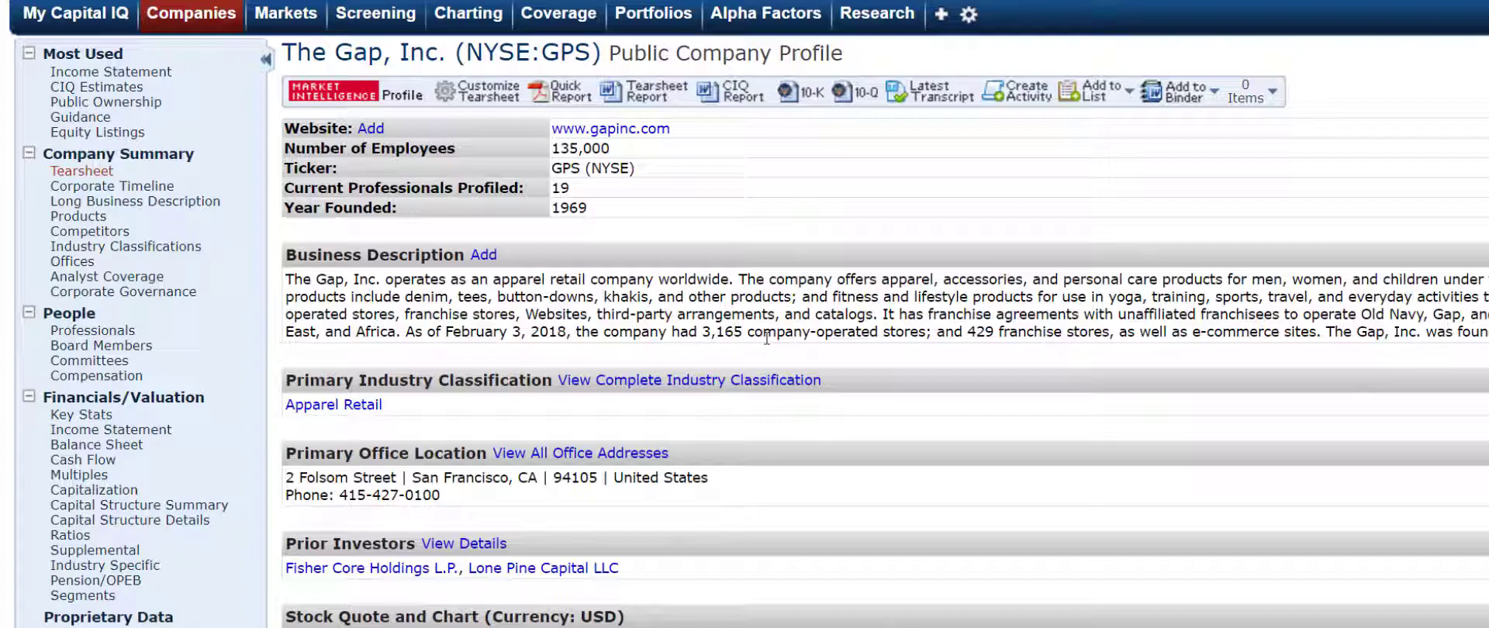
mouse_move(765, 348)
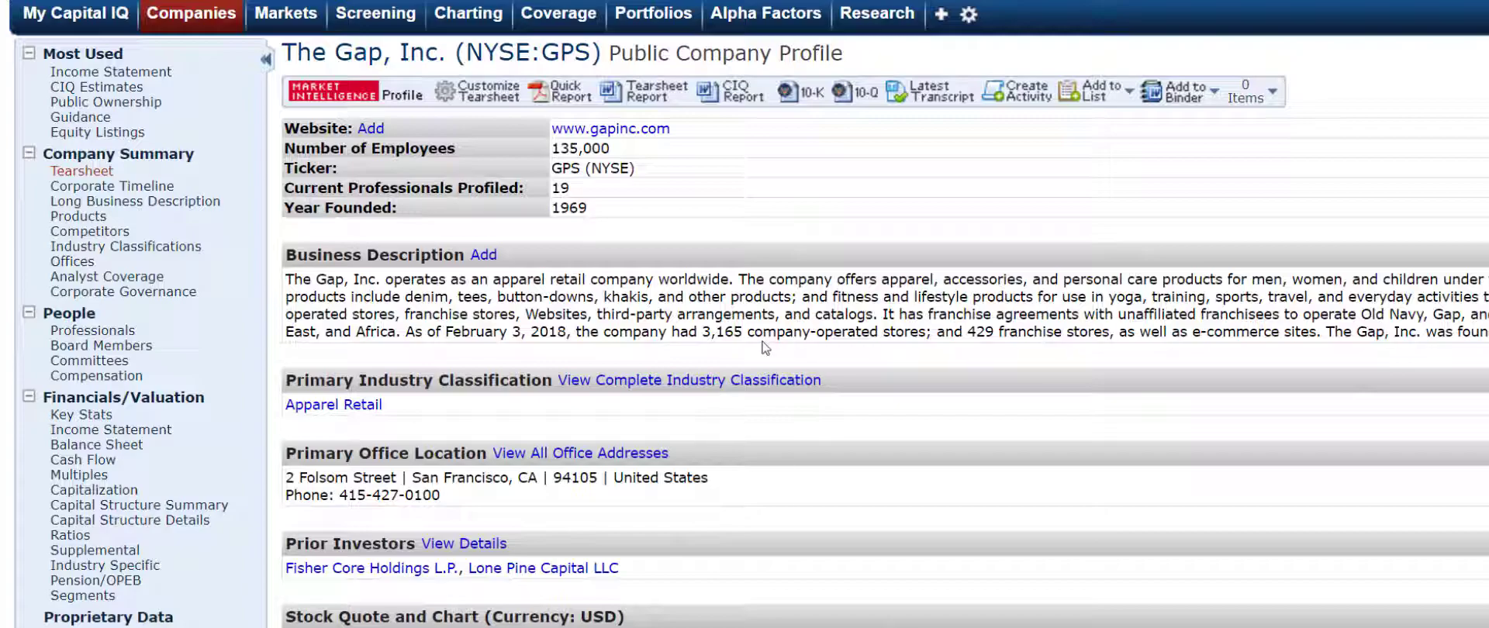
- Expand Peer Analysis in the navigation pane and open Quick Comps for The Gap
scroll("down", 3)
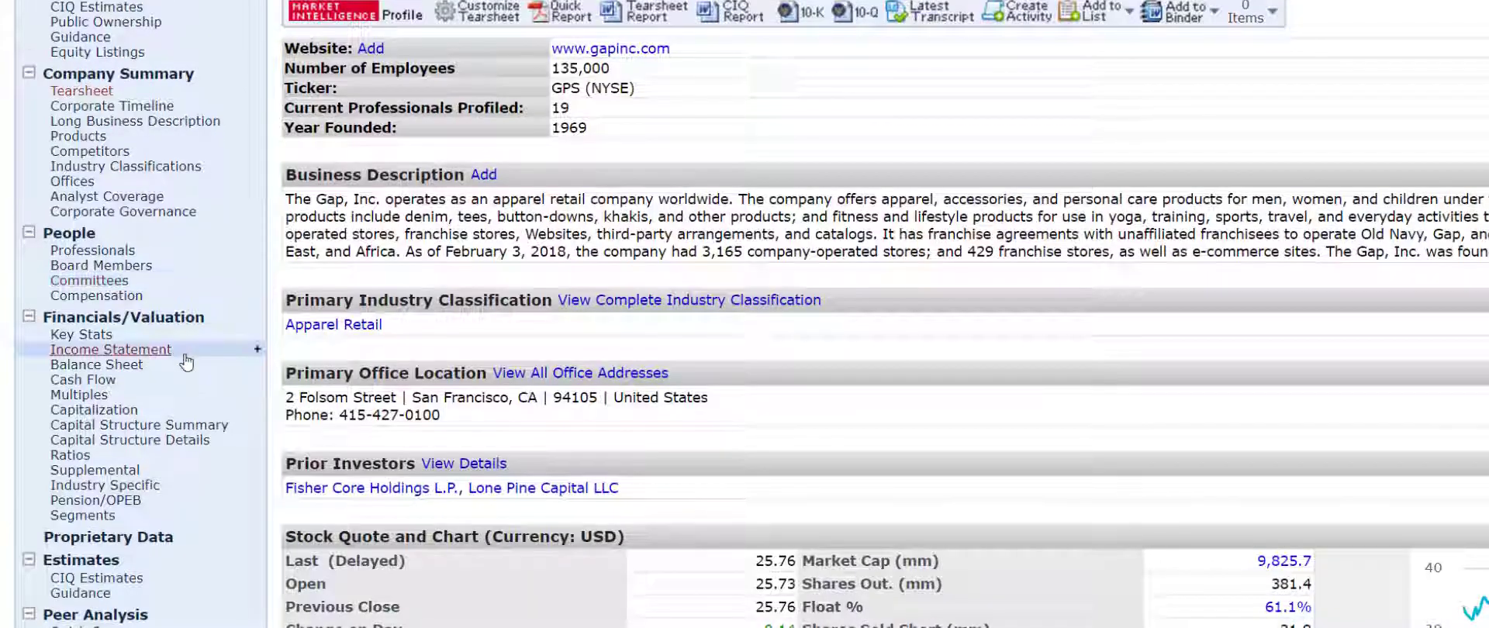
scroll("down", 3)
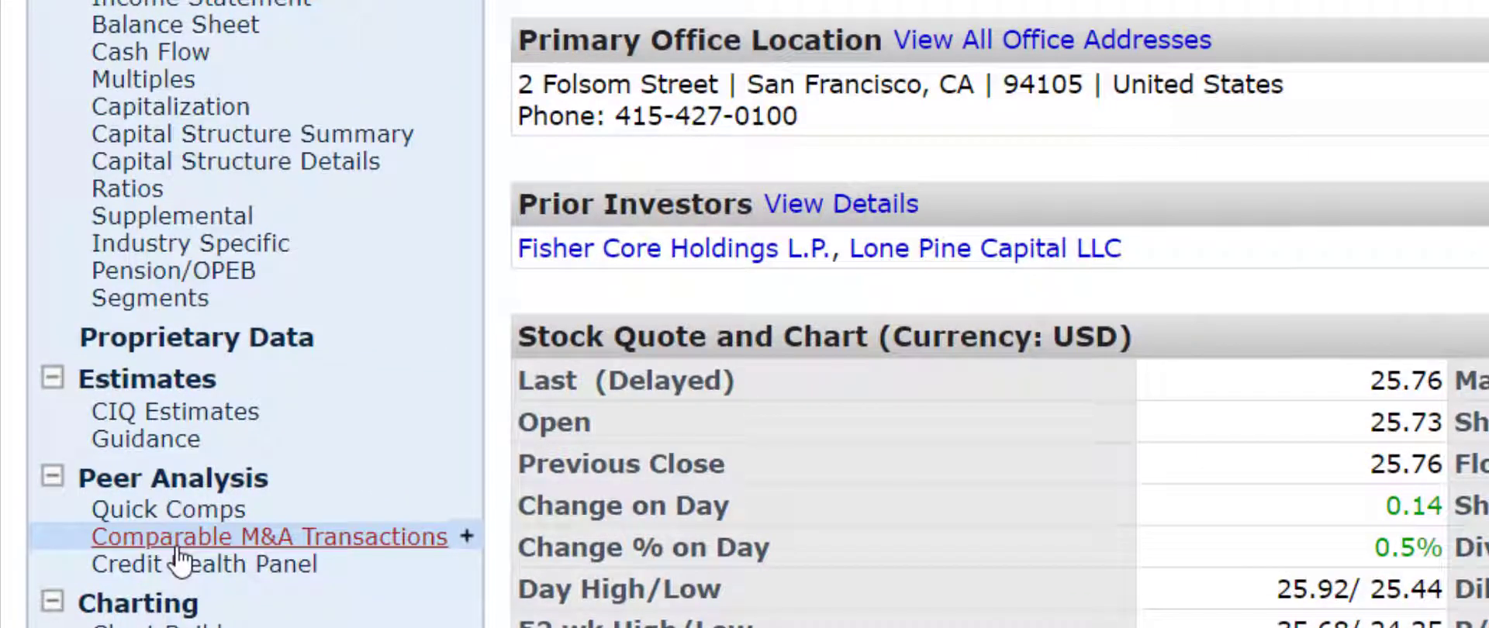
mouse_move(167, 510)
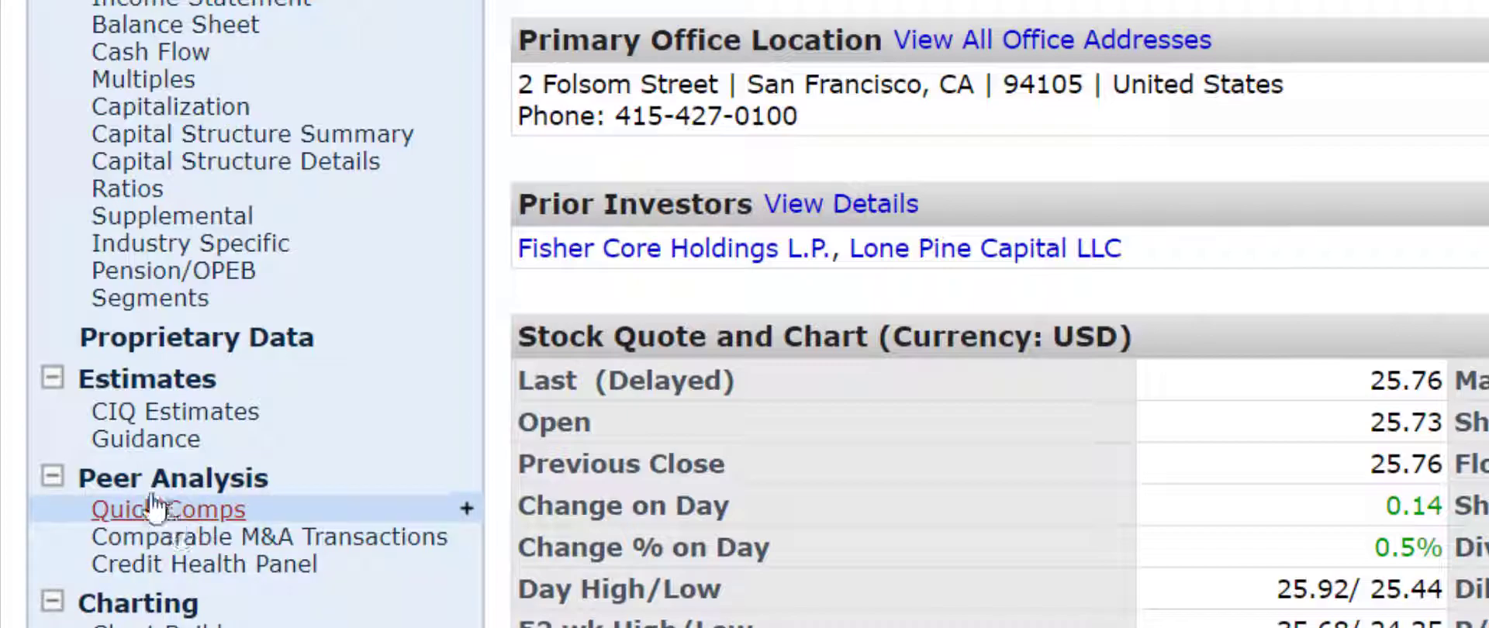
left_click(50, 478)
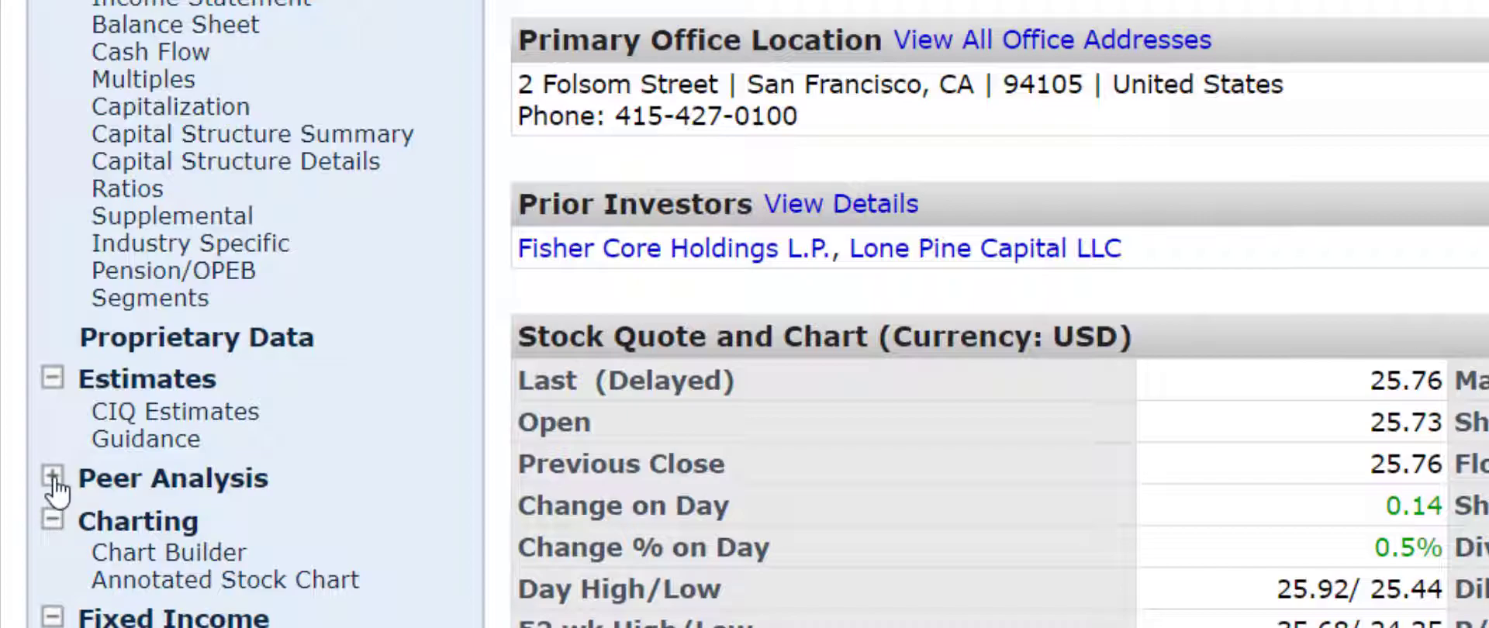
left_click(51, 478)
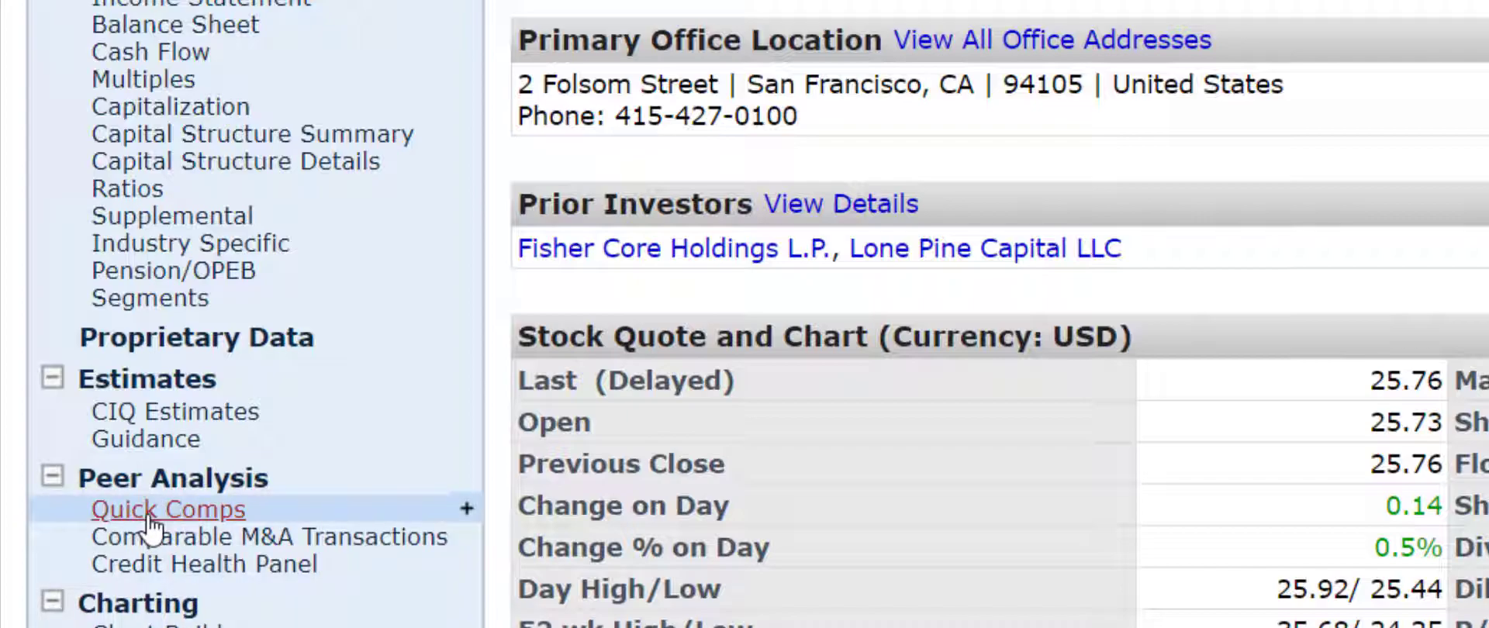
left_click(168, 510)
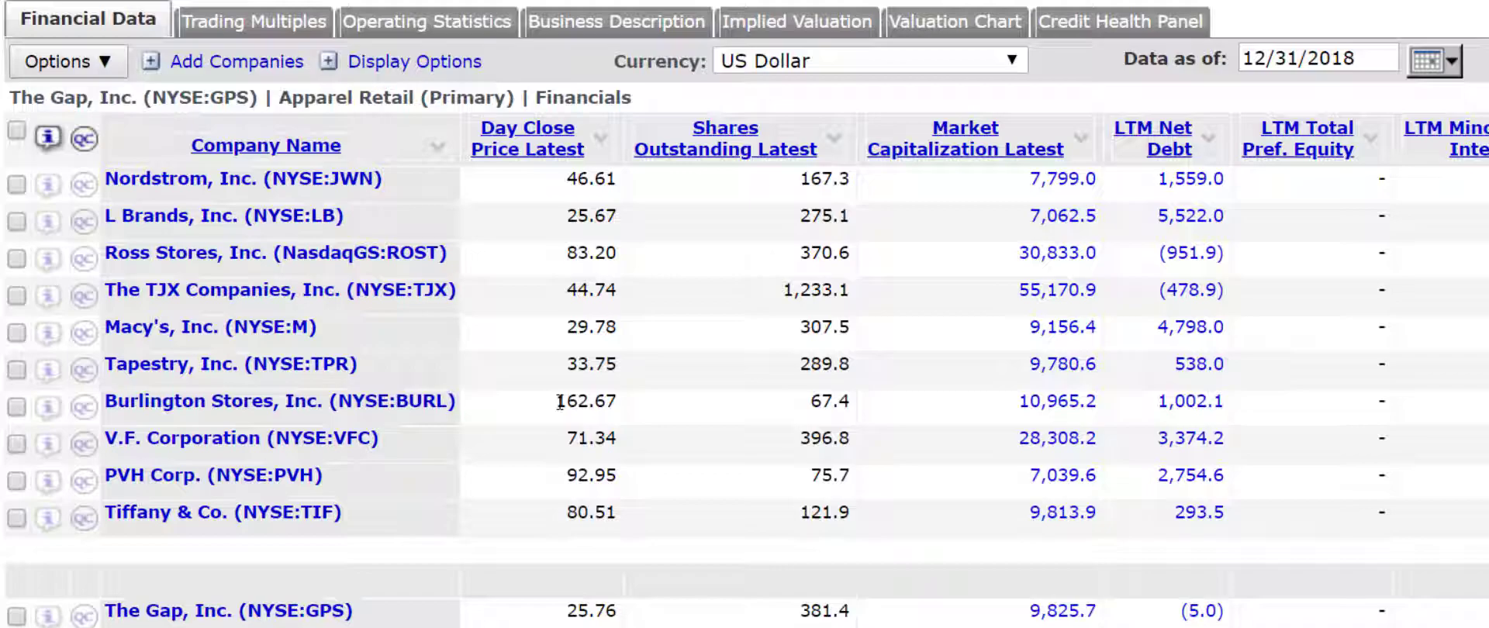
mouse_move(487, 268)
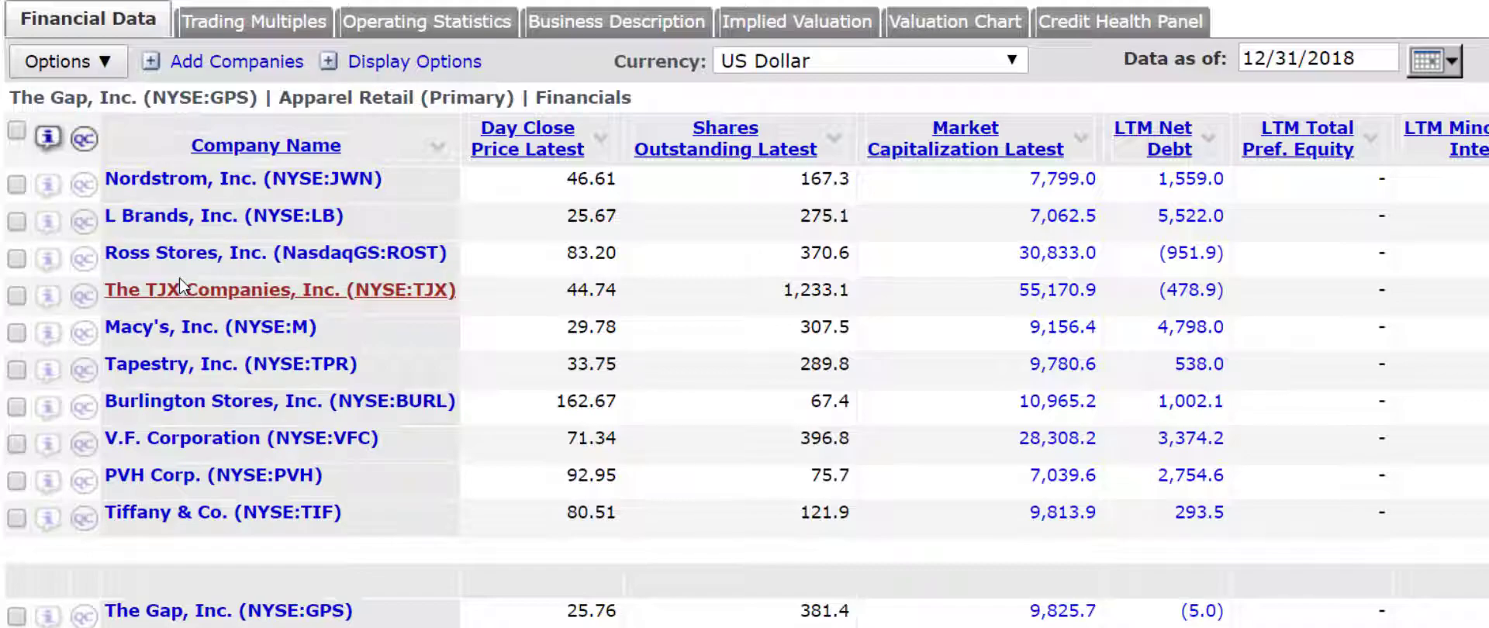
mouse_move(158, 417)
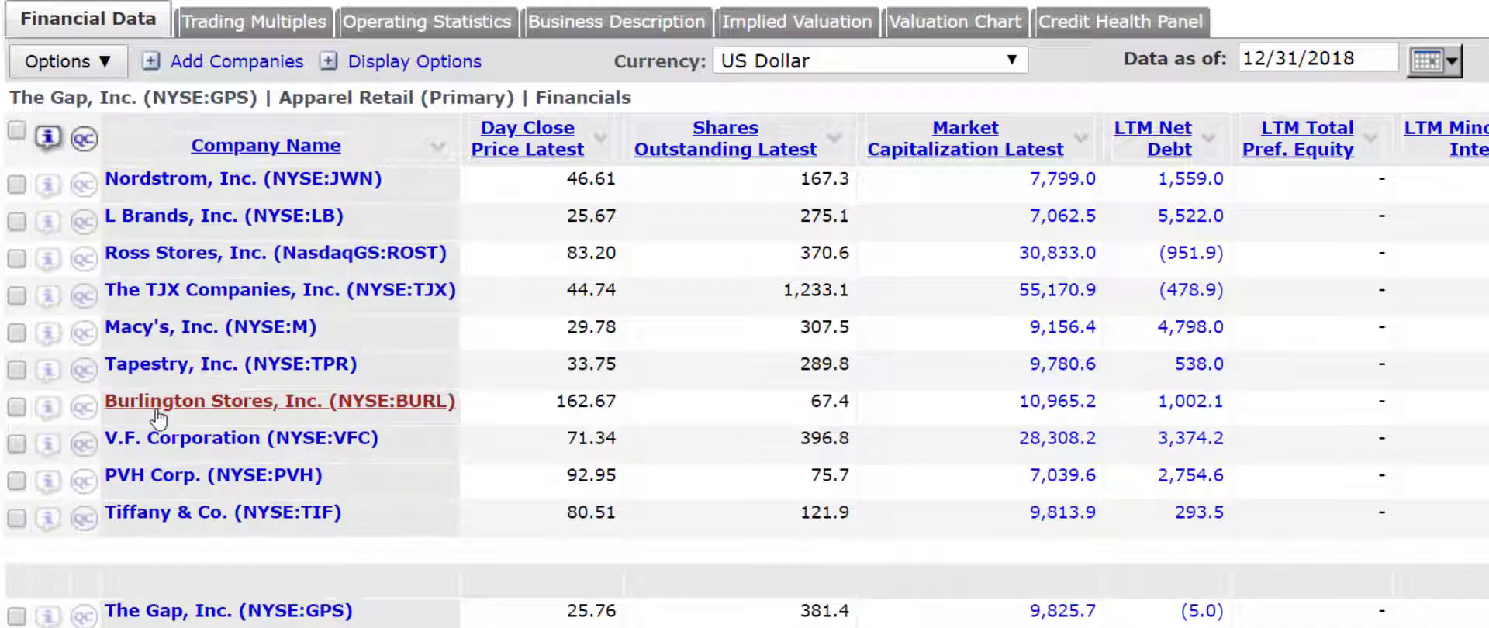
mouse_move(224, 512)
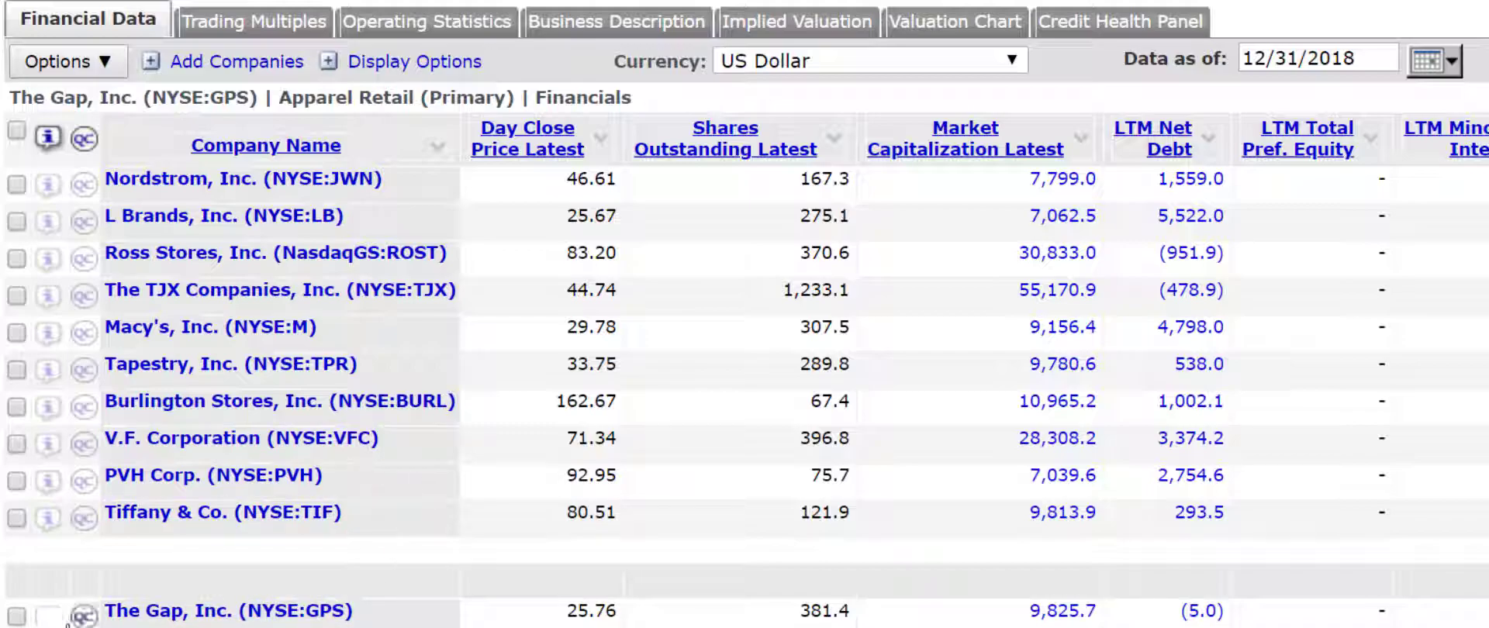
mouse_move(279, 595)
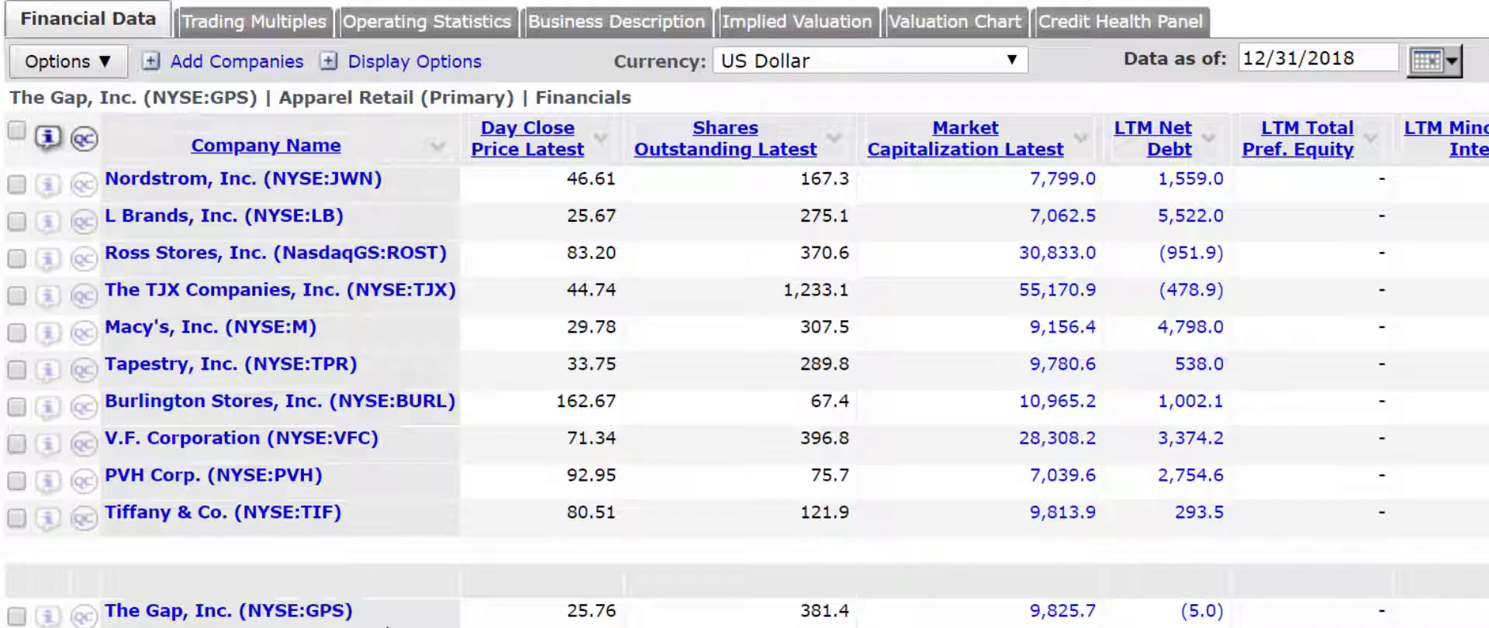
mouse_move(169, 548)
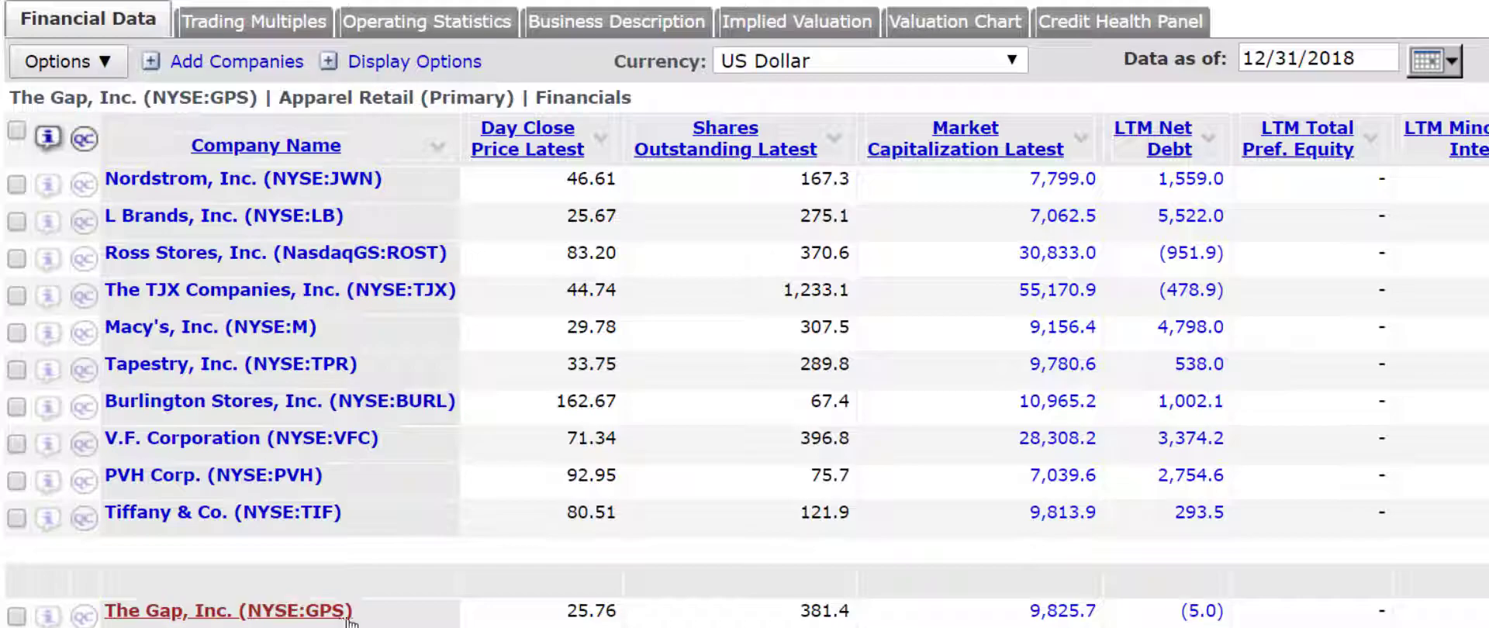
mouse_move(359, 532)
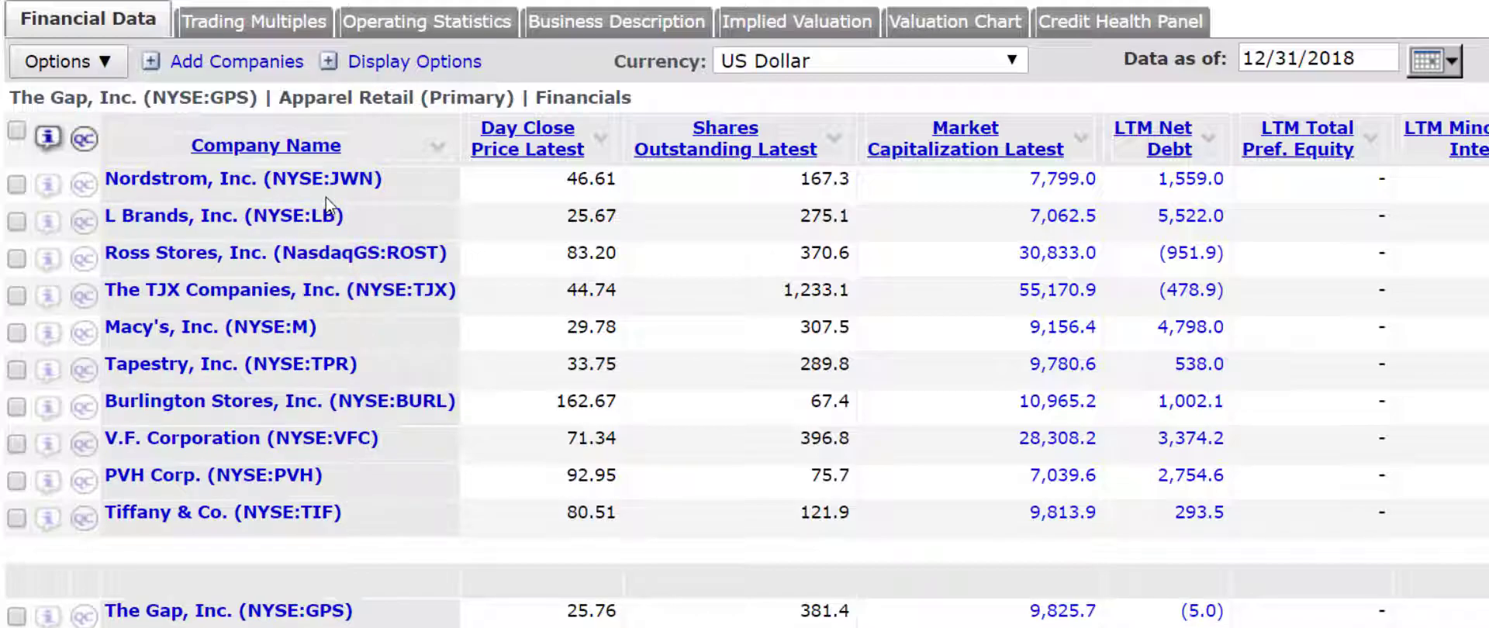
mouse_move(233, 178)
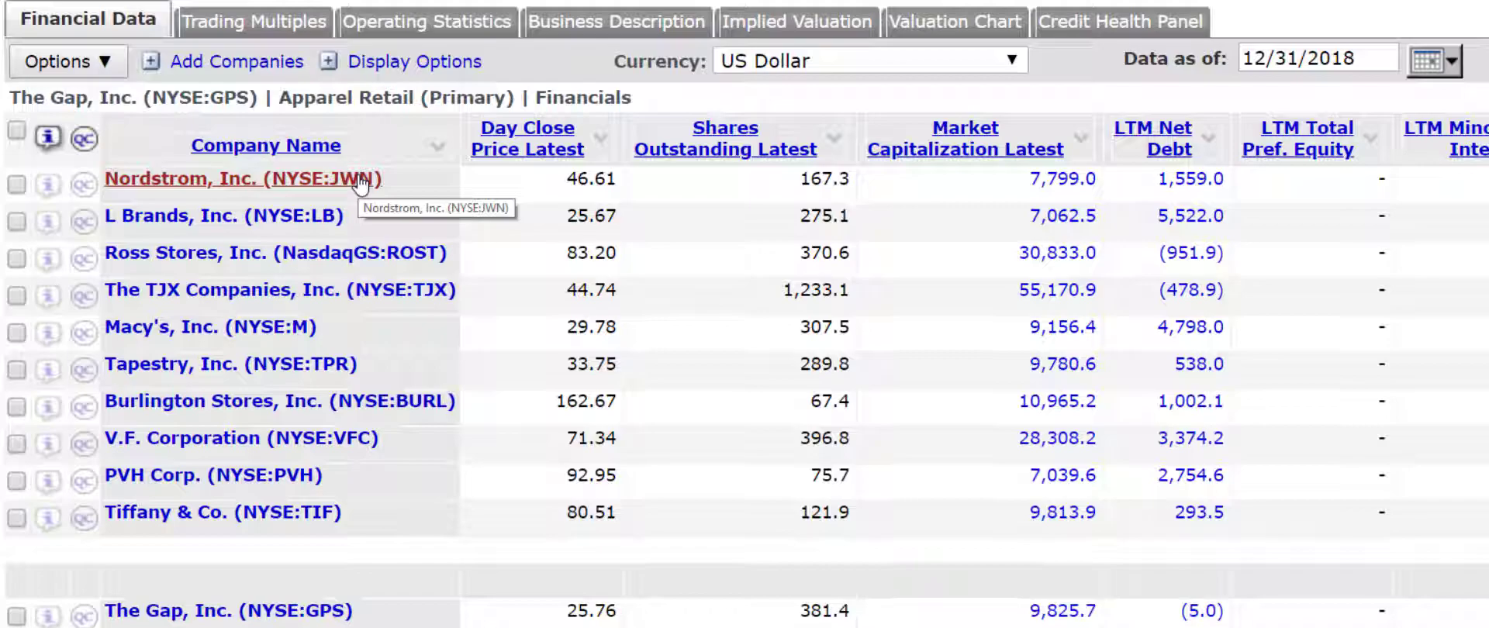
mouse_move(351, 204)
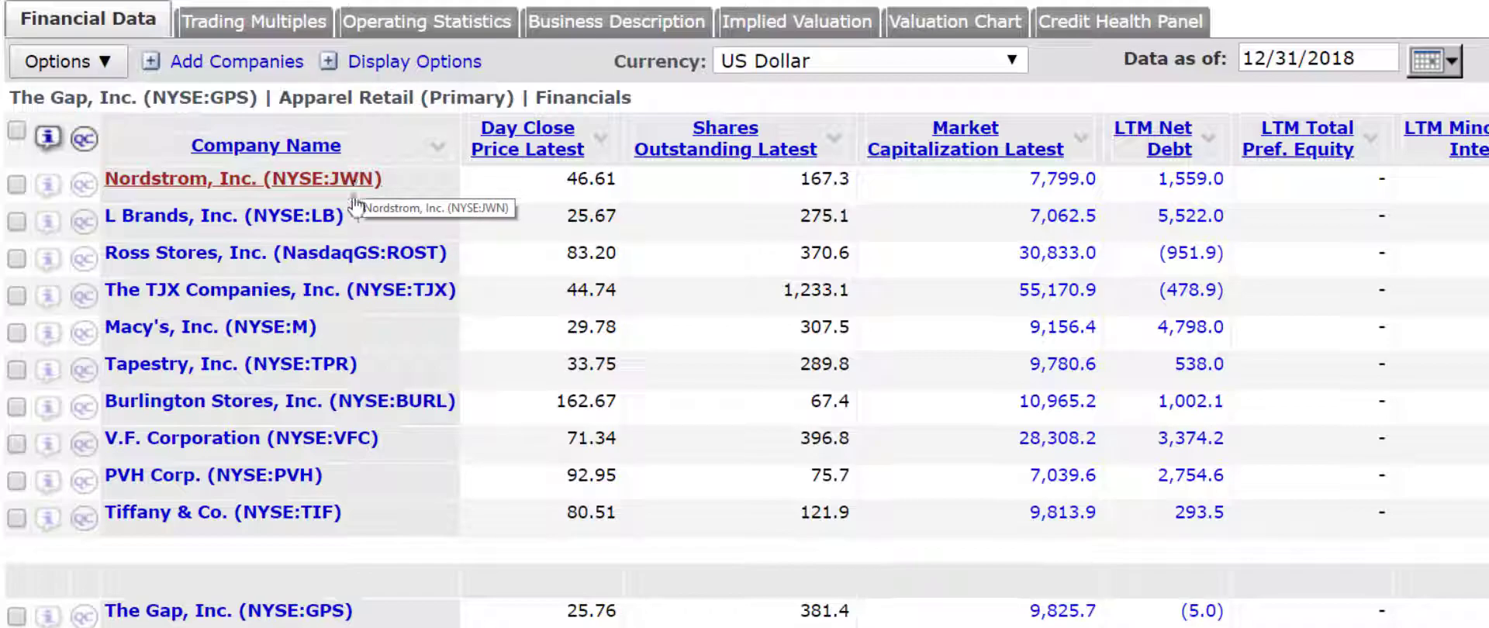
mouse_move(342, 314)
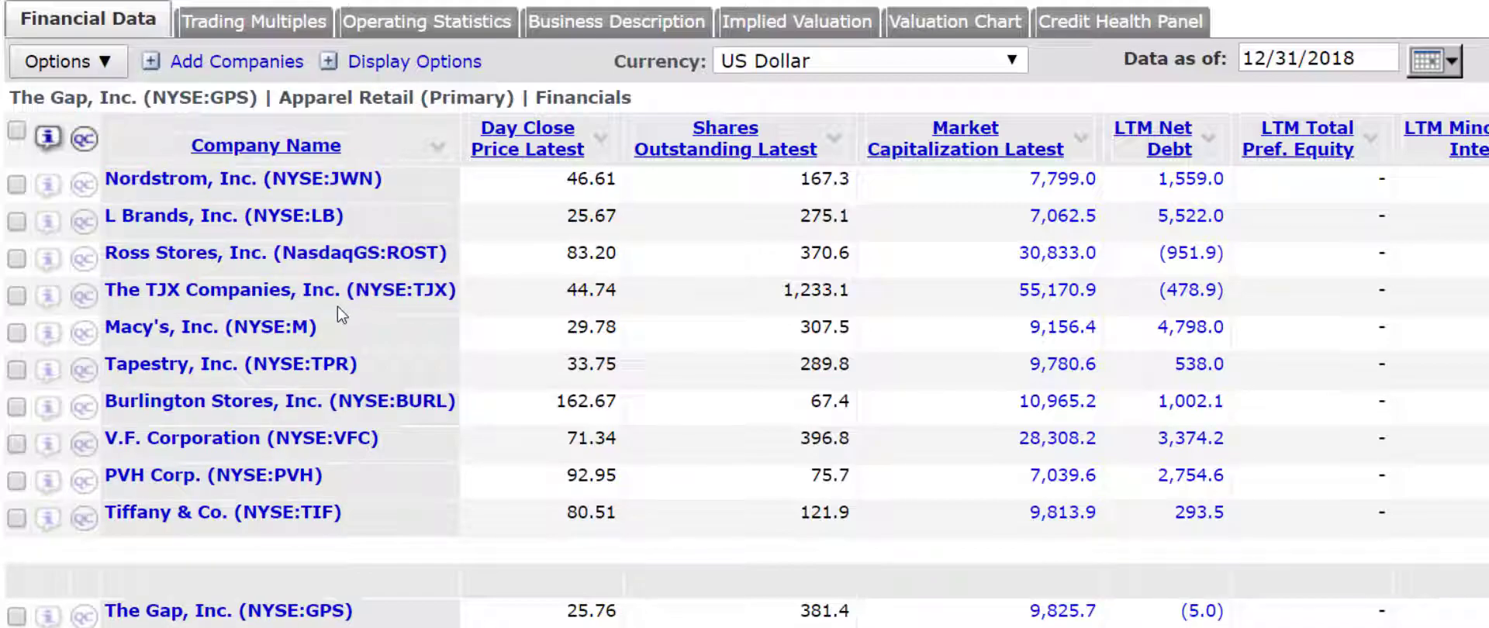
mouse_move(368, 606)
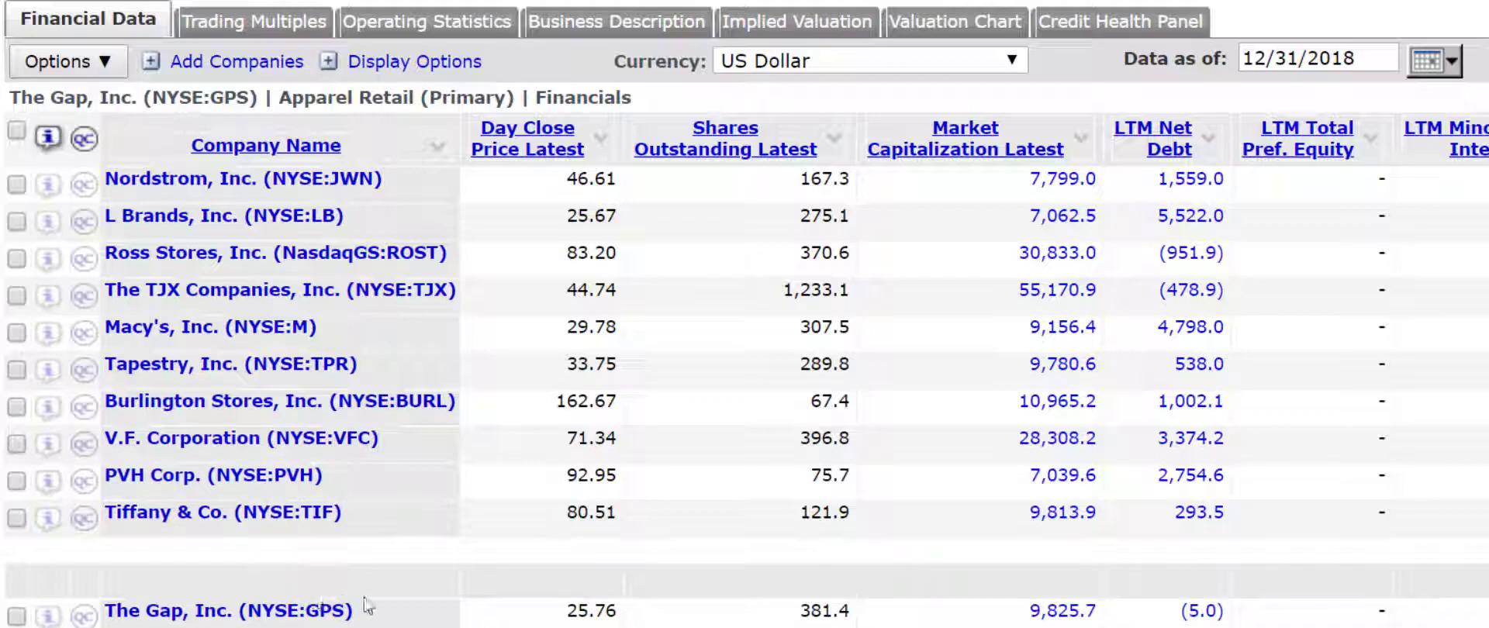
mouse_move(492, 298)
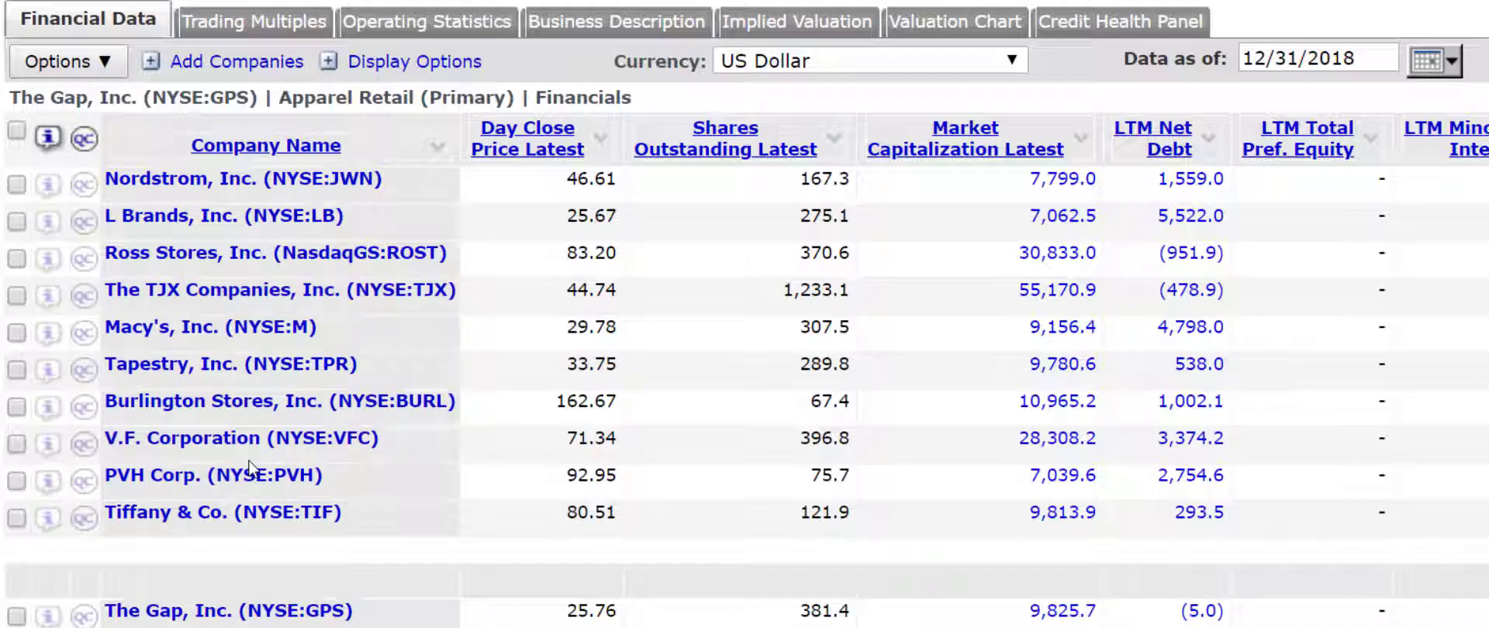
mouse_move(249, 504)
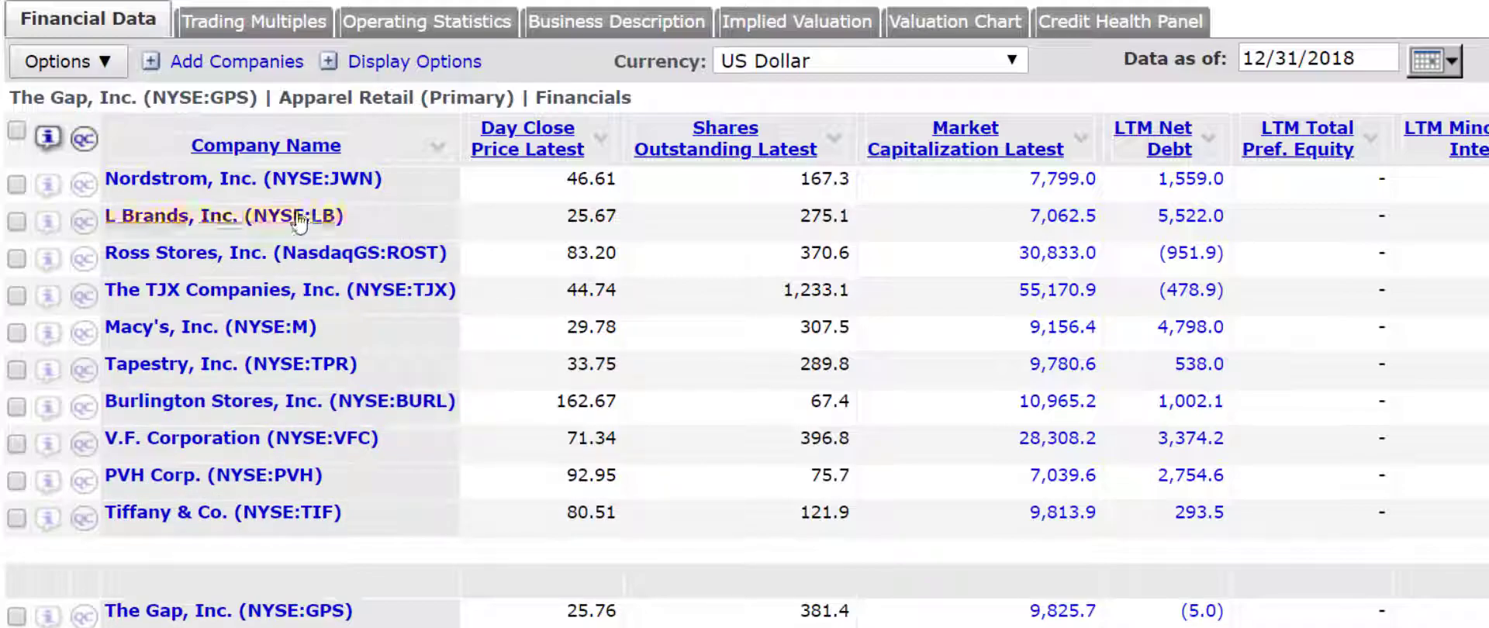
mouse_move(223, 216)
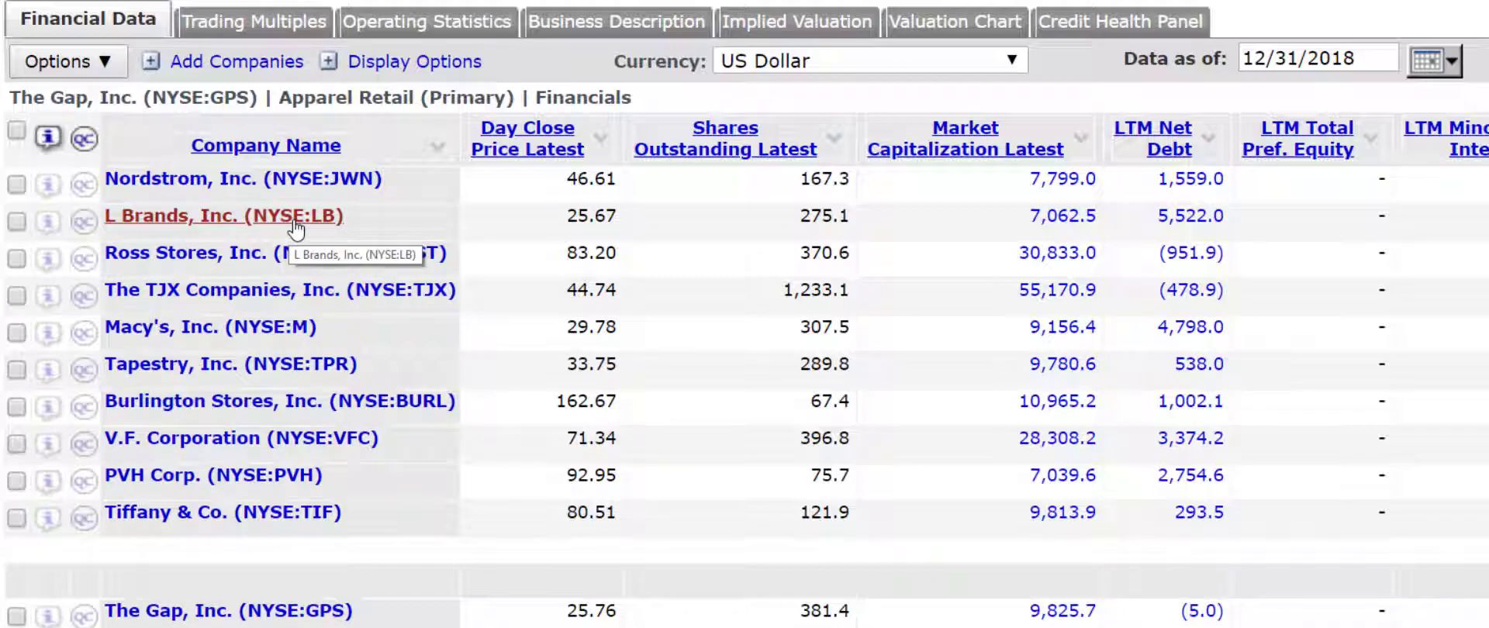
mouse_move(337, 228)
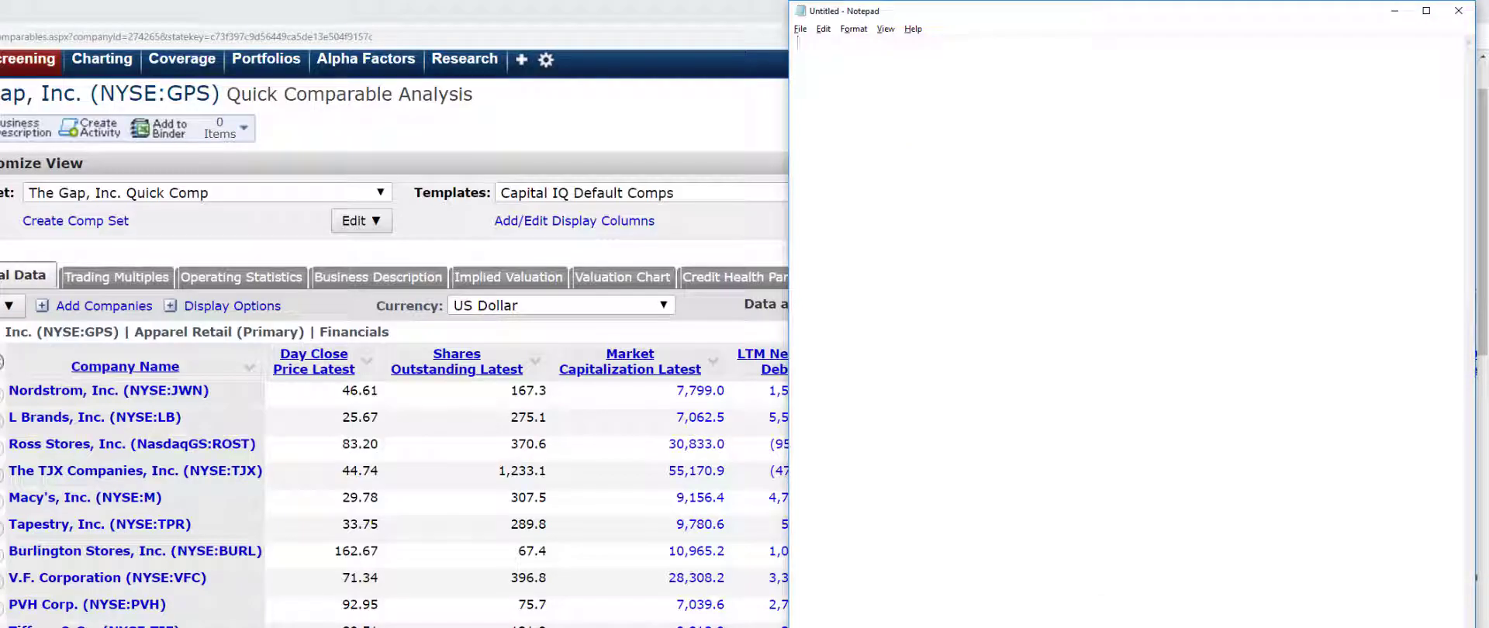
- Write 'Select 3-5 peers.' in Notepad and return to the Quick Comps table
type("Select")
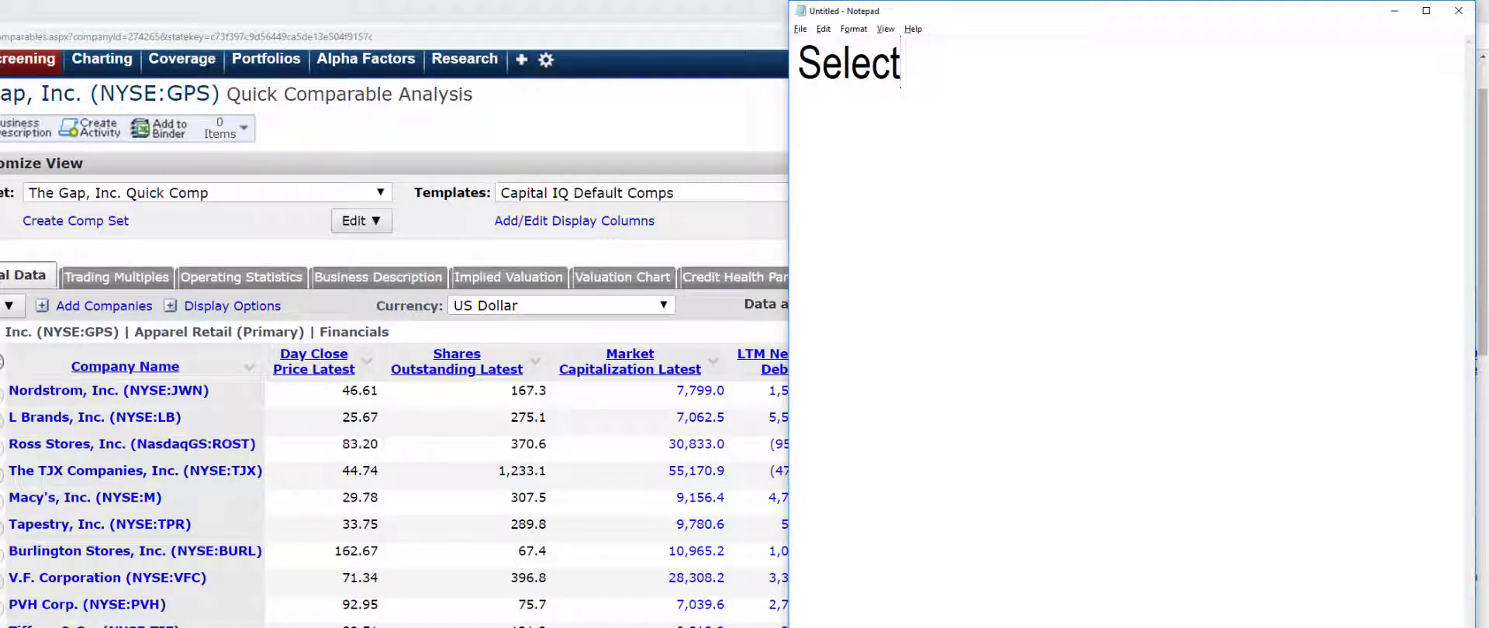
type("3-5")
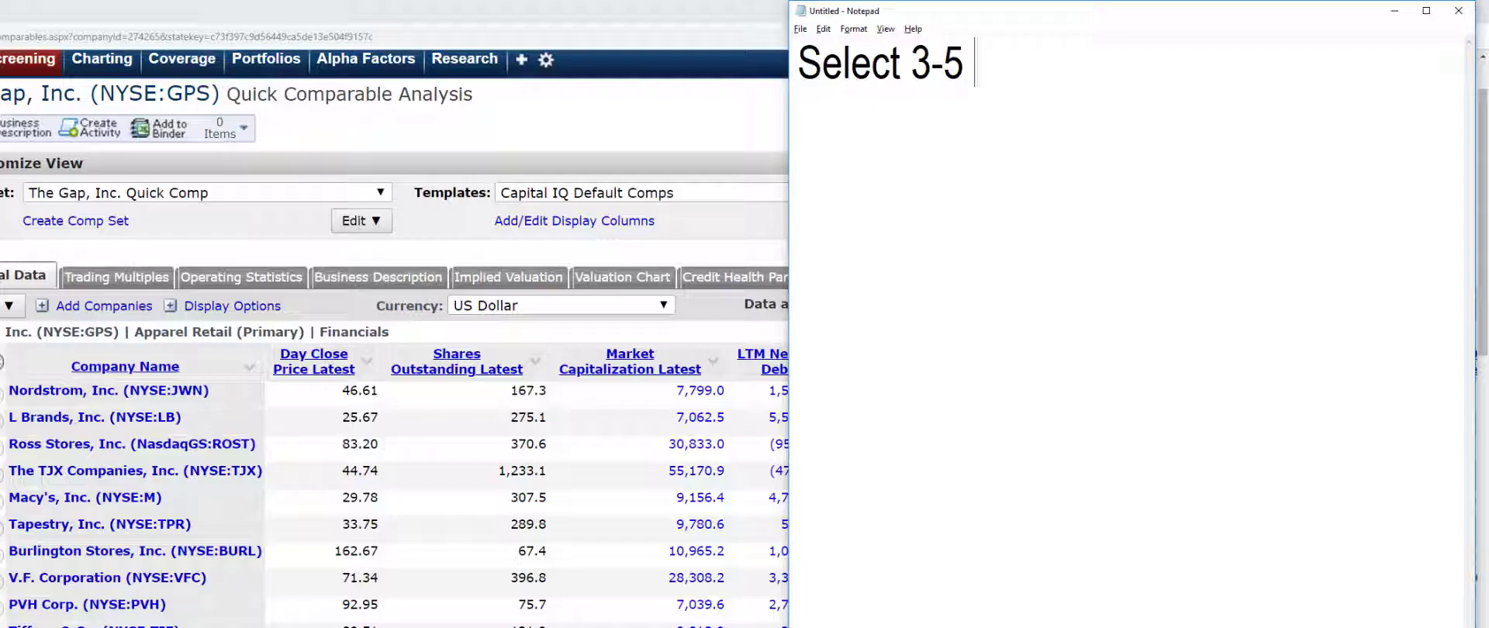
type("peers.")
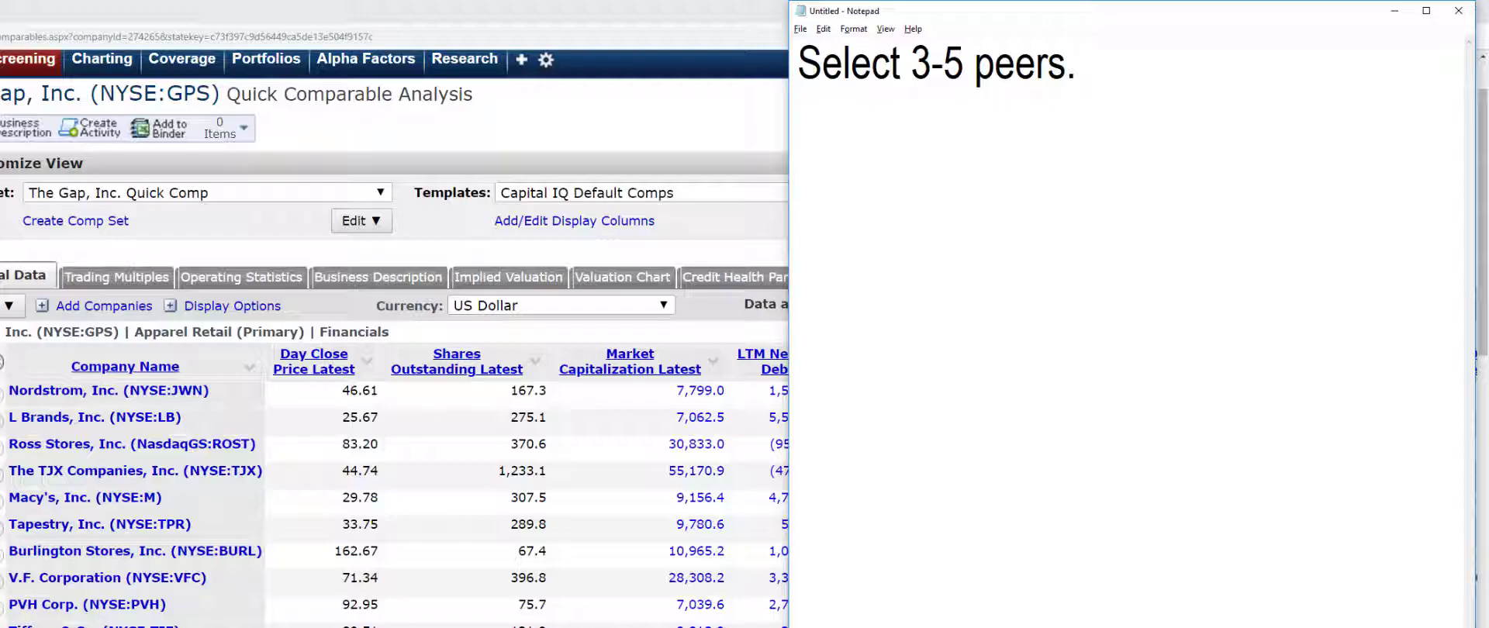
left_click(1077, 64)
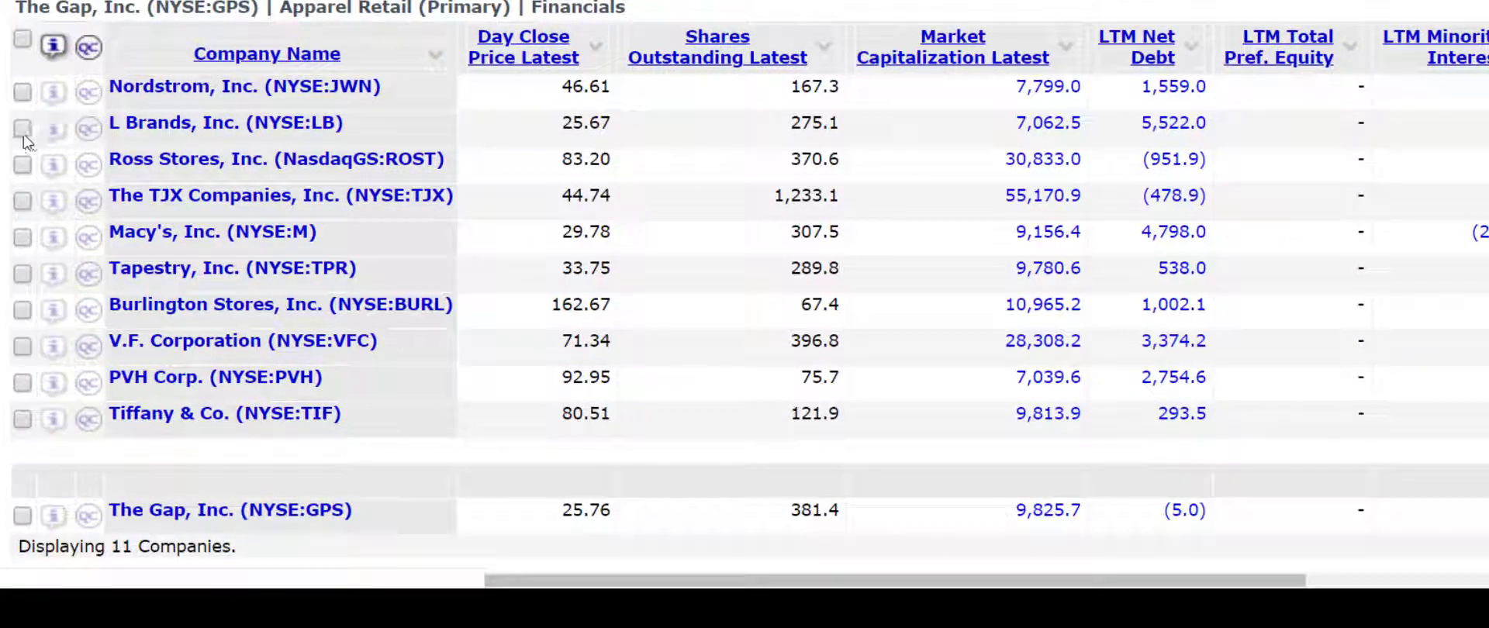
- Check L Brands, Tapestry and PVH as The Gap's comparison peers
left_click(21, 128)
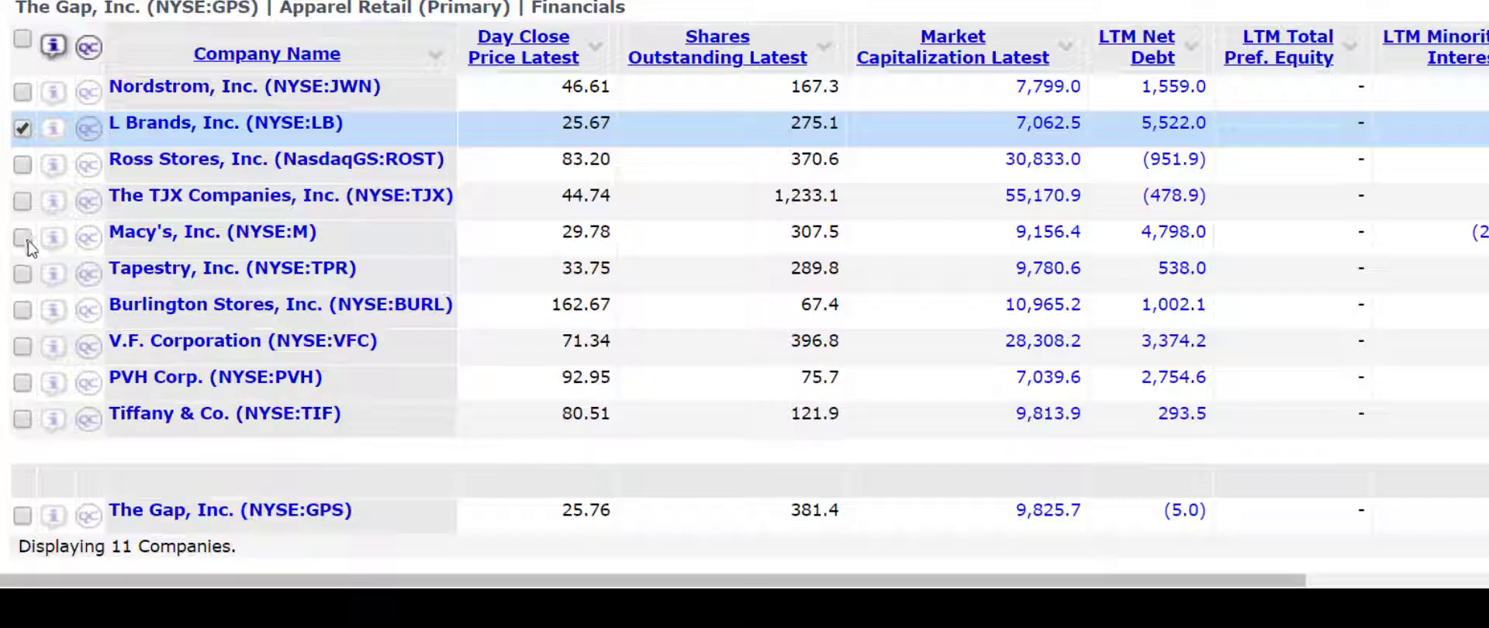
left_click(23, 274)
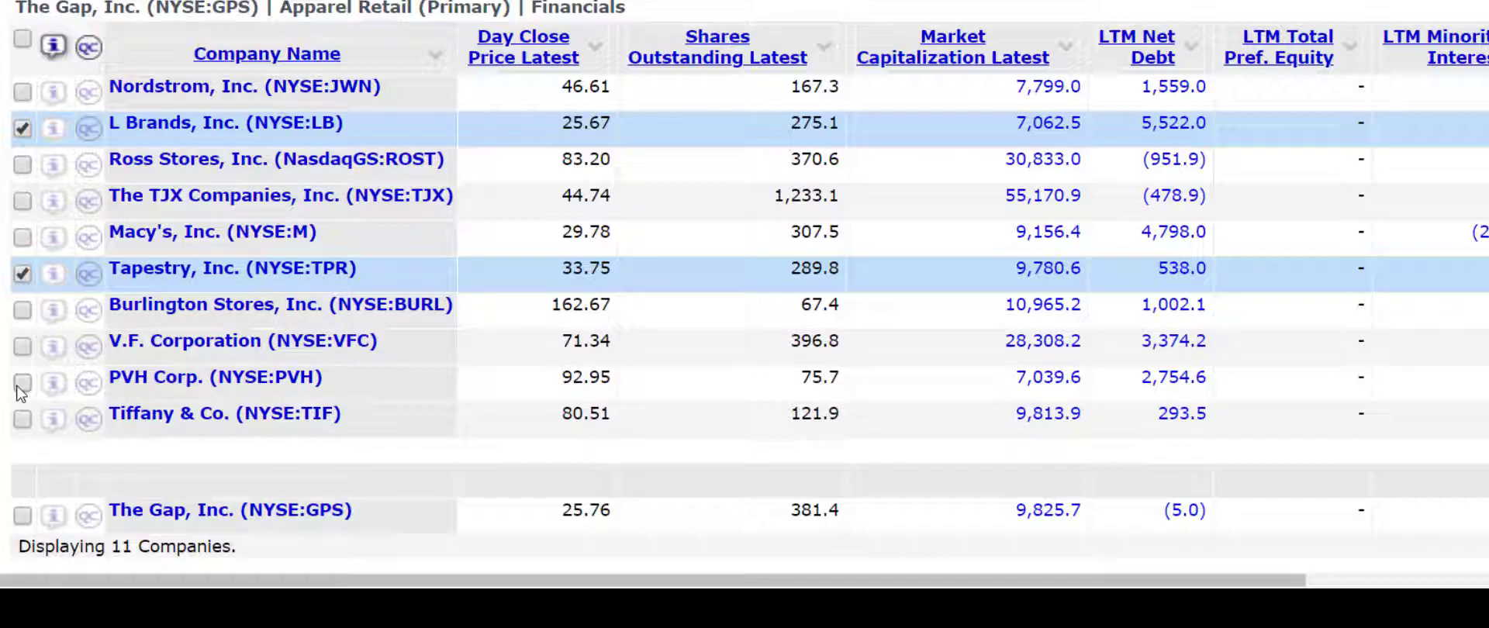
left_click(21, 383)
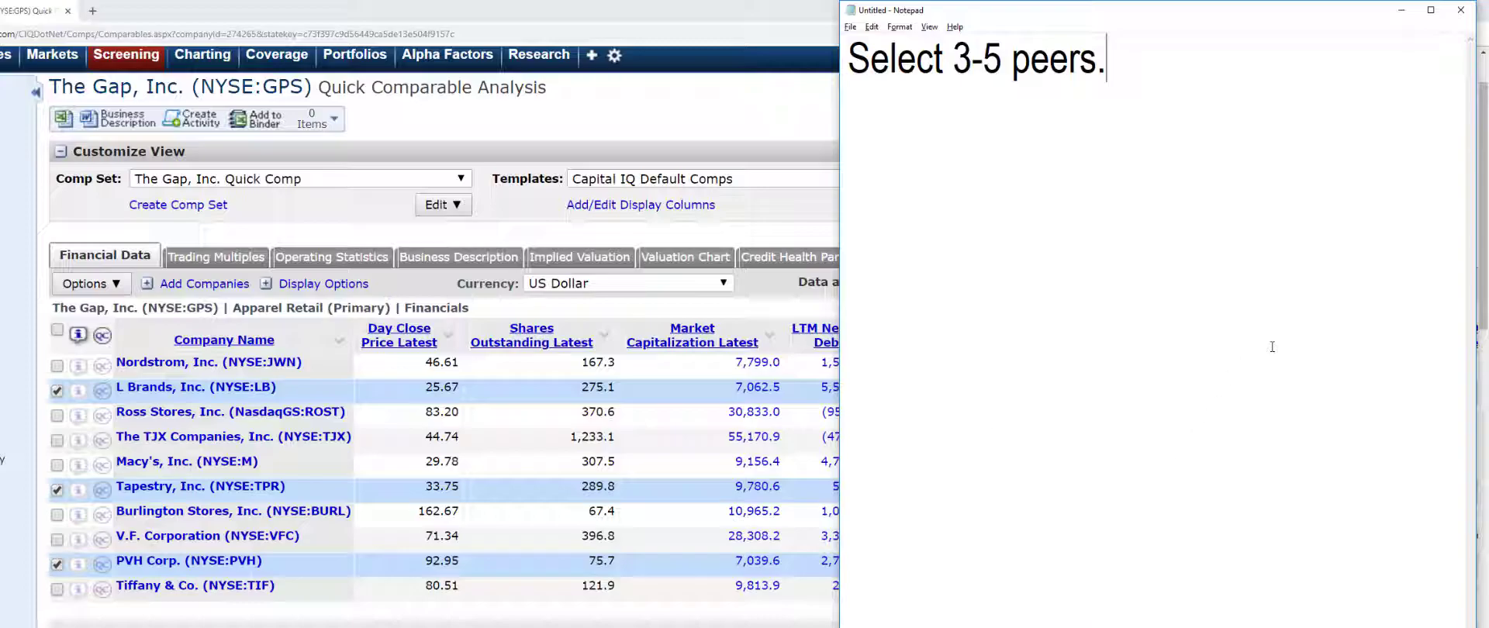
mouse_move(1294, 342)
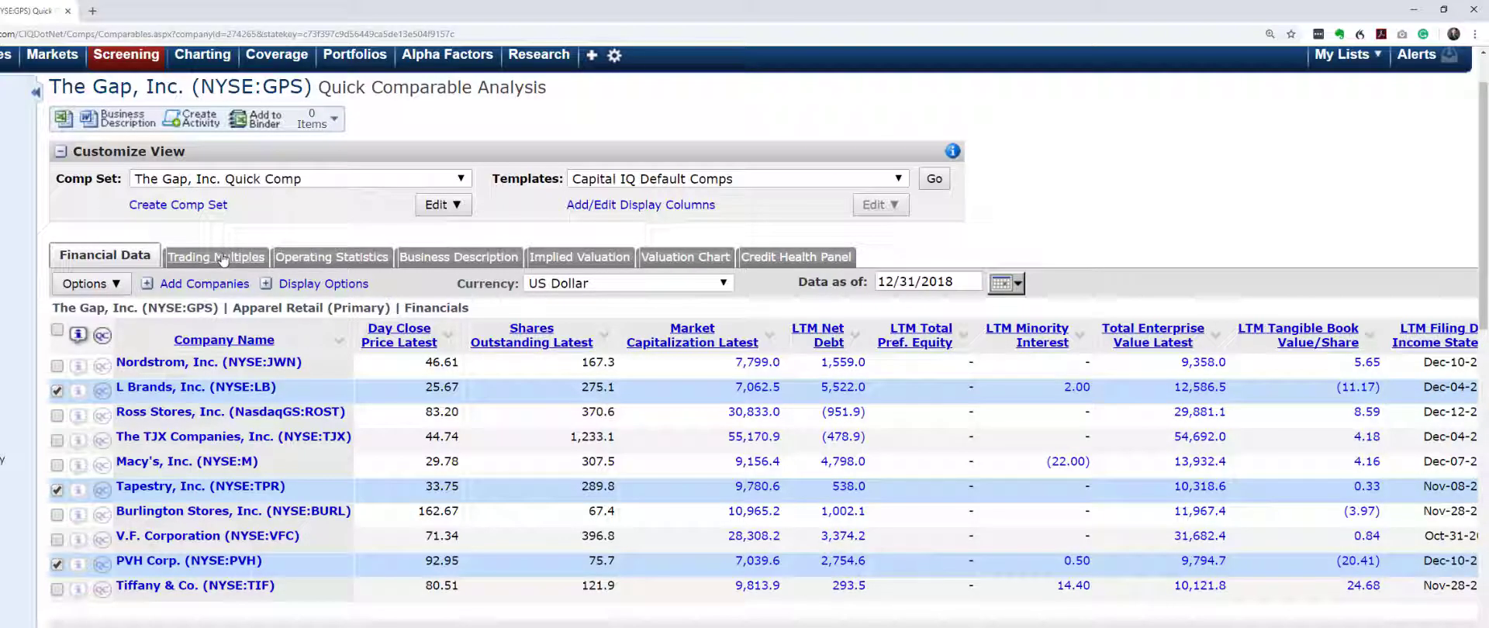
left_click(215, 255)
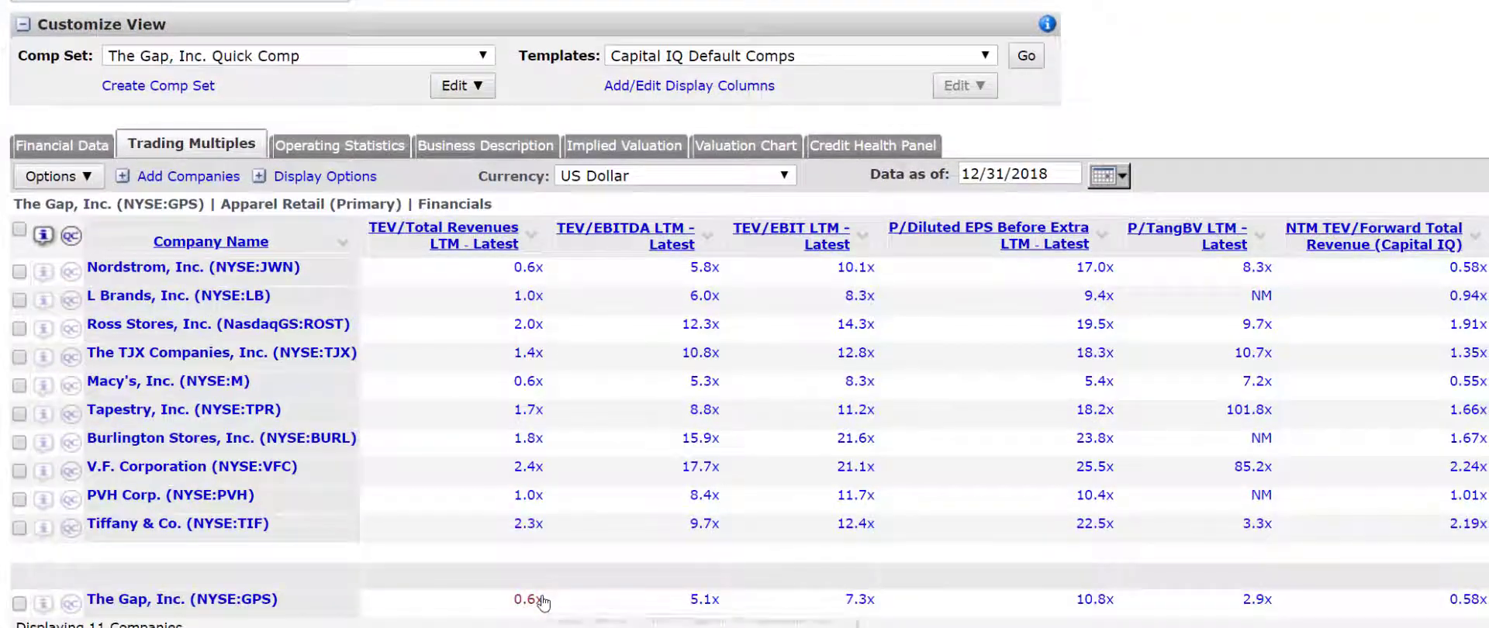
mouse_move(917, 453)
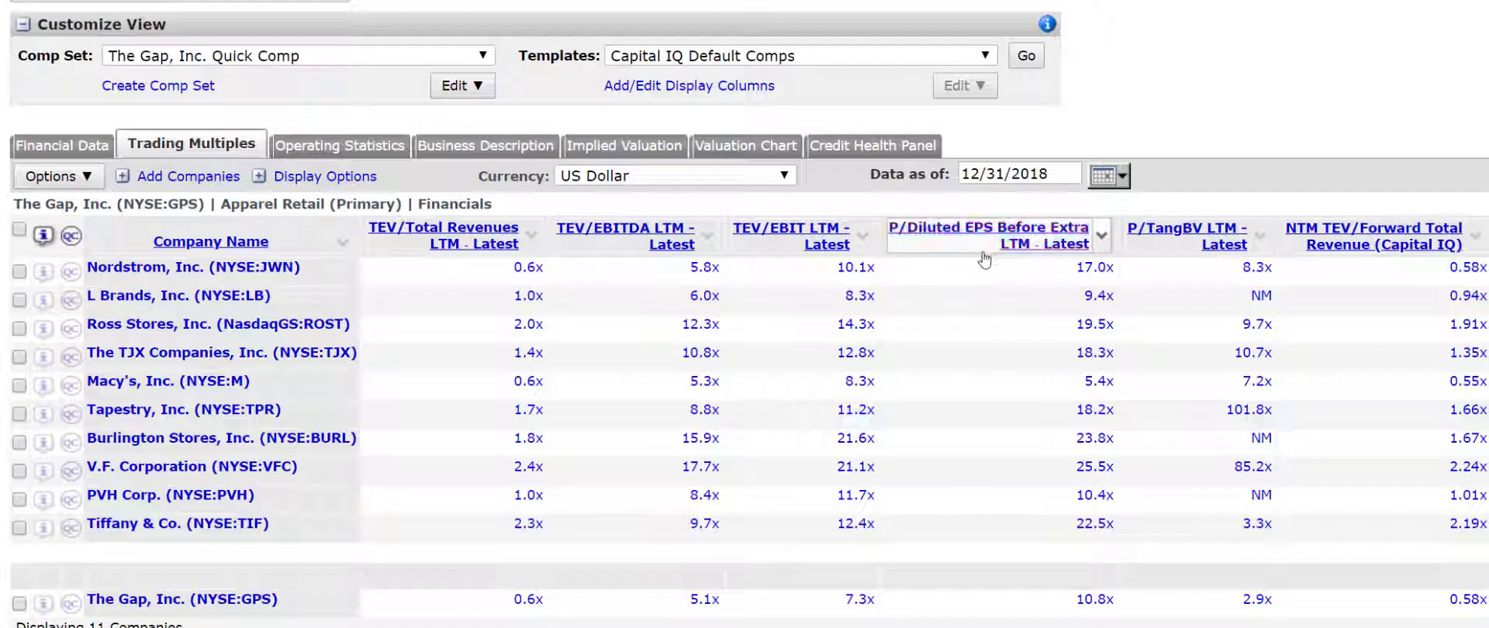
mouse_move(917, 259)
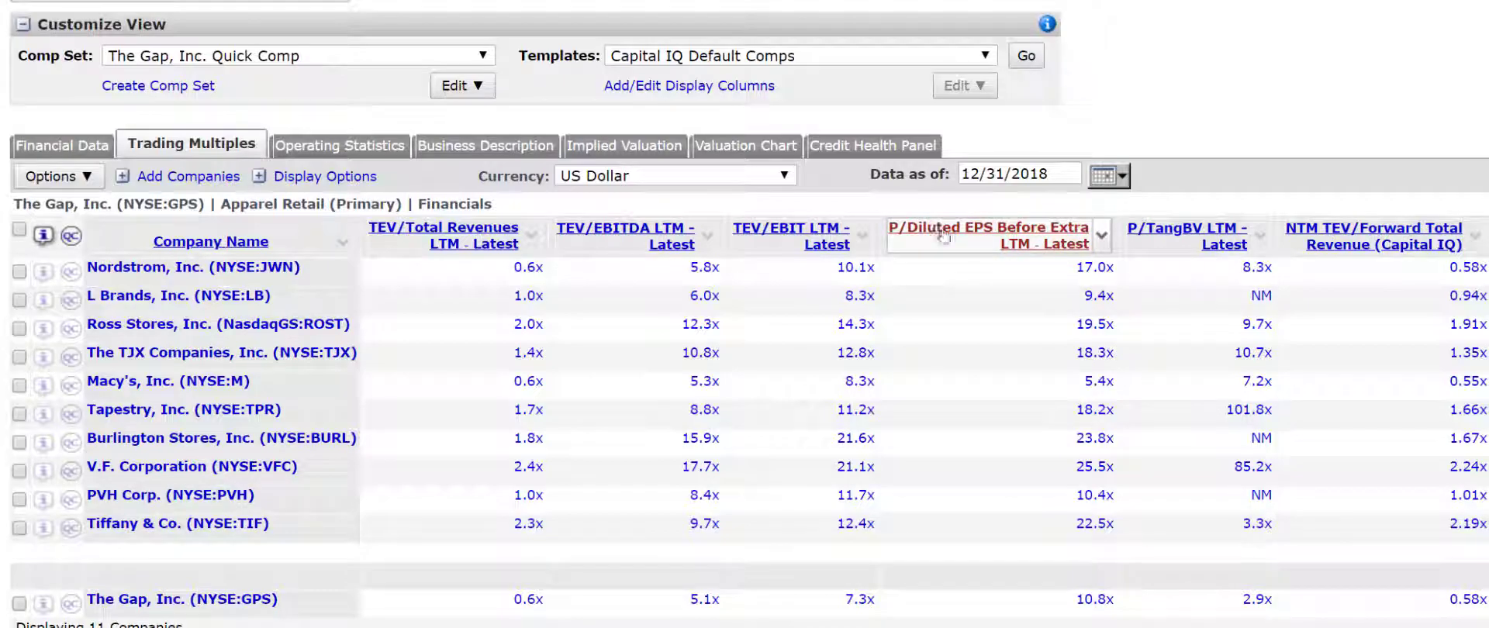
mouse_move(1076, 245)
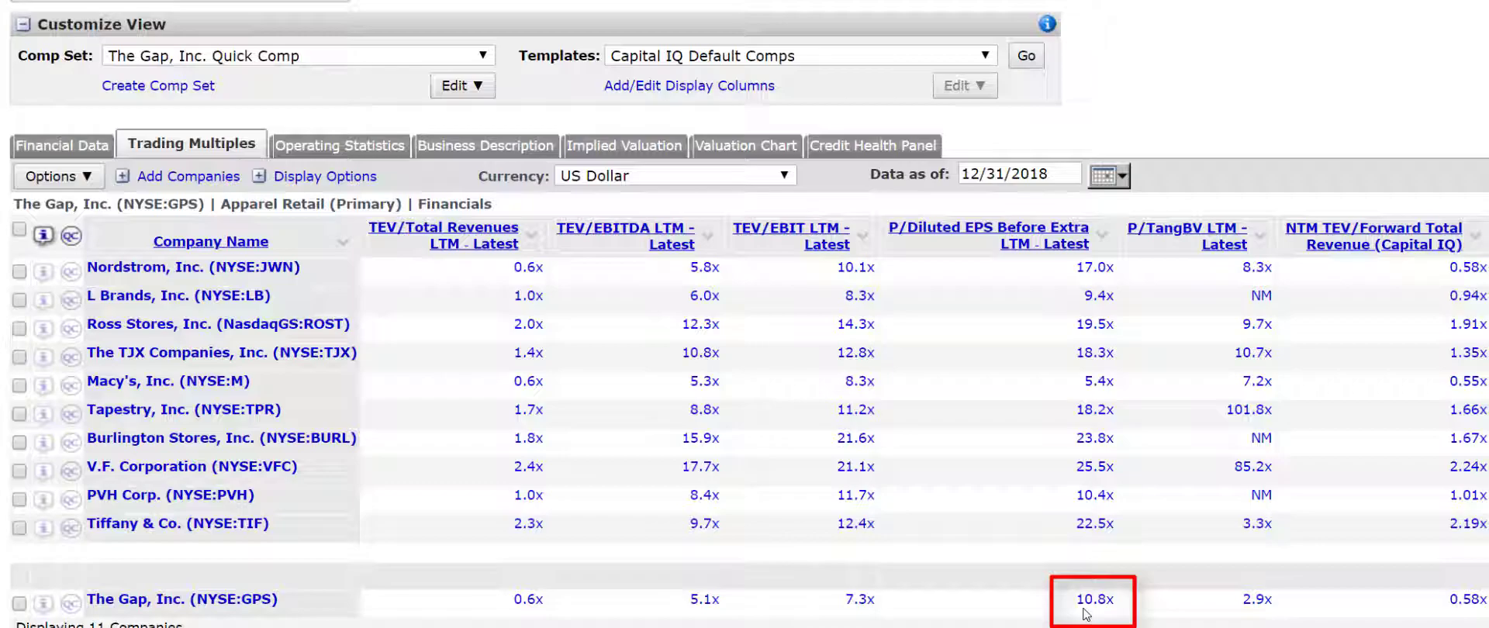
- Scroll down to The Gap's 10.8x P/Diluted EPS in Trading Multiples
scroll("down", 3)
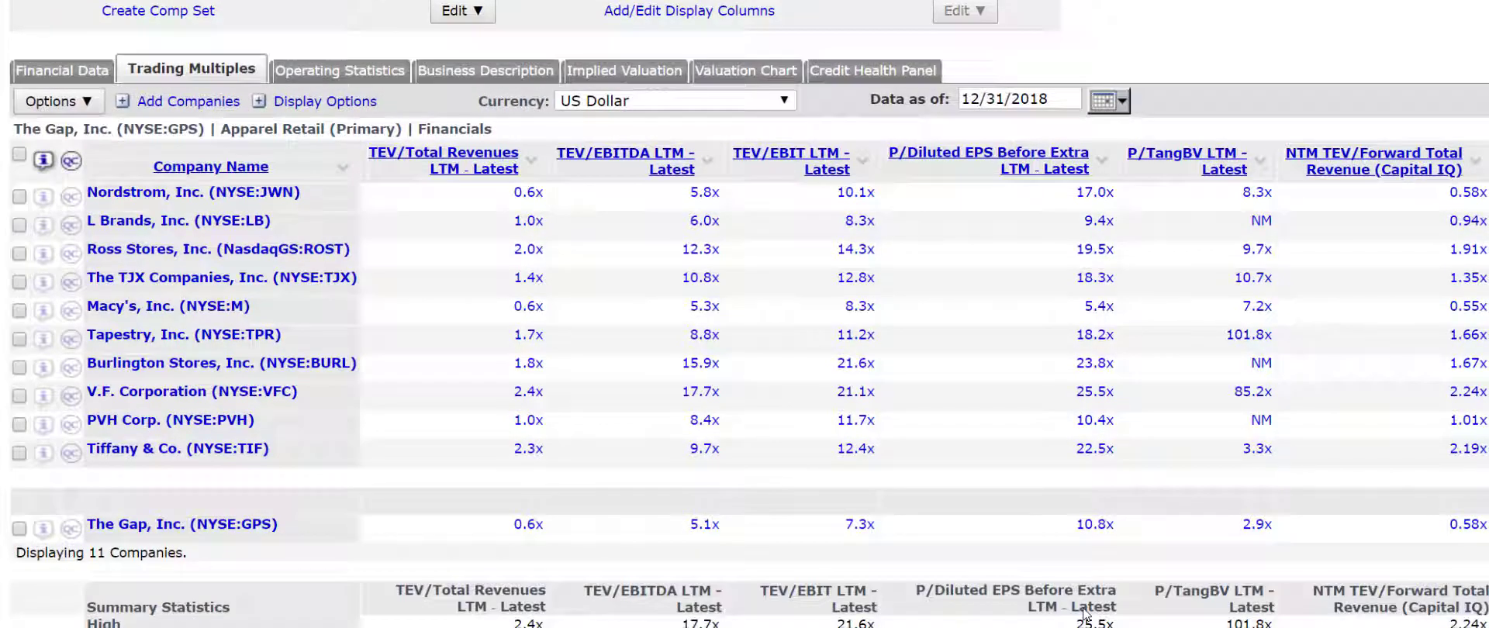
- Highlight The Gap's P/Diluted EPS against the peer summary statistics
scroll("down", 3)
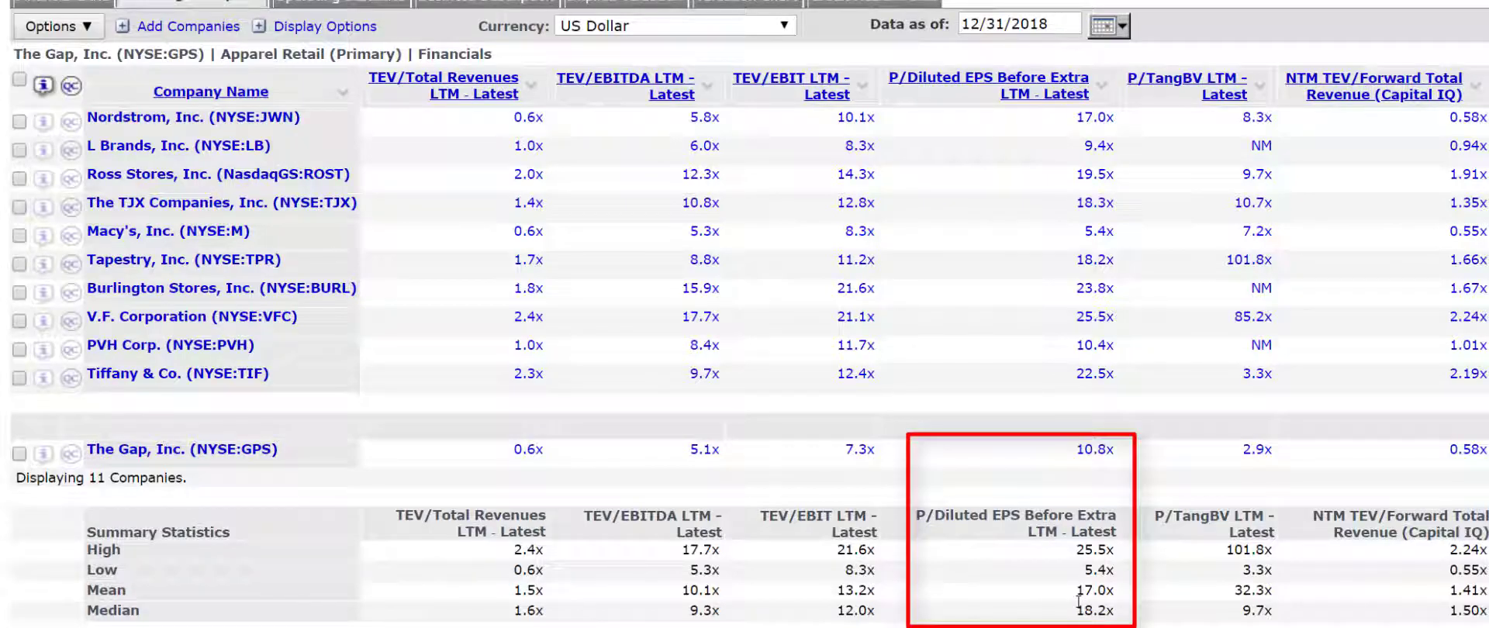
mouse_move(1073, 604)
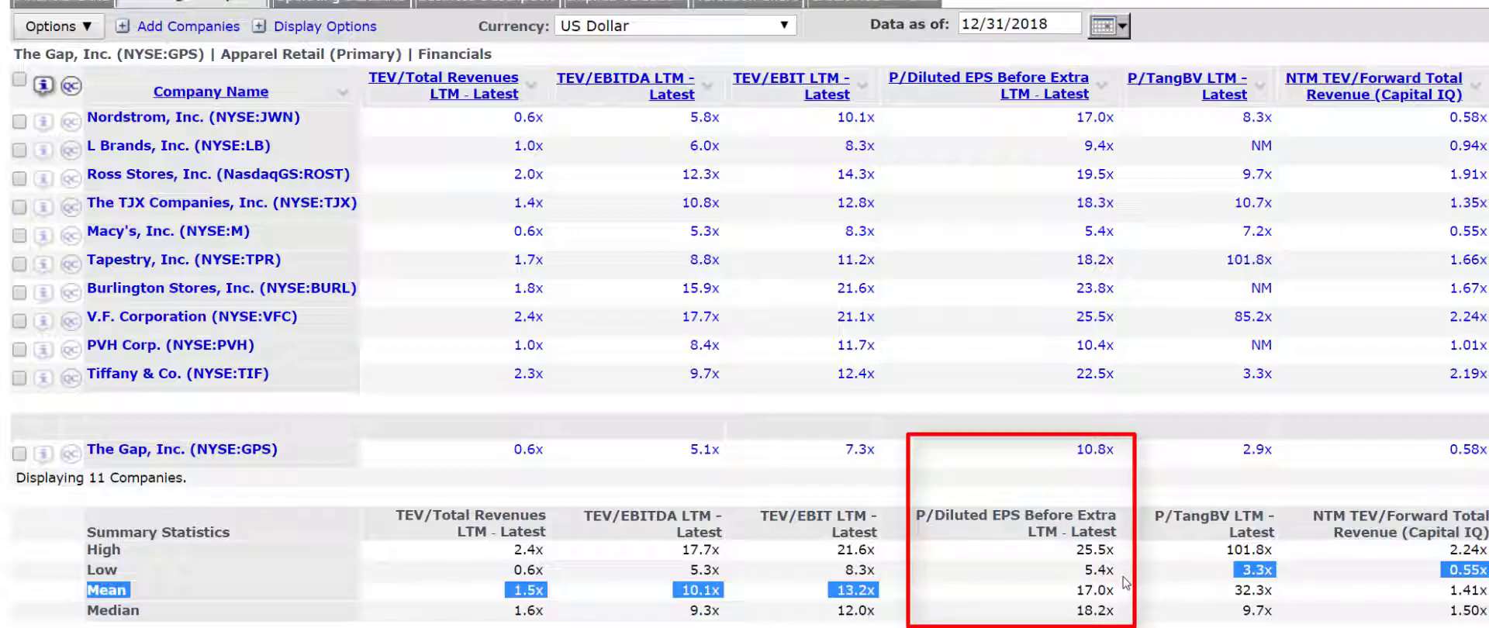
left_click(1093, 590)
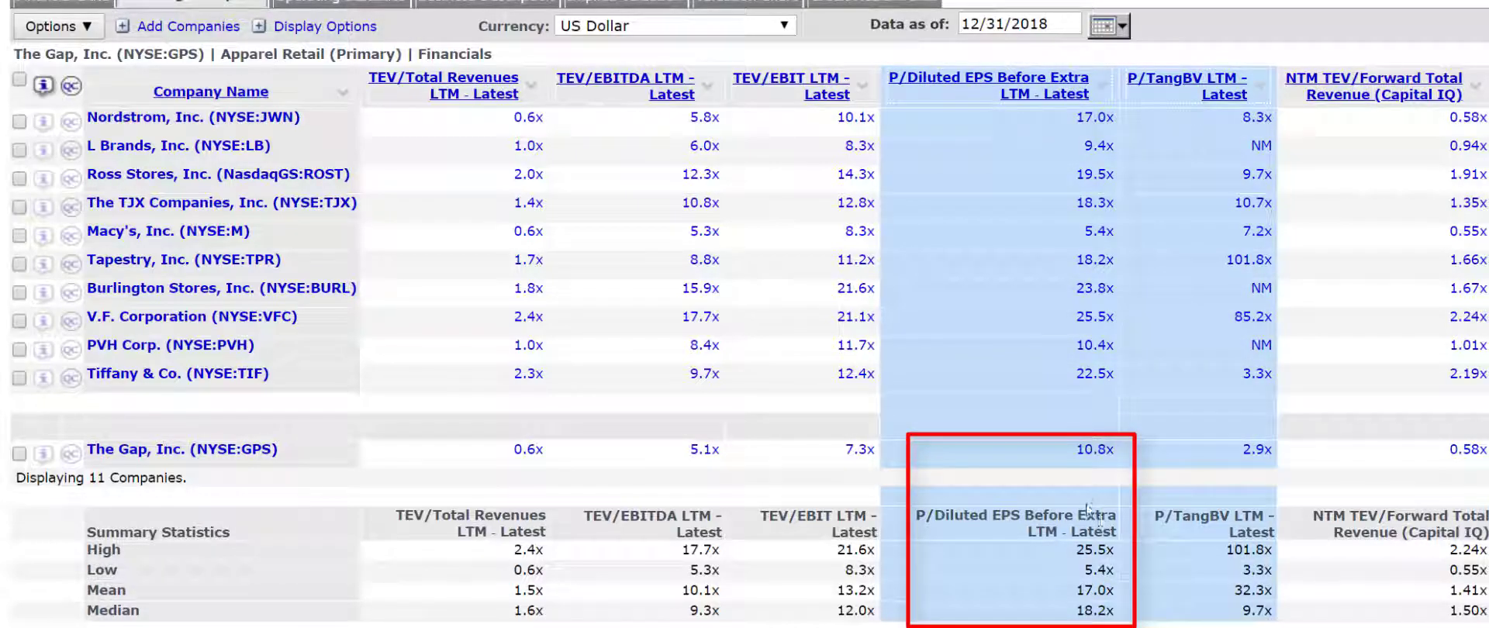
left_click(19, 449)
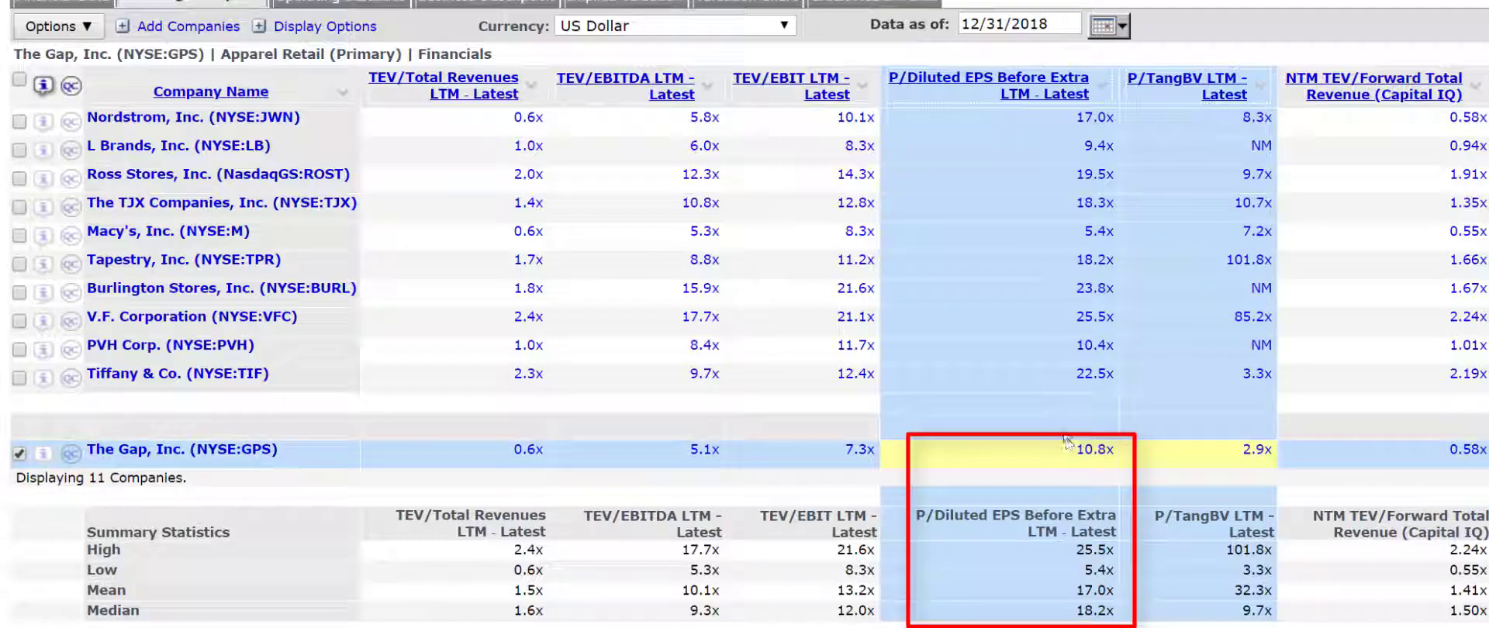
left_click(18, 453)
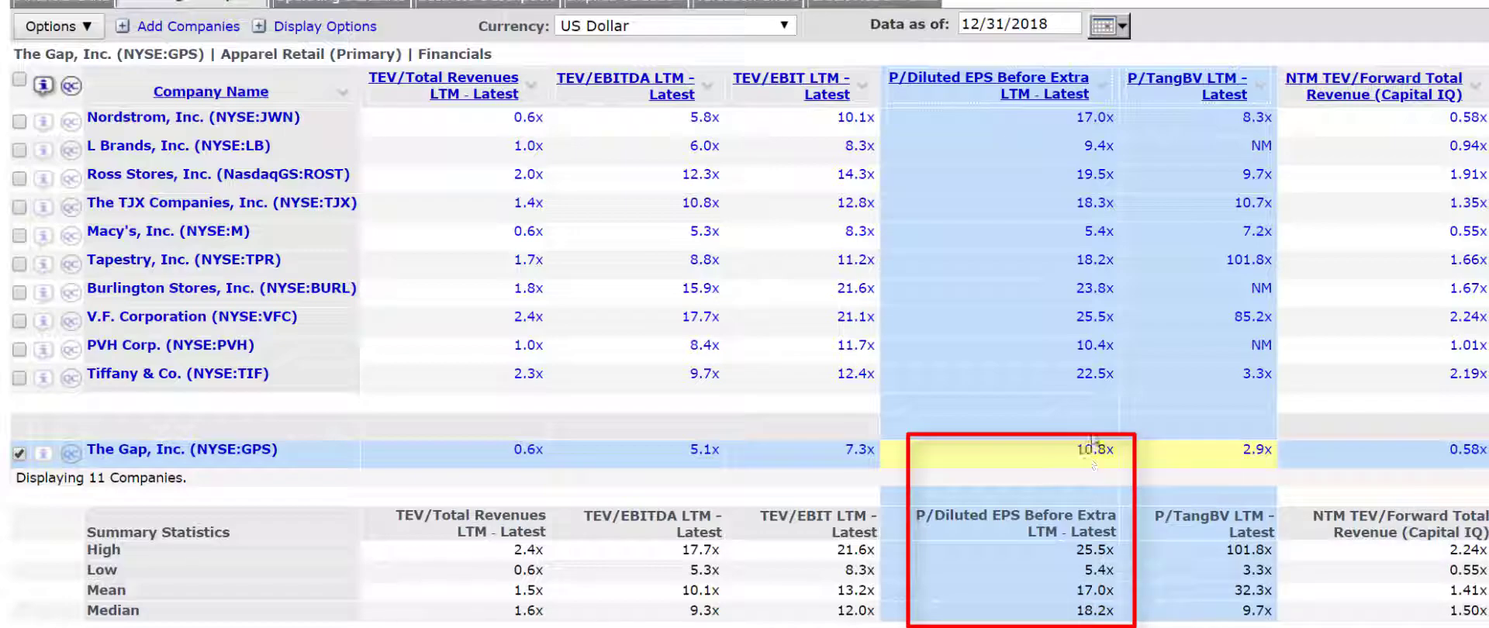
mouse_move(1092, 449)
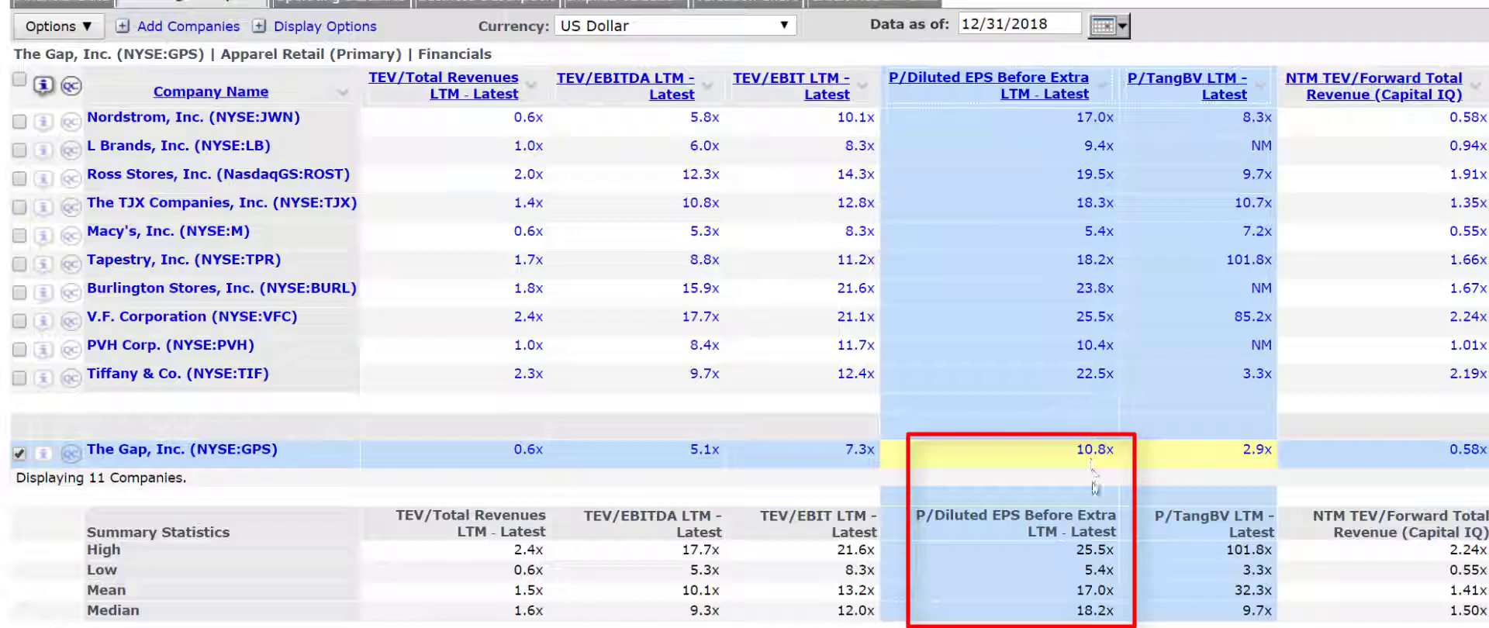
mouse_move(1092, 603)
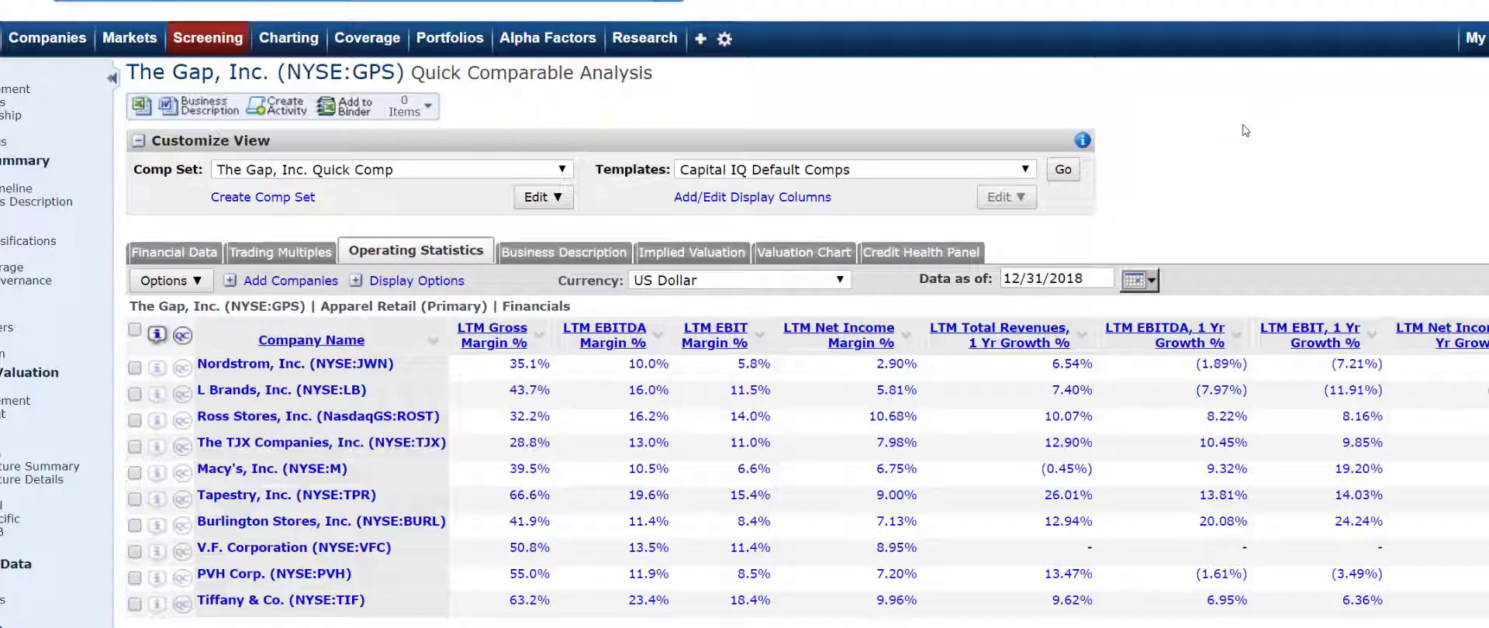
scroll("down", 3)
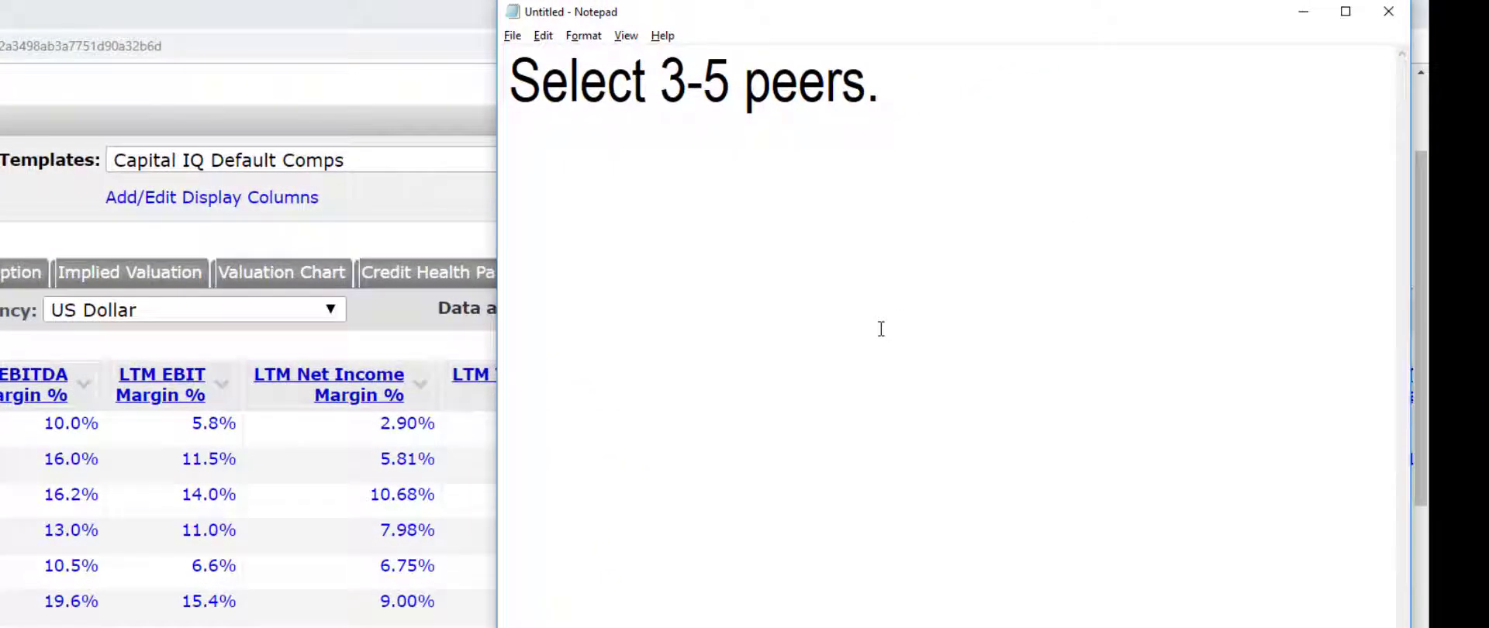
- Note 'Initial conclusion: GPS is attractively priced relative to peers' and start a 'Why?' line
type("Initia")
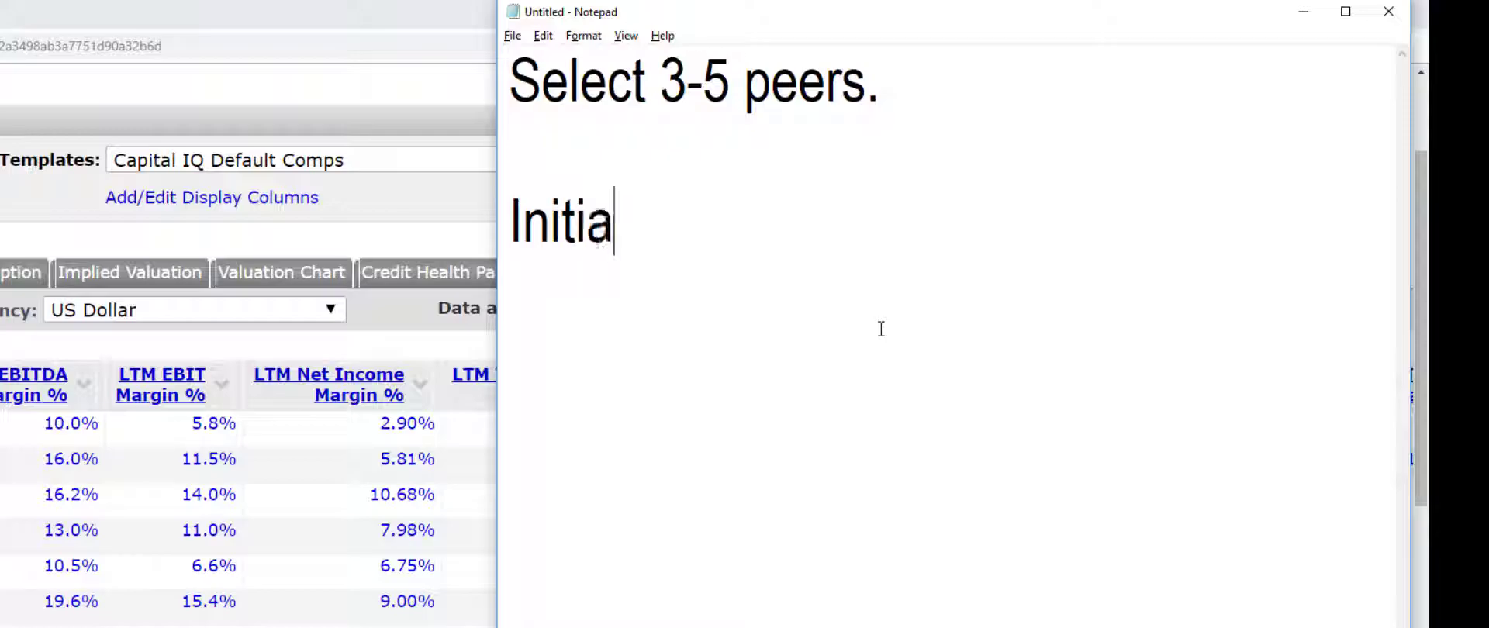
type("l conclusio")
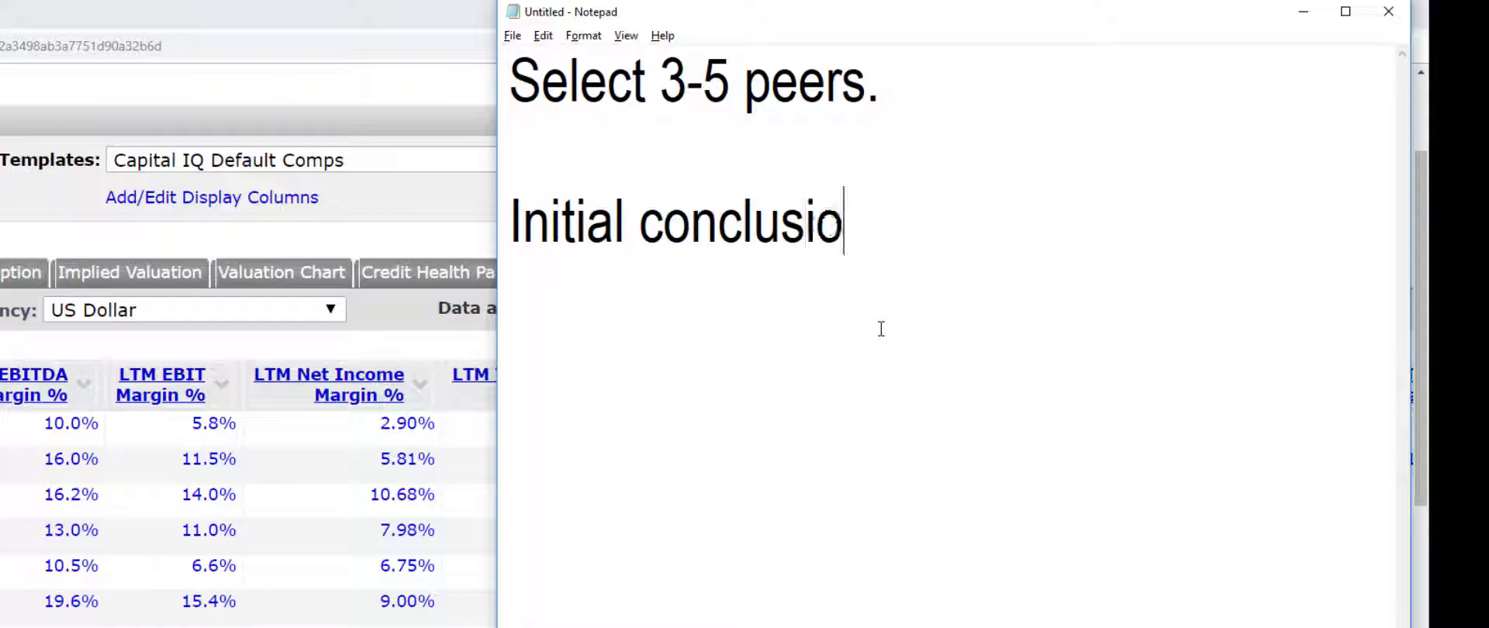
type("n: G")
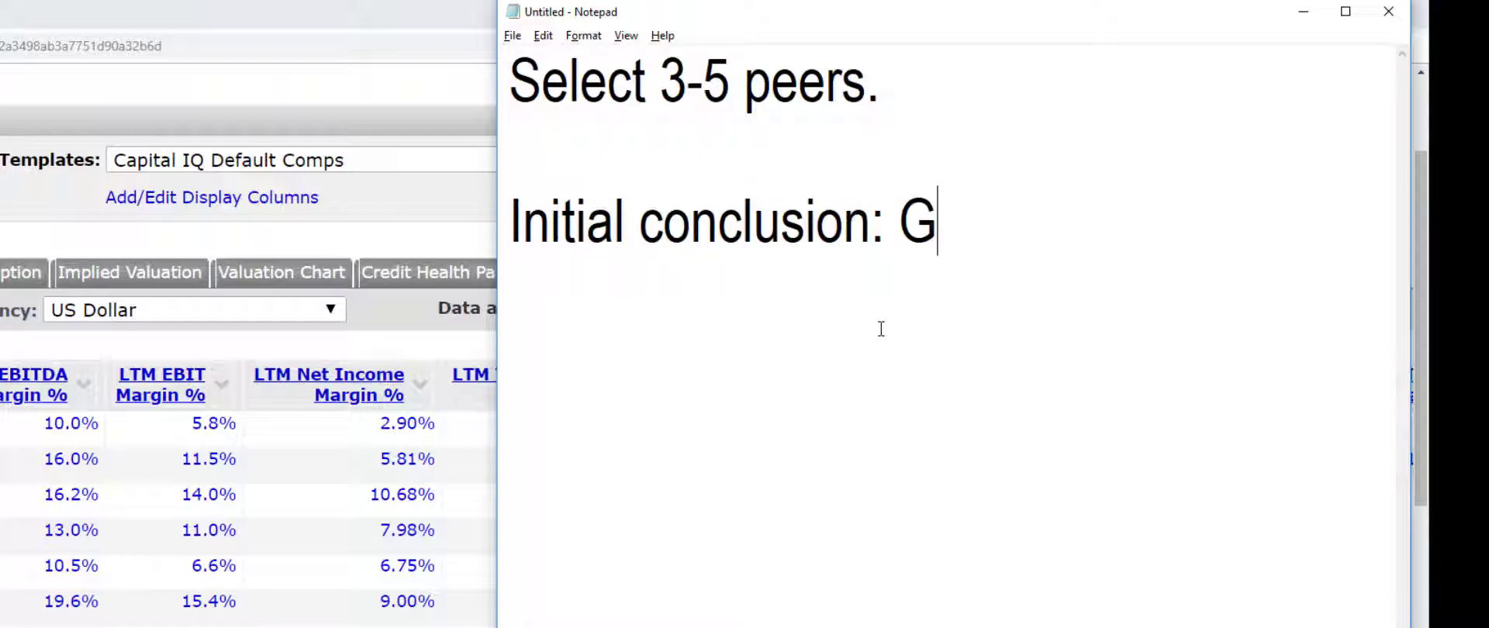
type("PS")
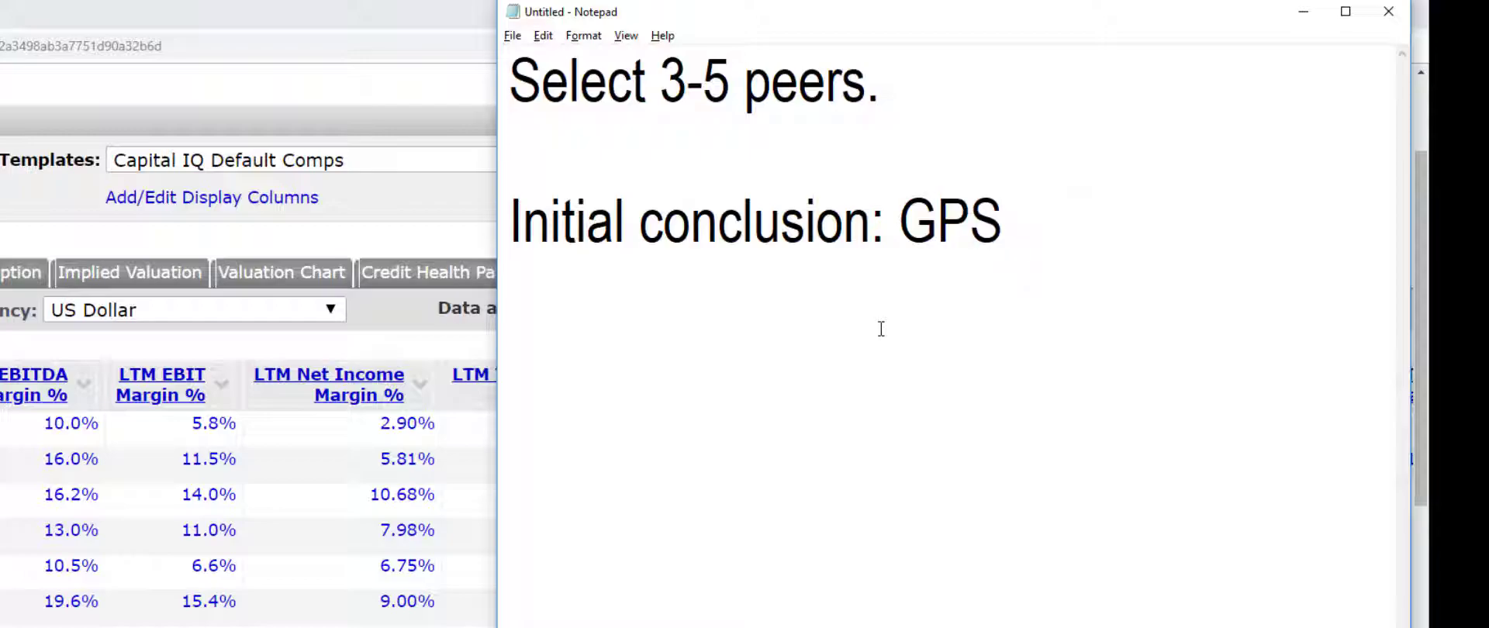
type("is")
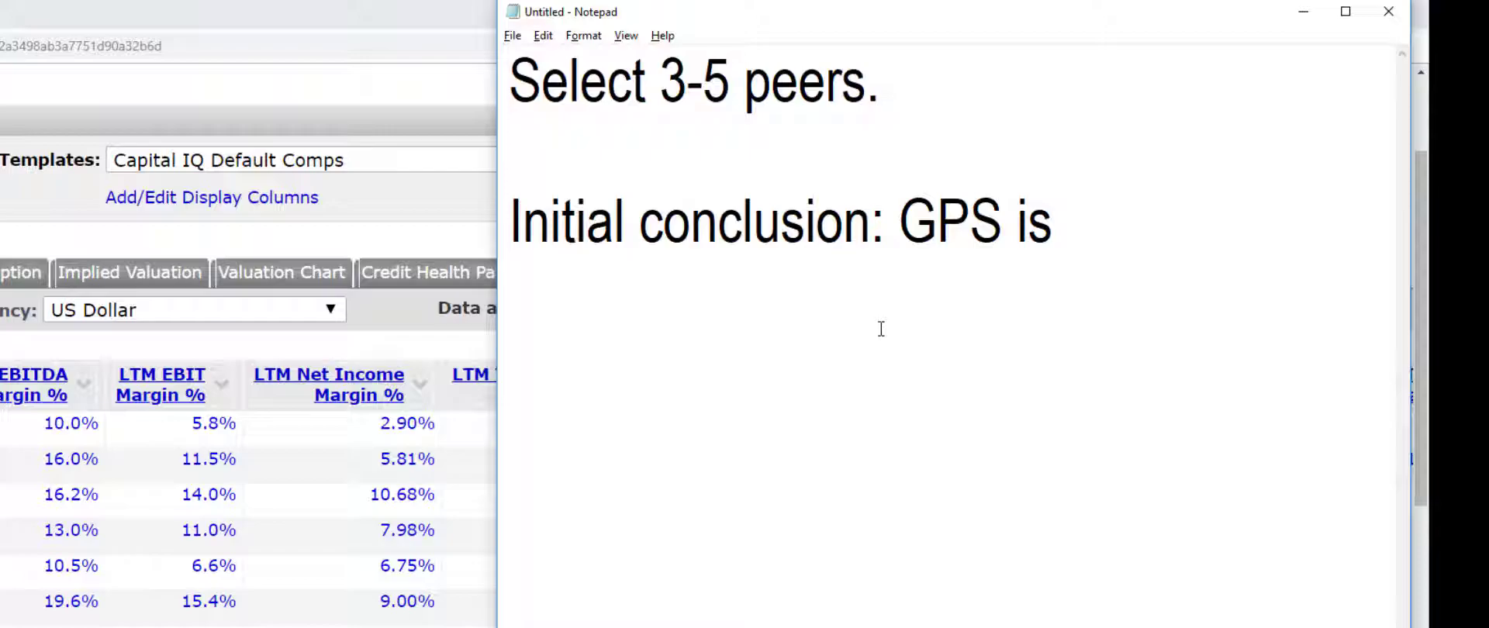
type("attractive")
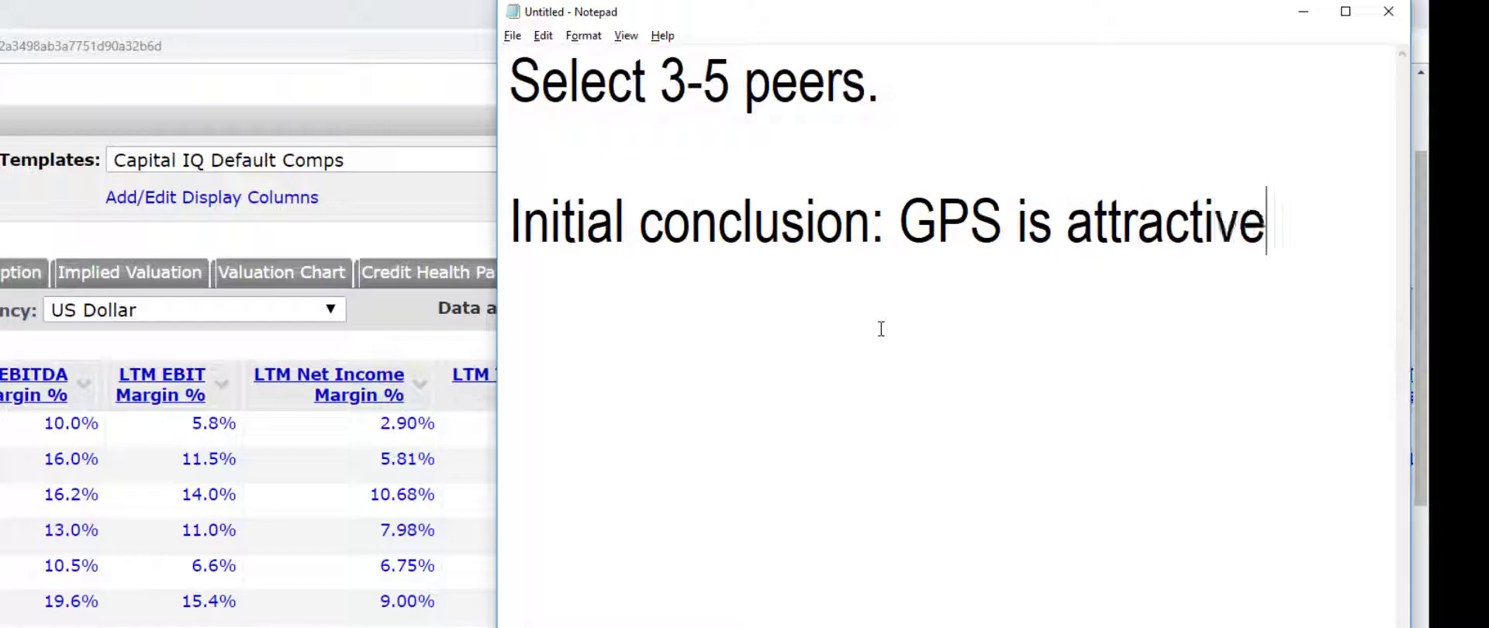
type("ly priced")
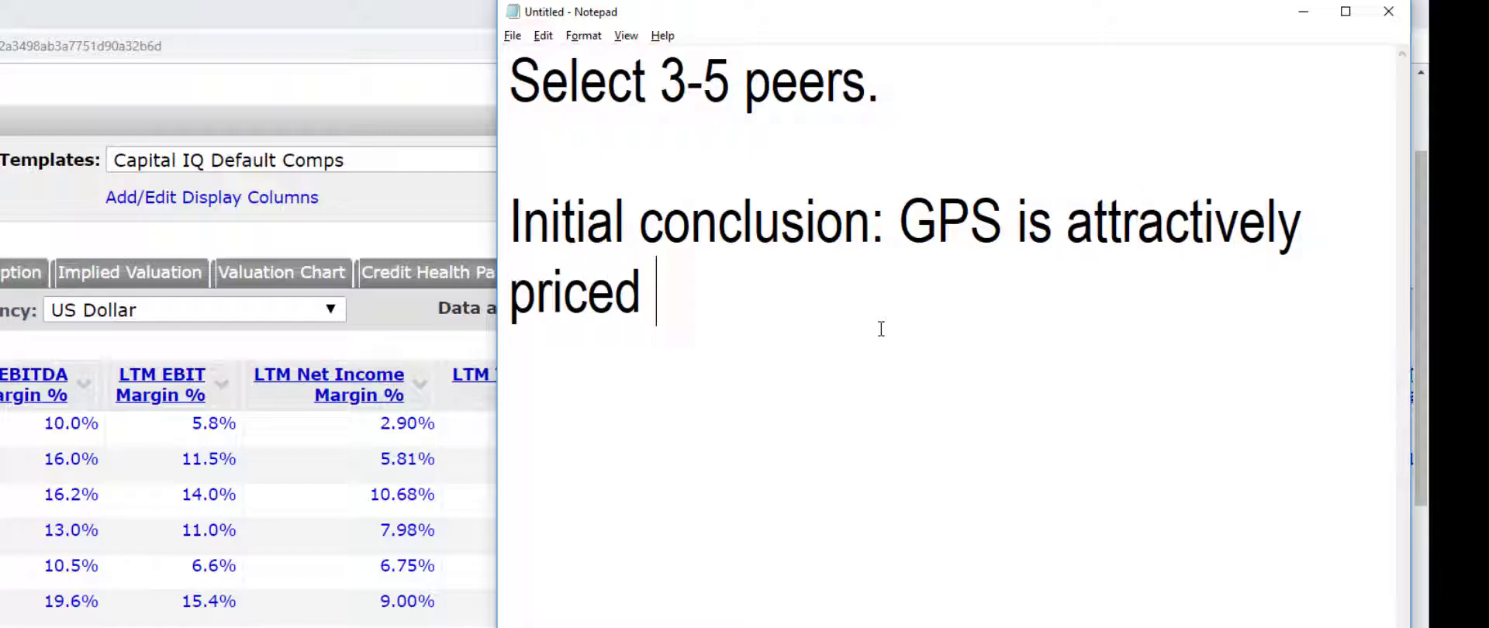
type("relative to pe")
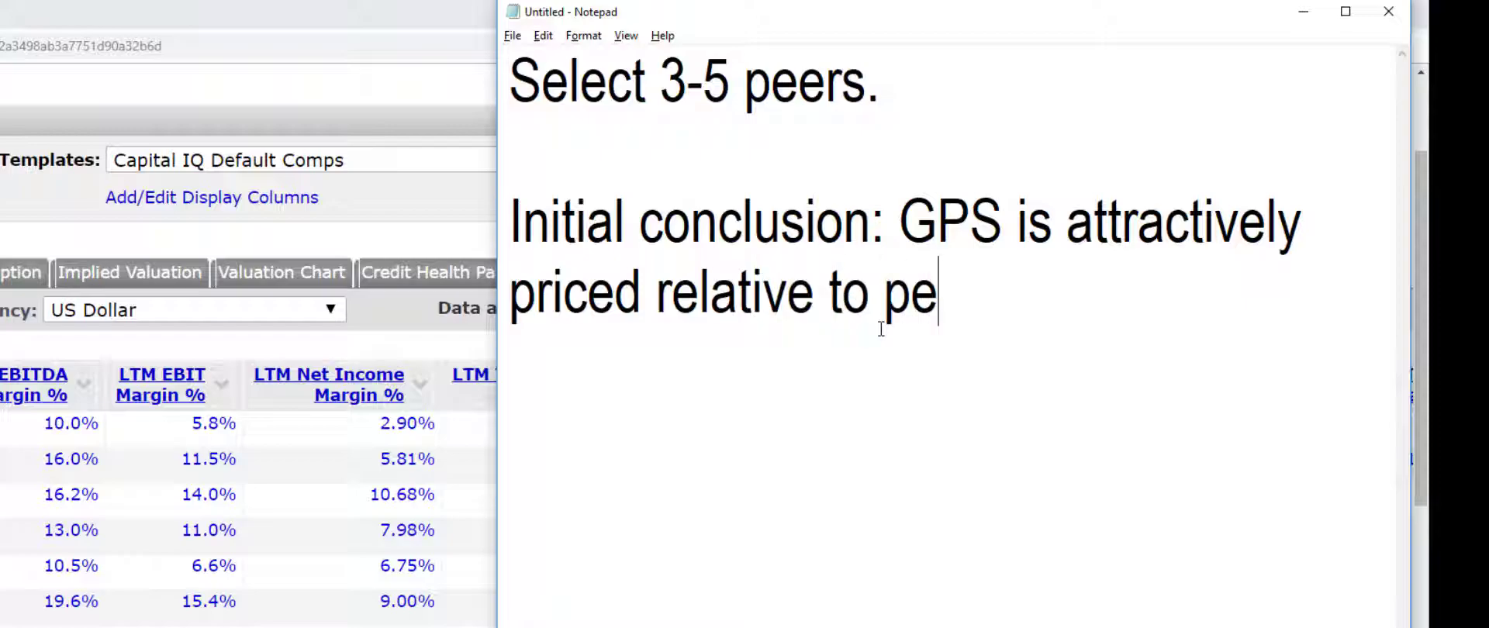
type("ers")
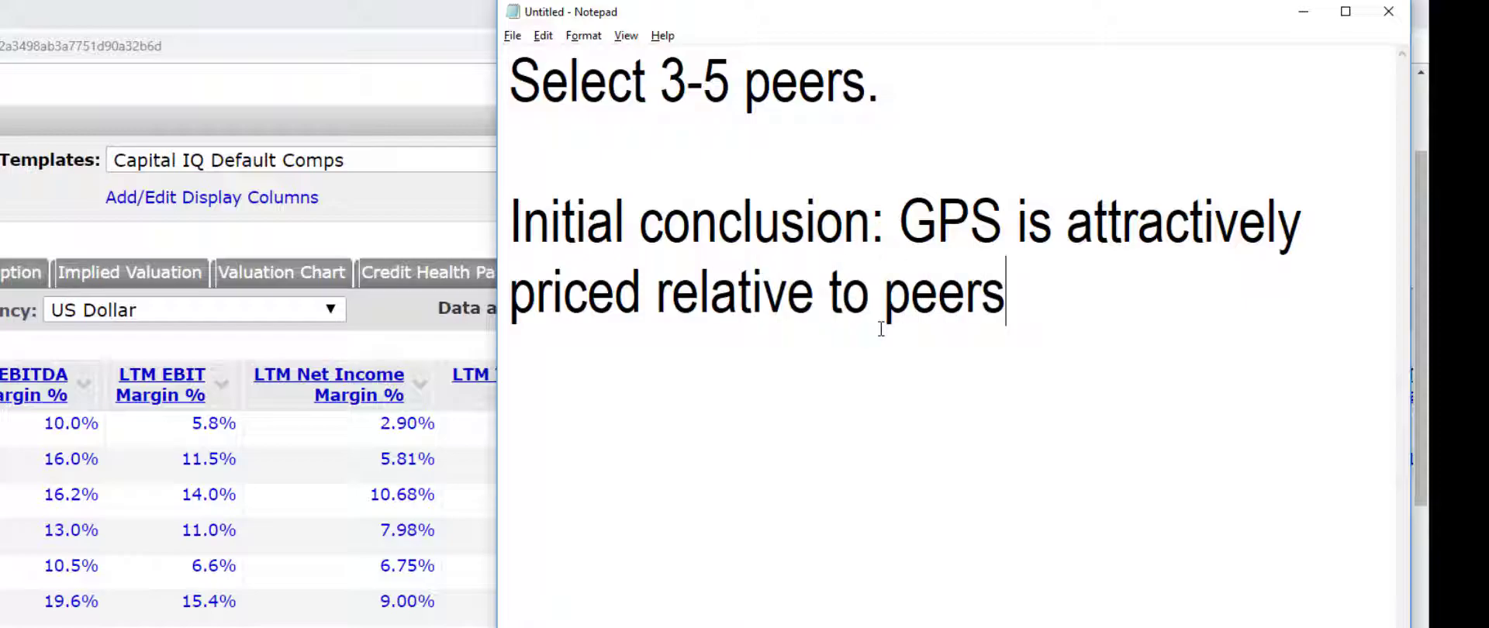
key("enter")
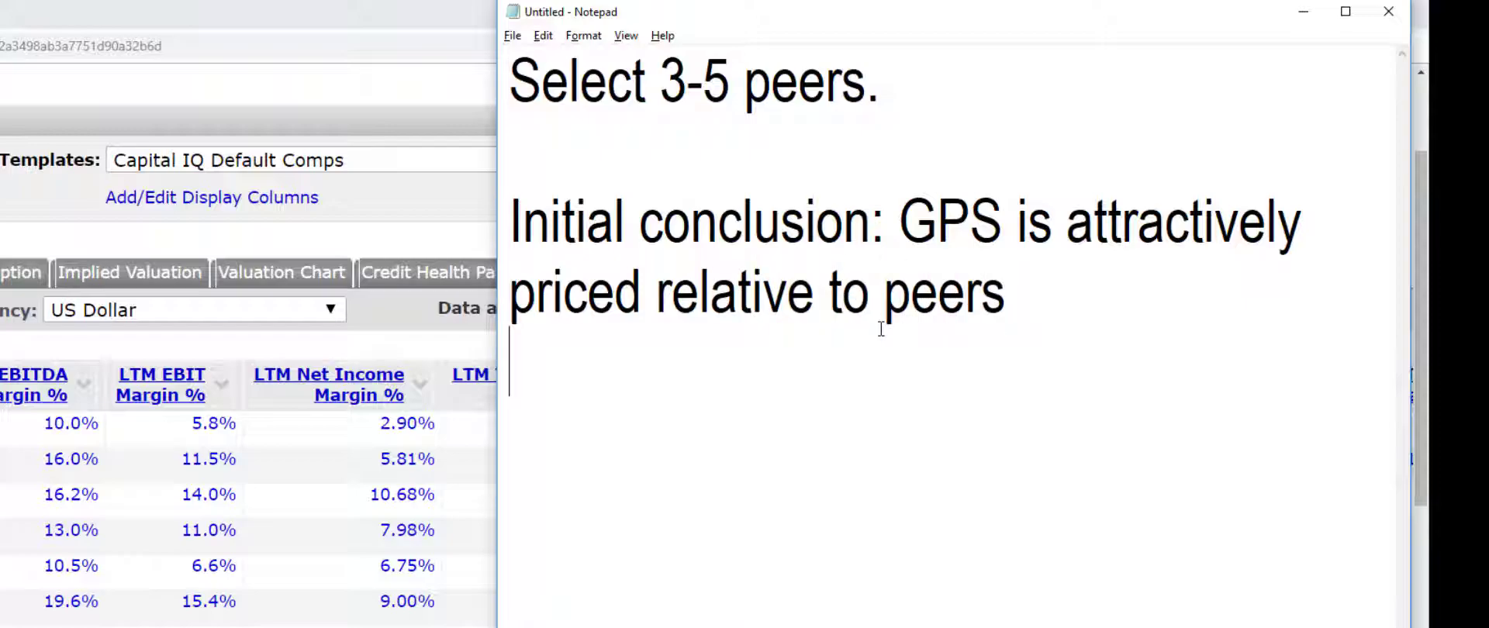
type("Why?")
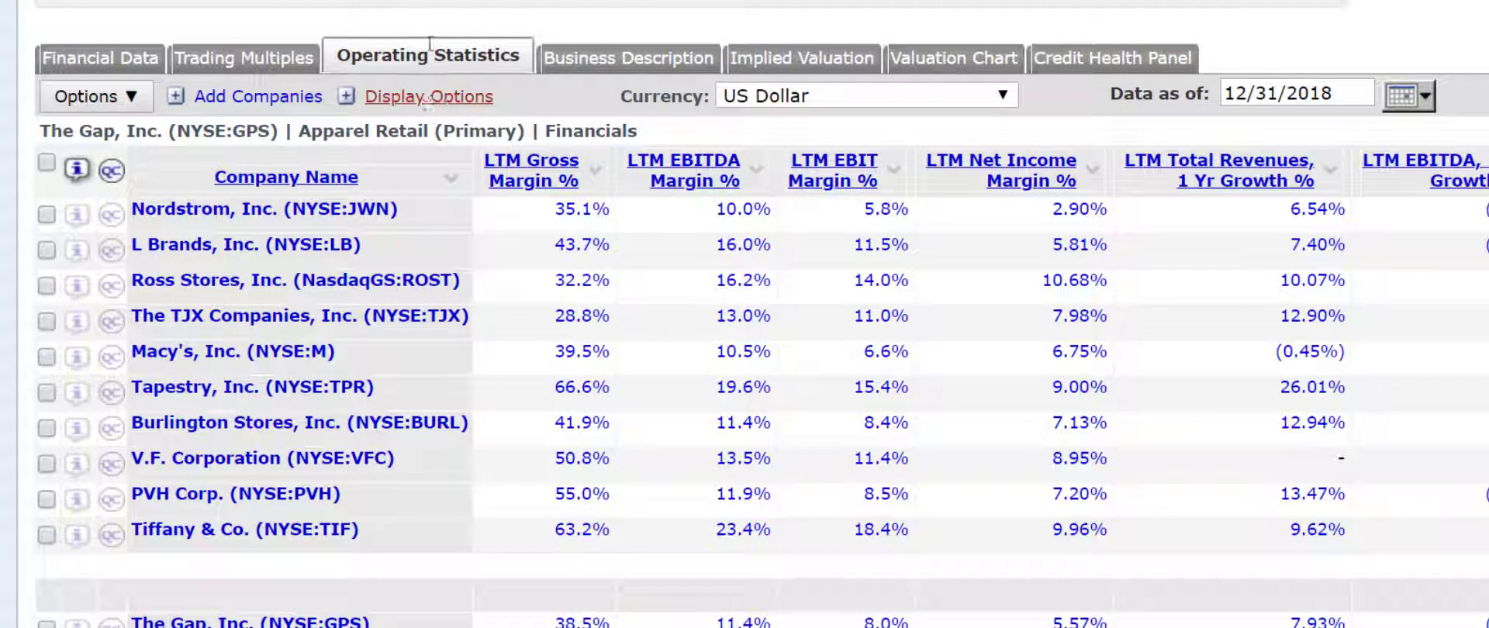
mouse_move(429, 74)
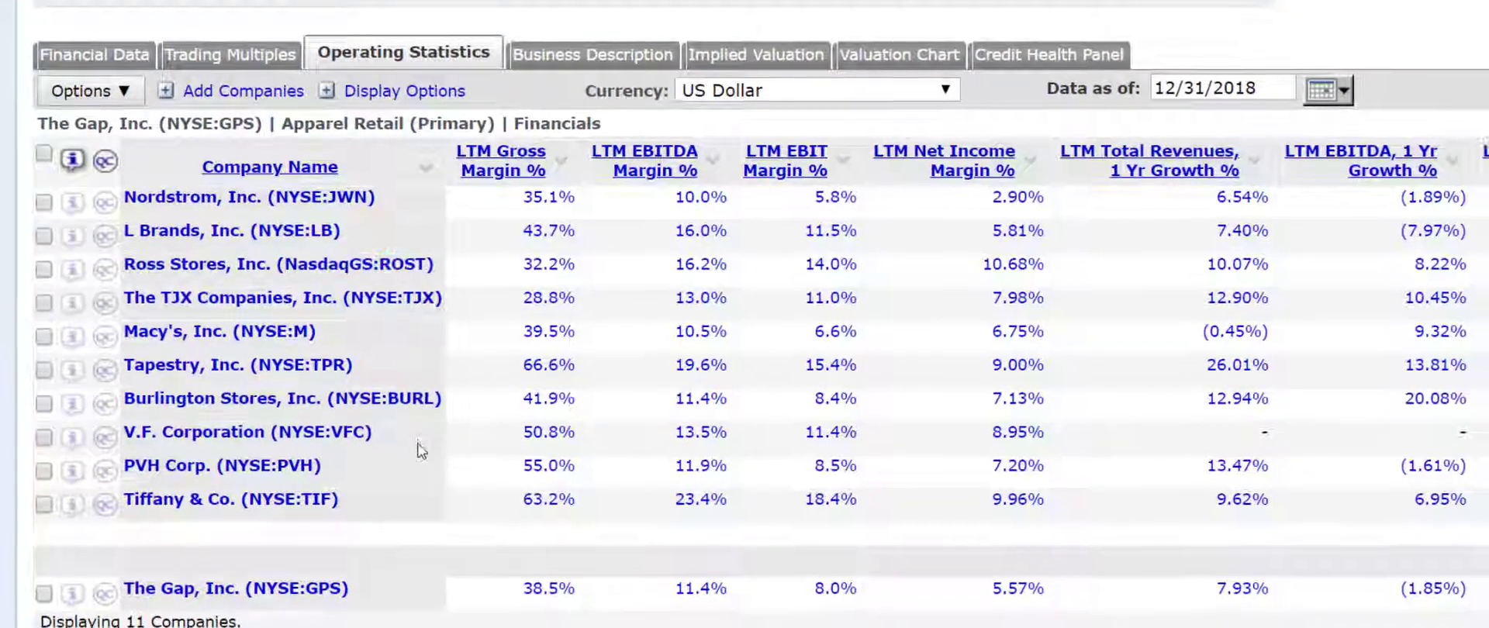
mouse_move(529, 498)
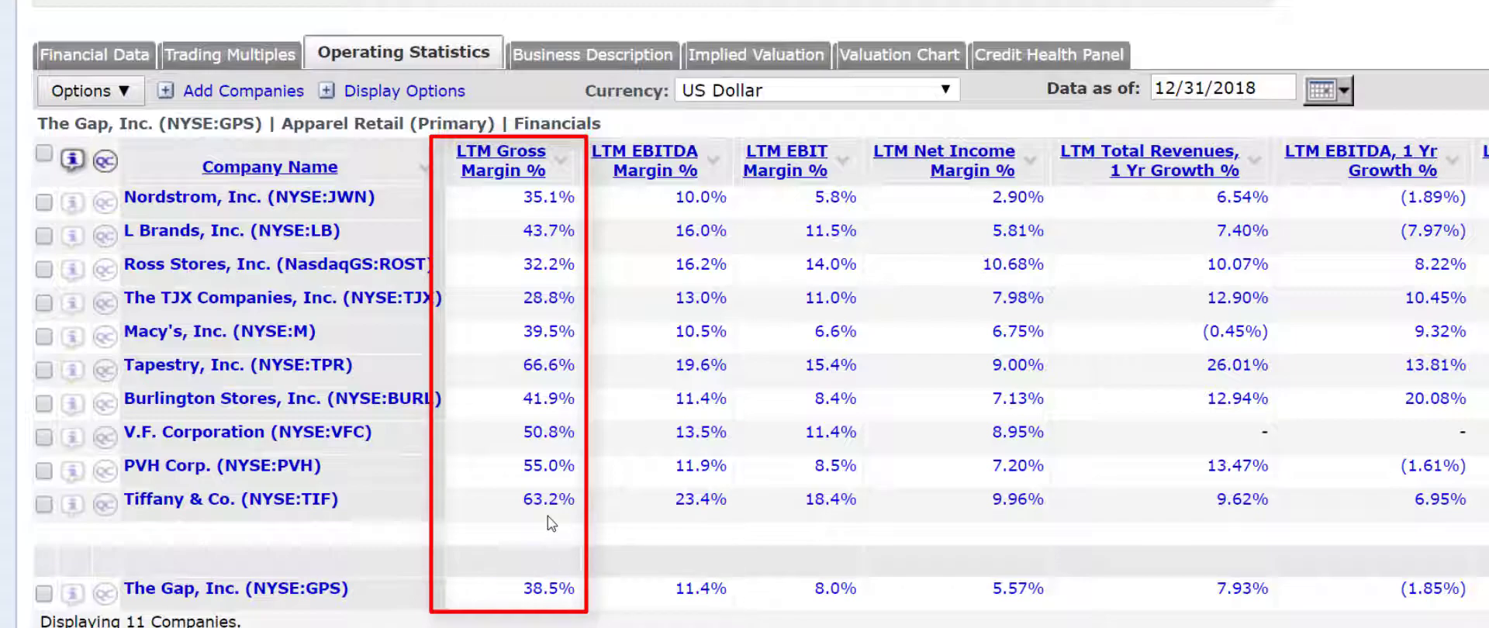
mouse_move(460, 447)
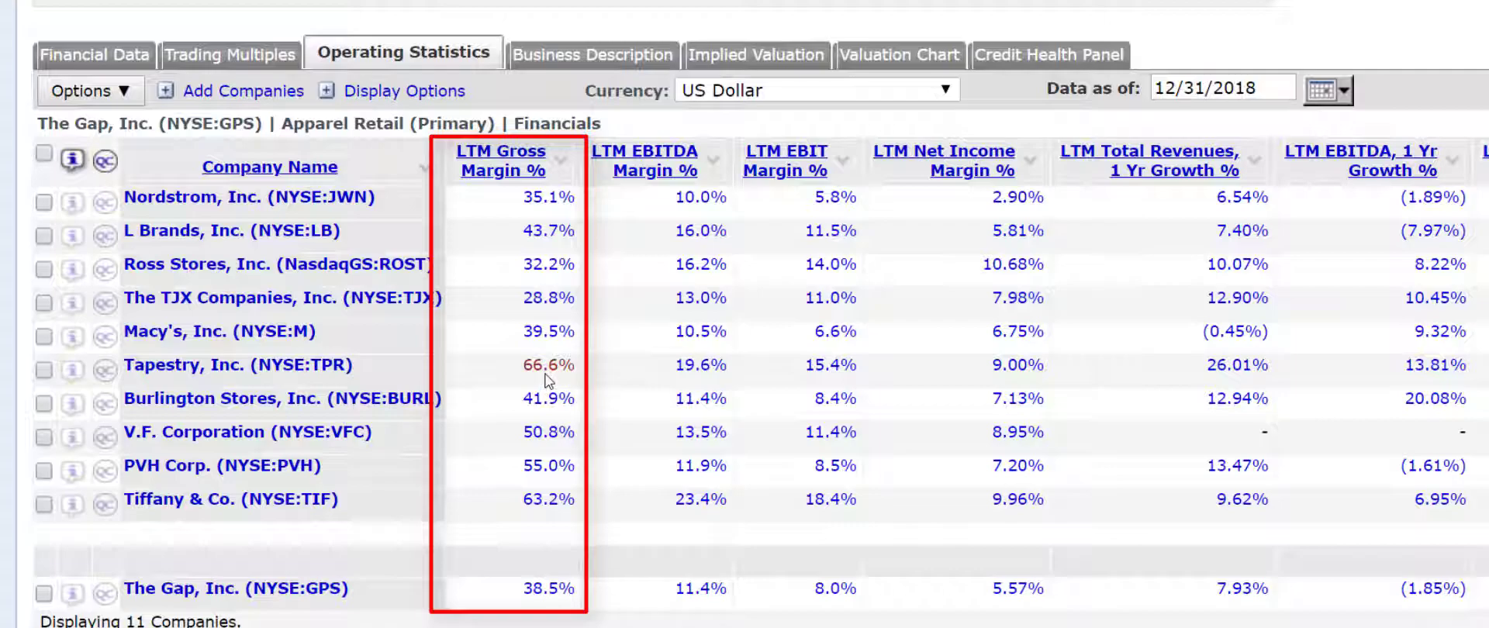
mouse_move(546, 365)
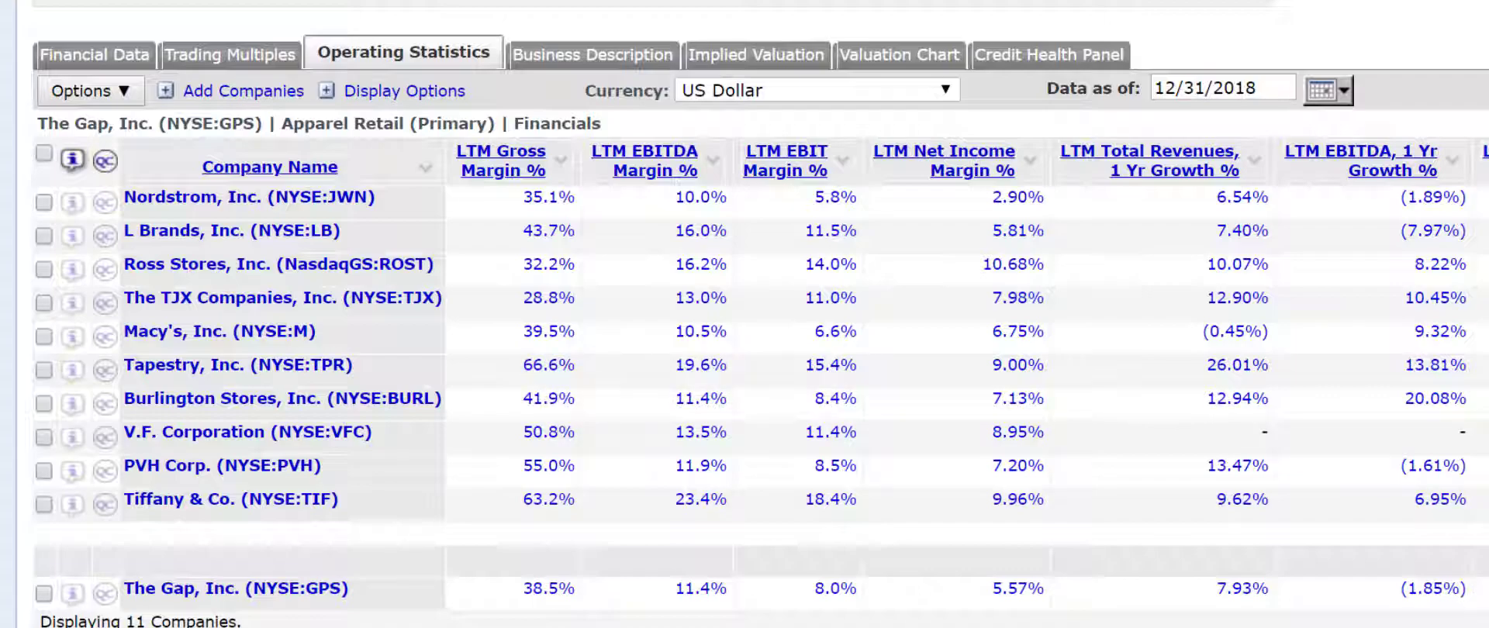
- Scroll right to compare The Gap's 7.93% one-year revenue growth with peers
scroll("right", 3)
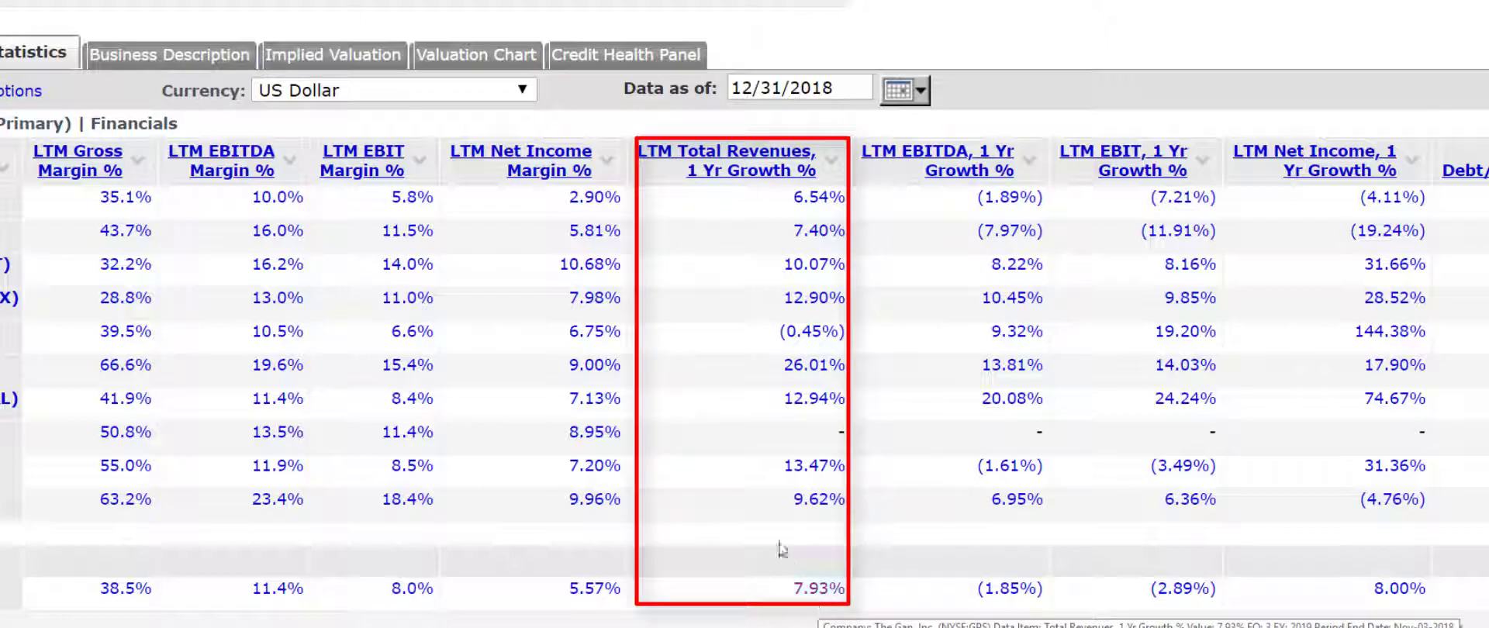
mouse_move(795, 512)
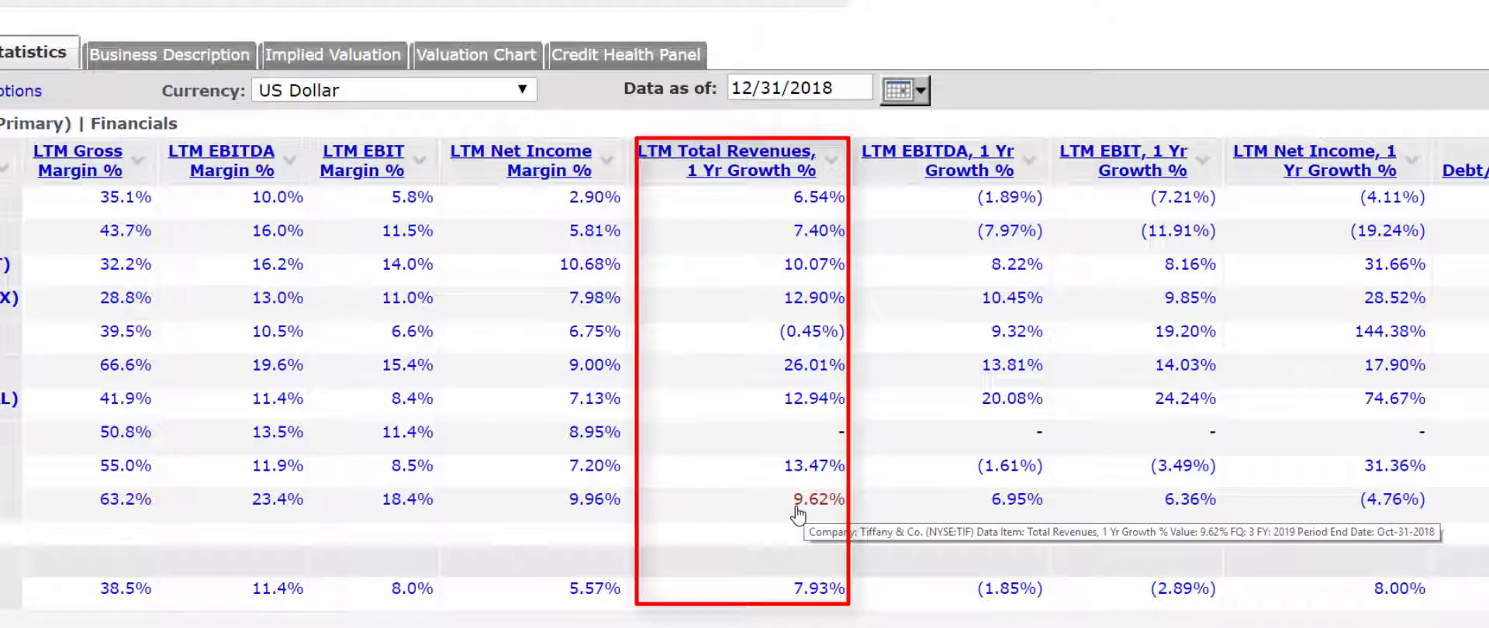
mouse_move(804, 369)
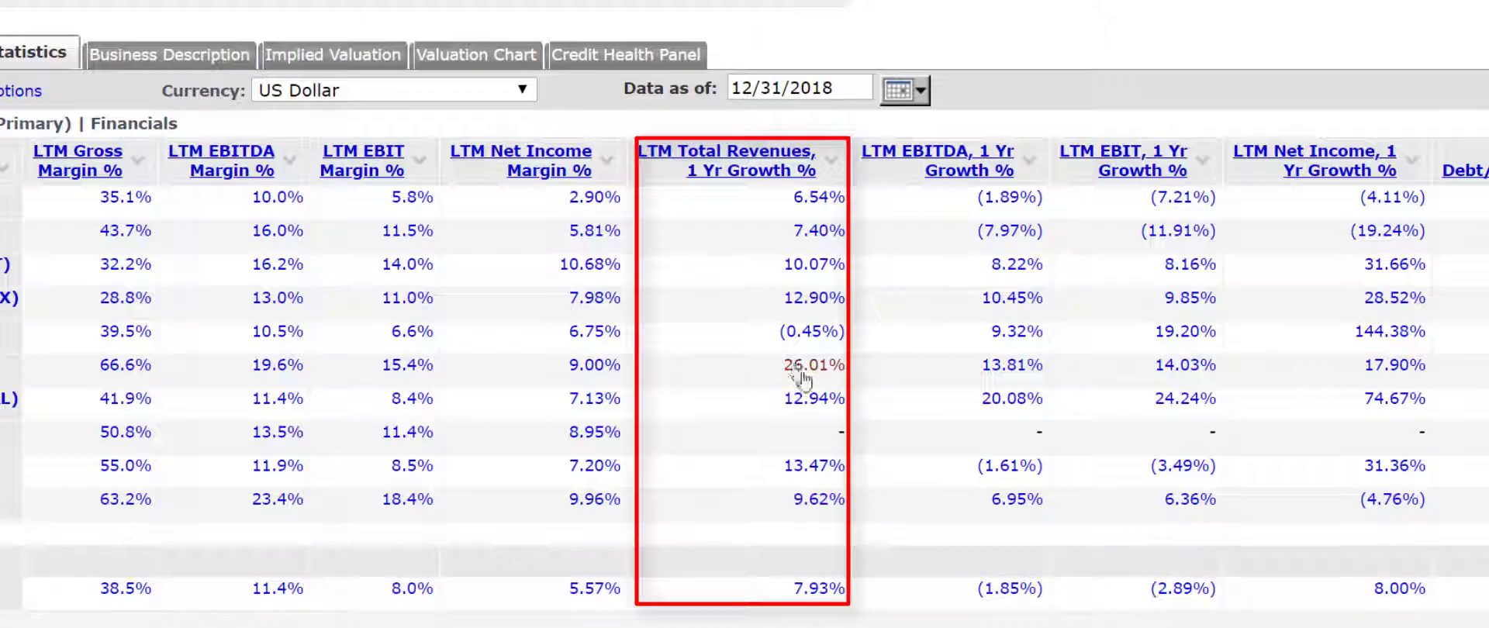
mouse_move(803, 365)
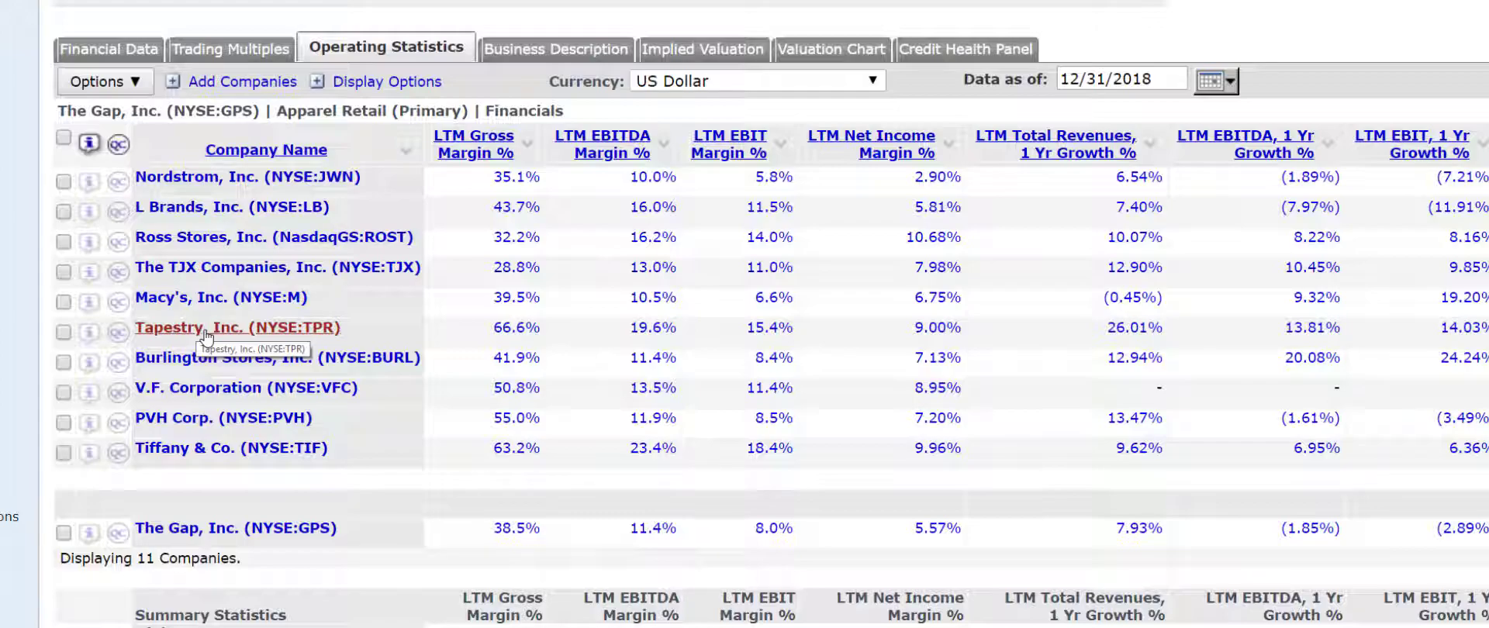
mouse_move(323, 246)
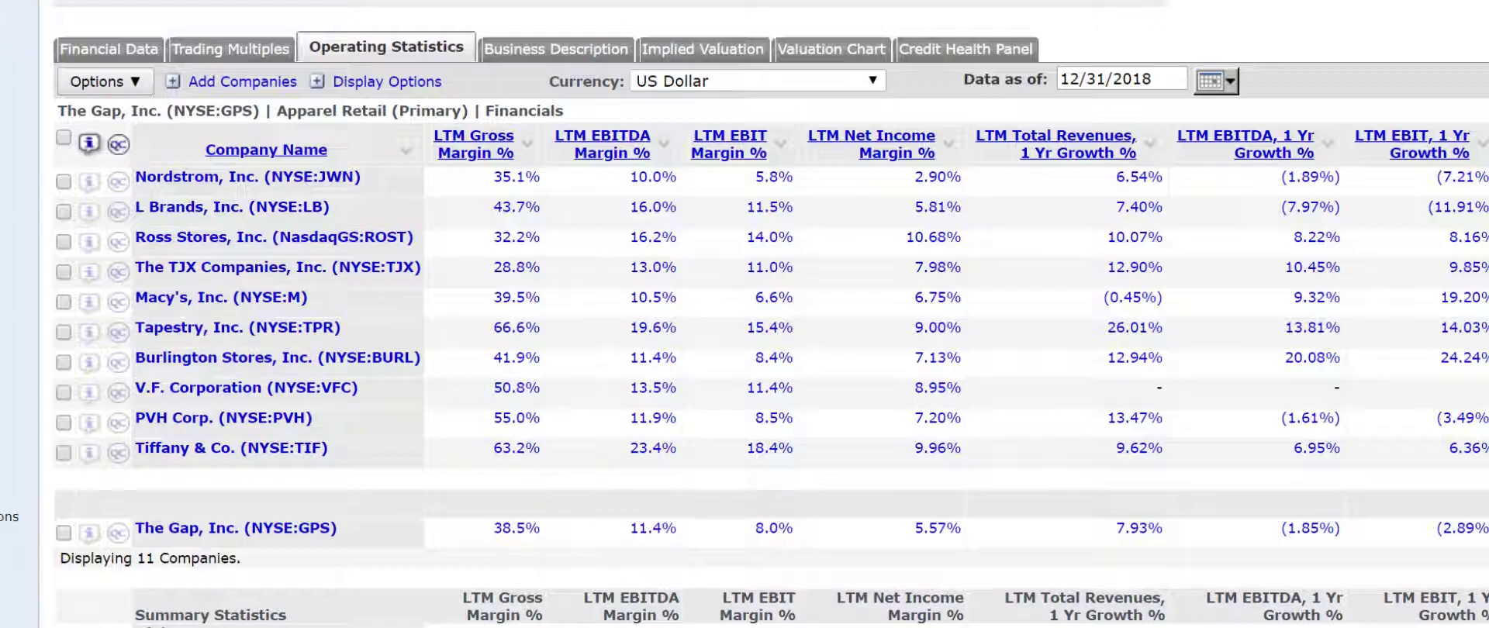
- Scroll right to review peer growth and The Gap's 26.64% total debt-to-capital
scroll("right", 3)
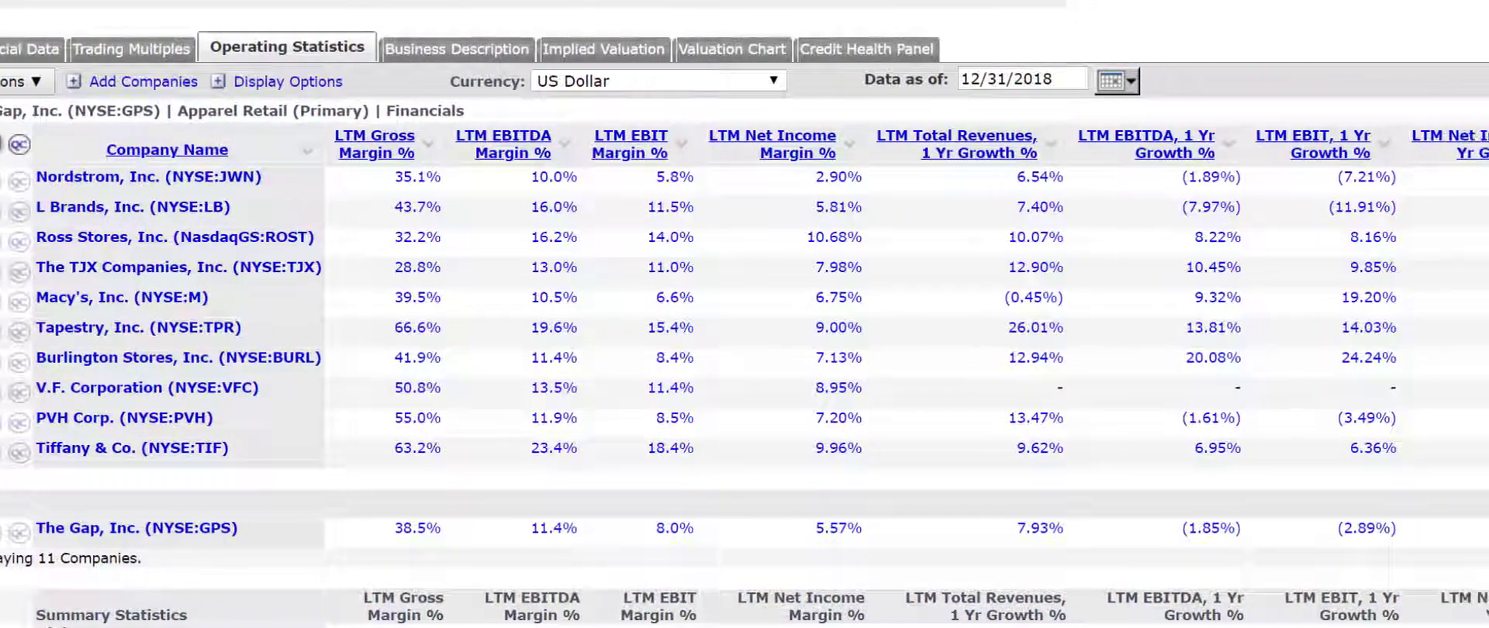
scroll("right", 3)
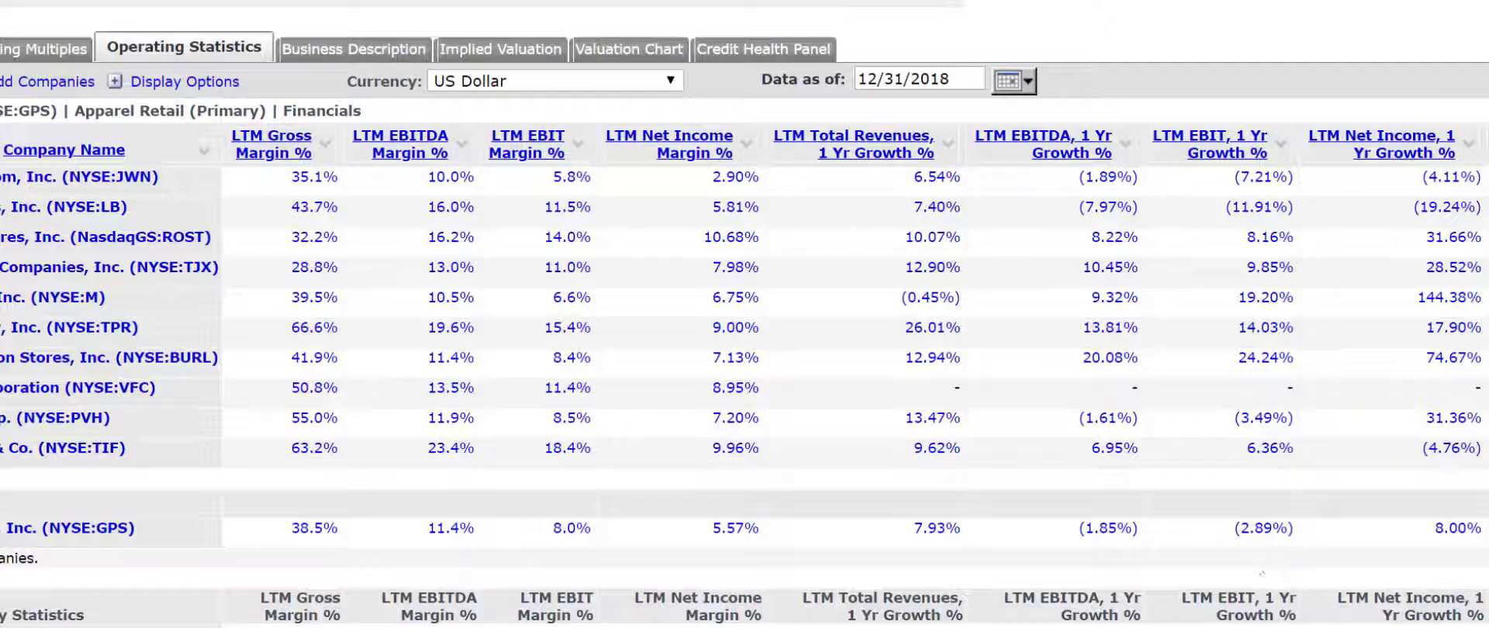
scroll("right", 3)
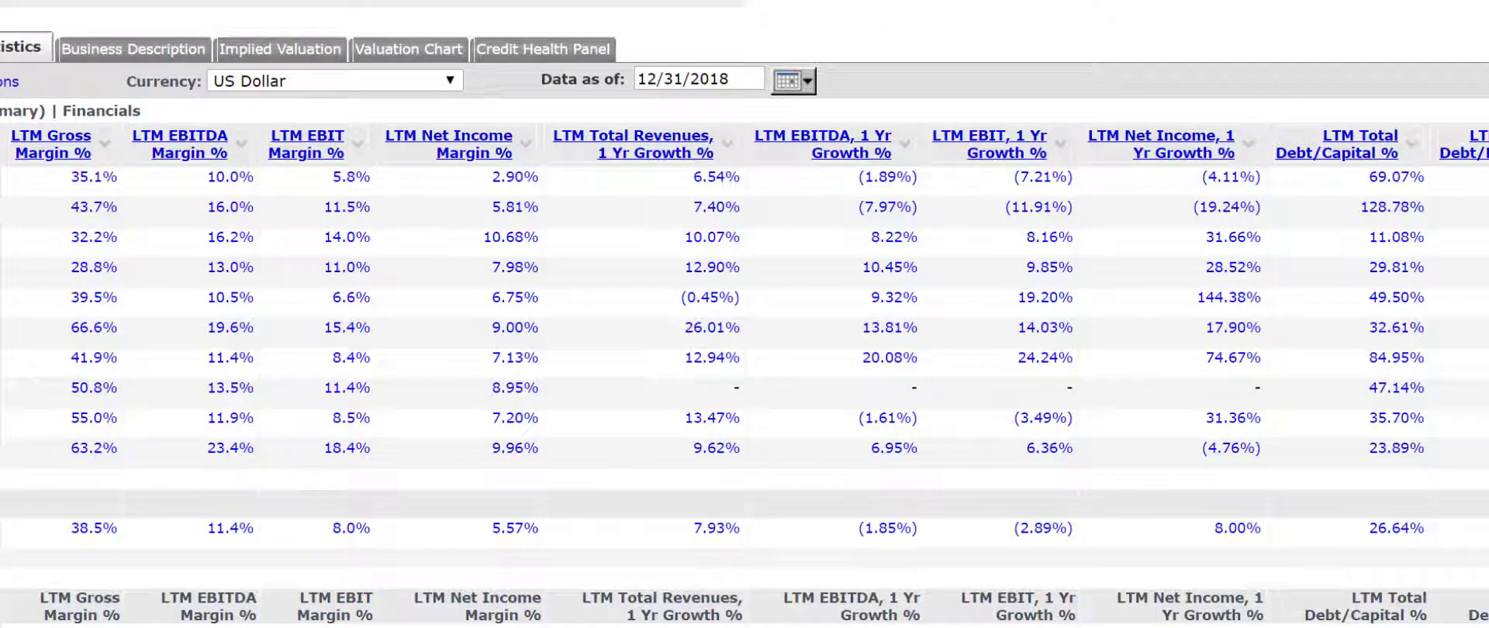
mouse_move(1216, 397)
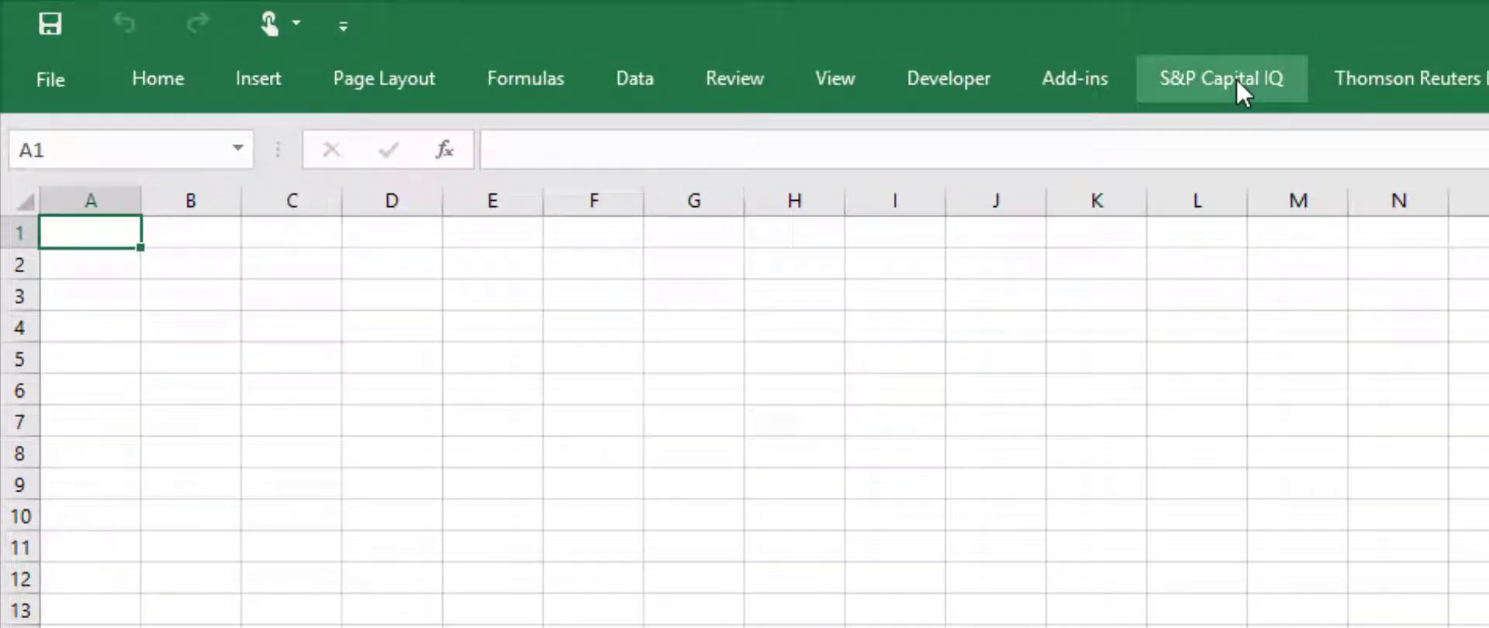
- In Excel, bring up the S&P Capital IQ plug-in's Templates list
left_click(1221, 79)
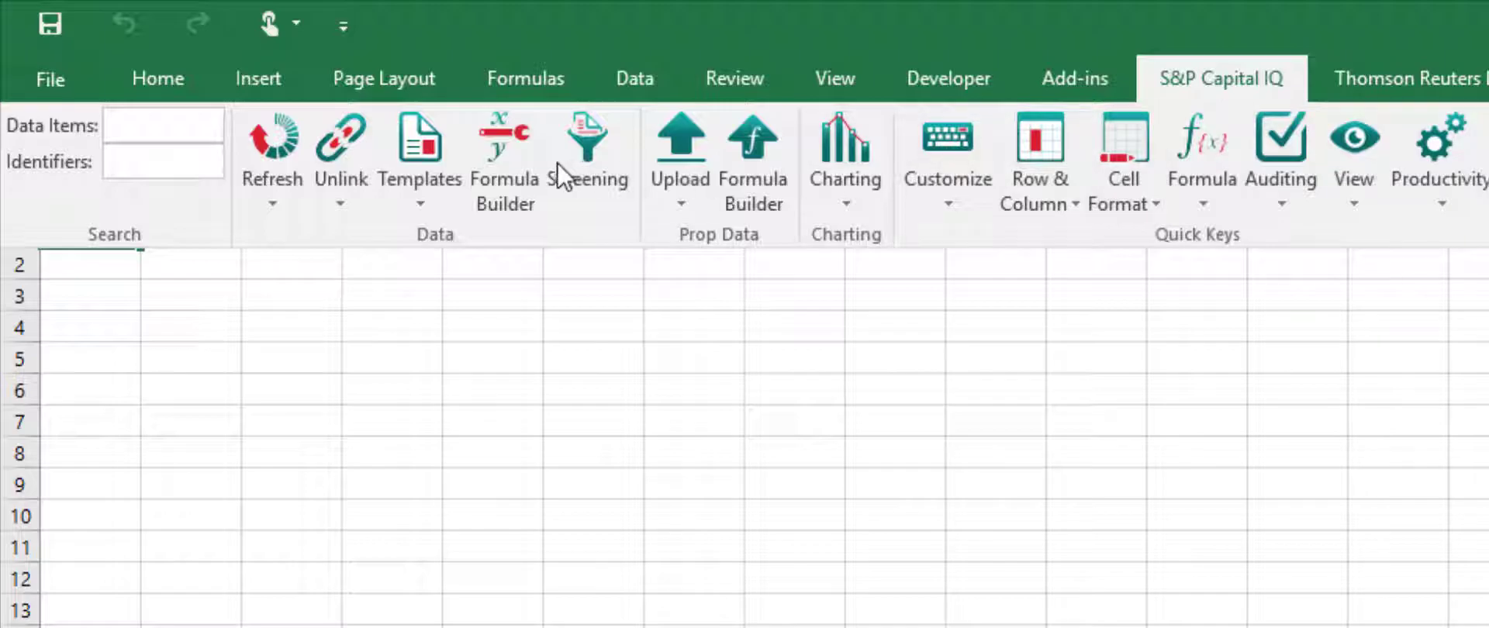
left_click(418, 156)
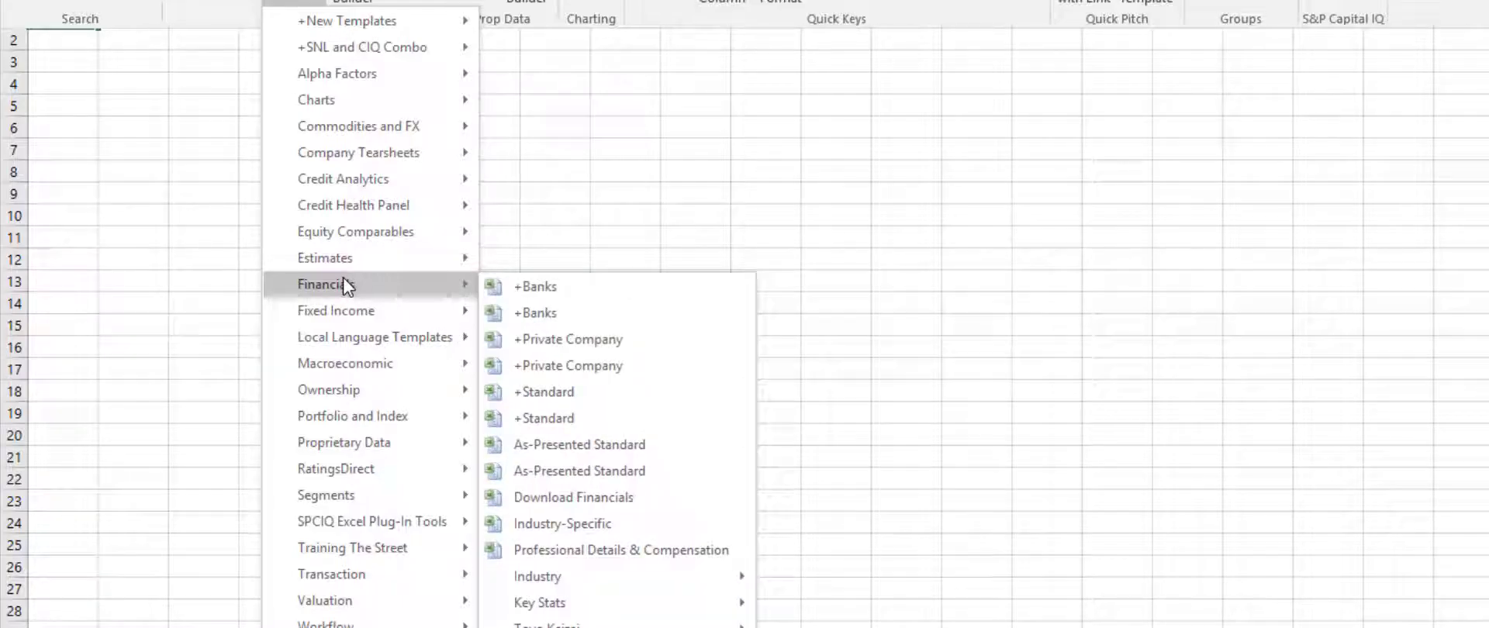
mouse_move(324, 258)
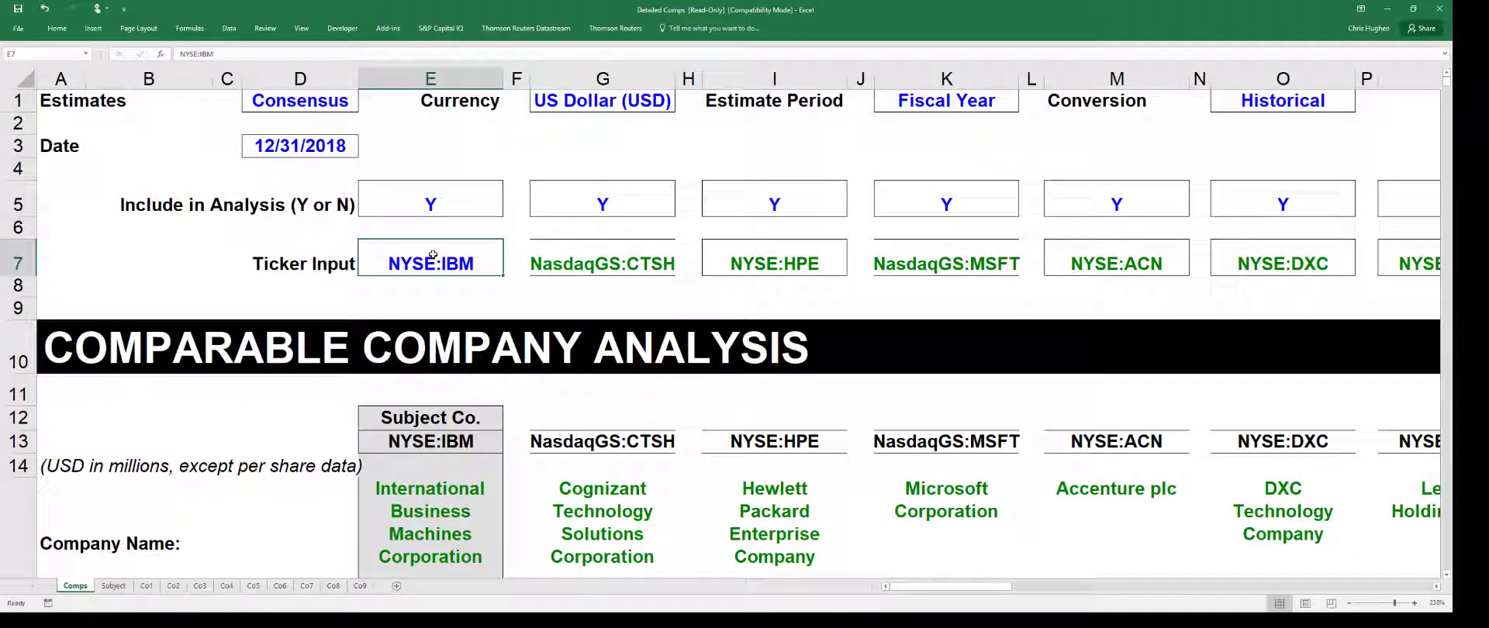
- Enter GPS as the subject company ticker in Ticker Input cell E7
type("GPS")
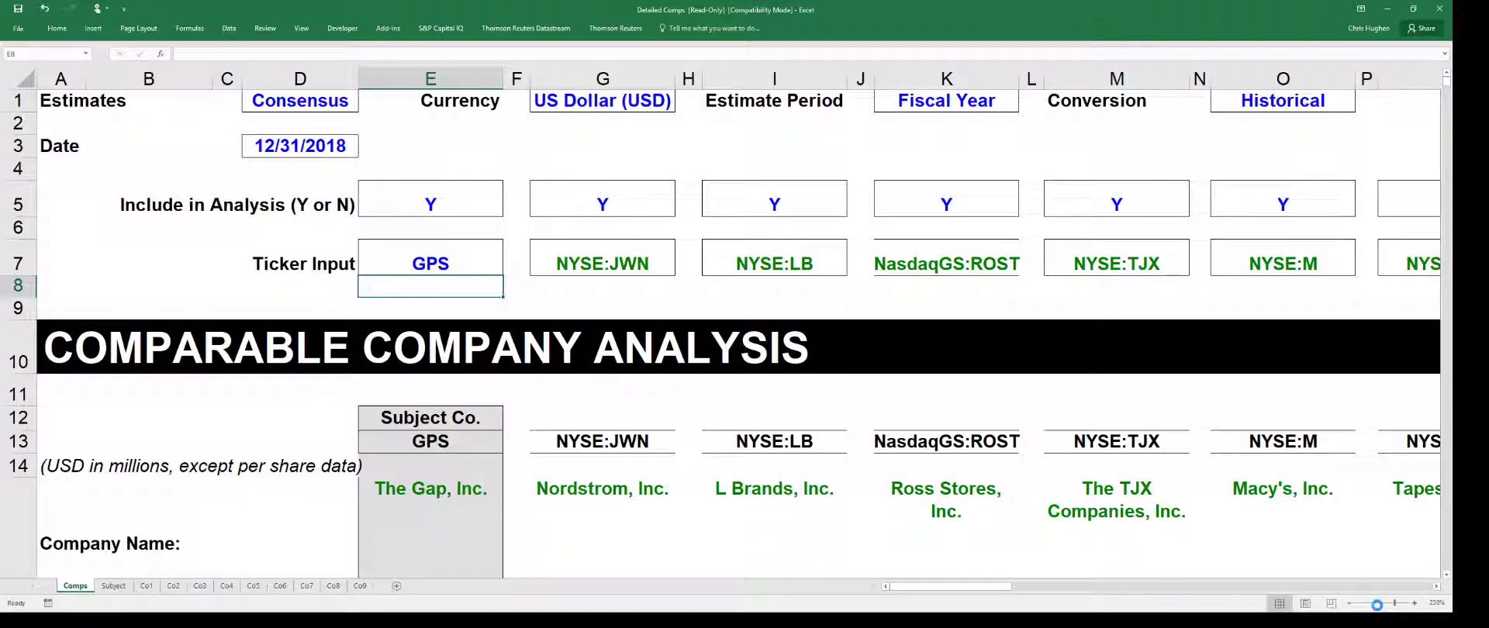
mouse_move(777, 512)
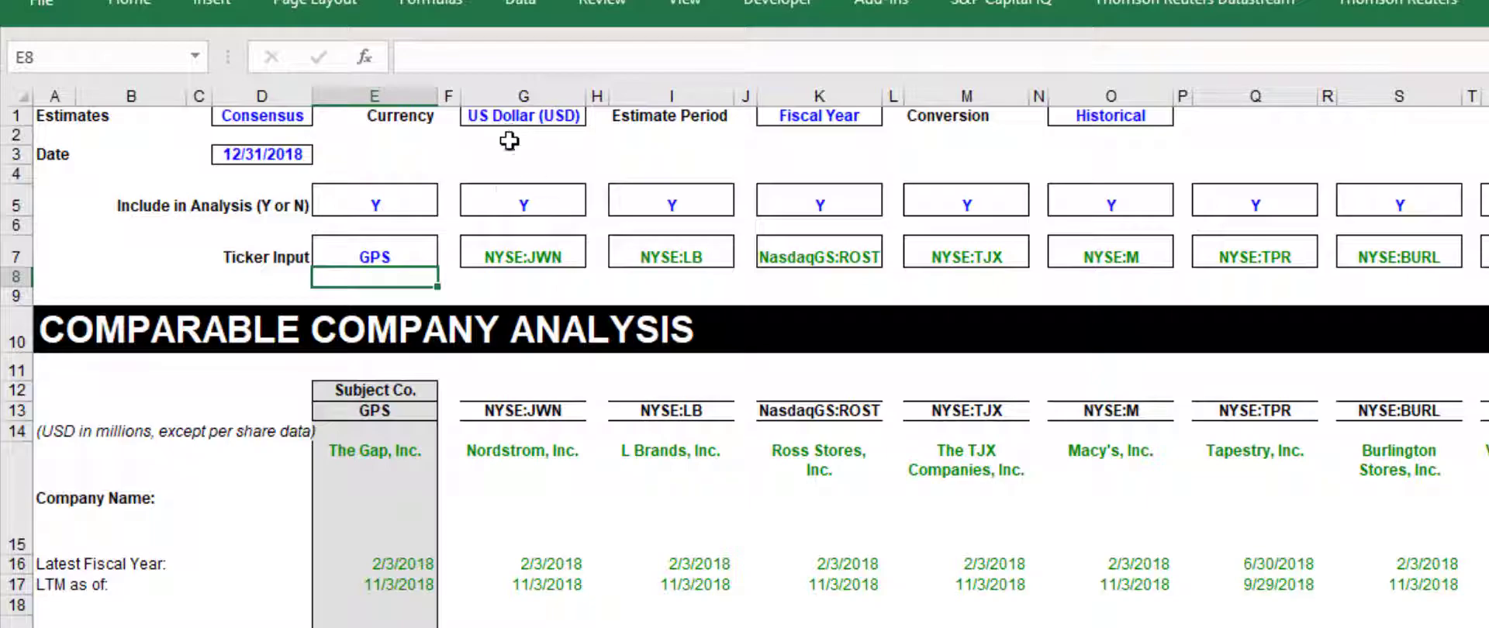
mouse_move(893, 211)
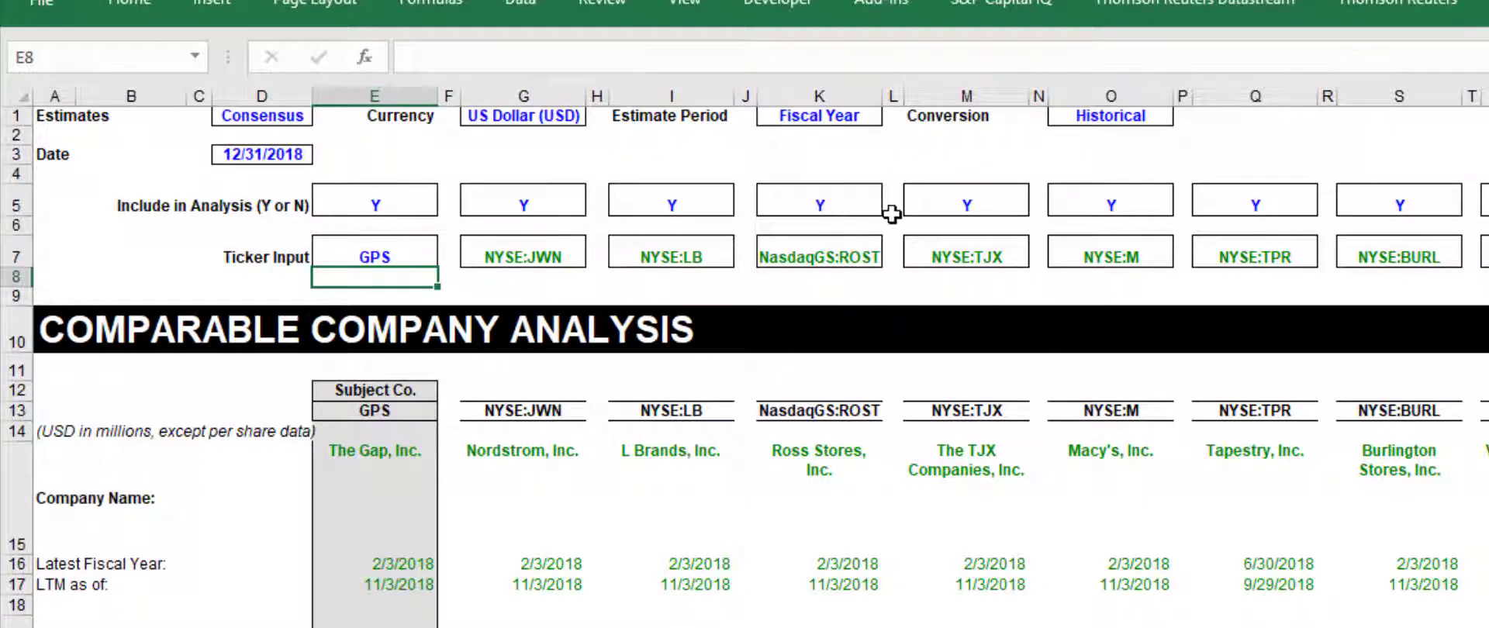
- Set K5 to N to exclude Ross Stores, then review GPS's P/E formulas in E70:E73
left_click(819, 200)
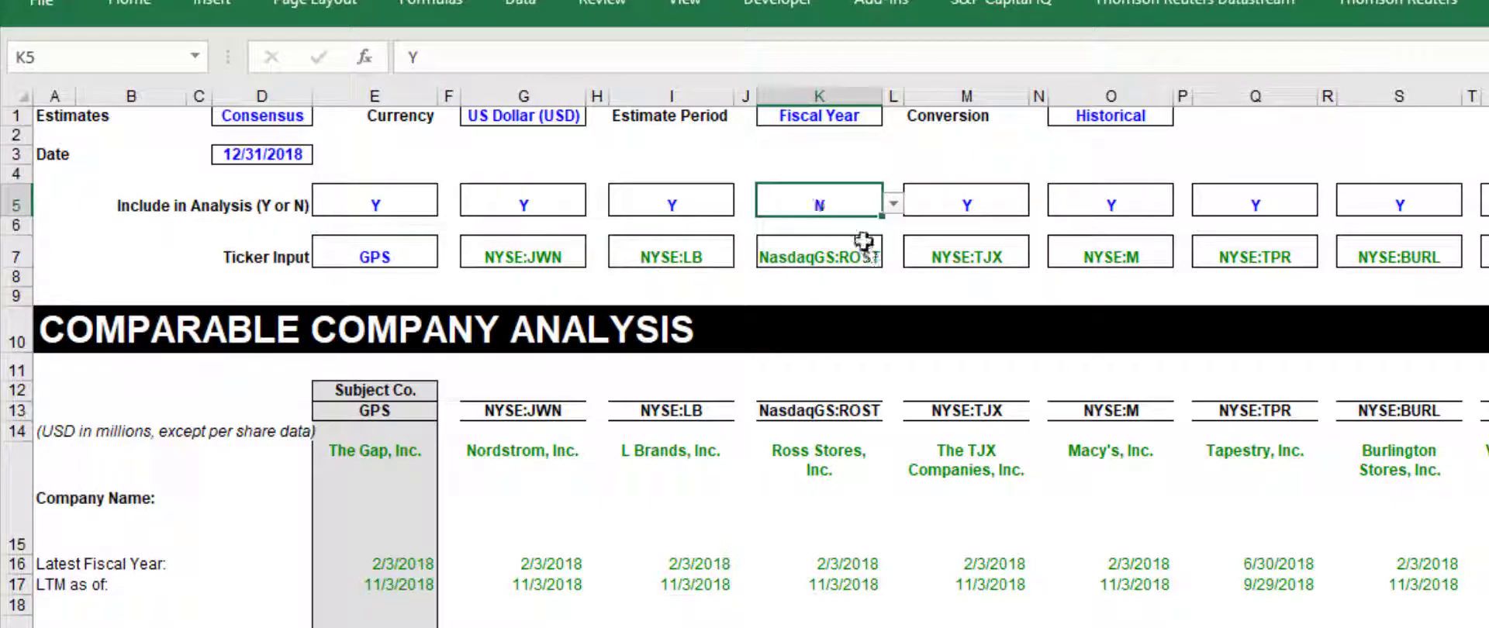
scroll("down", 3)
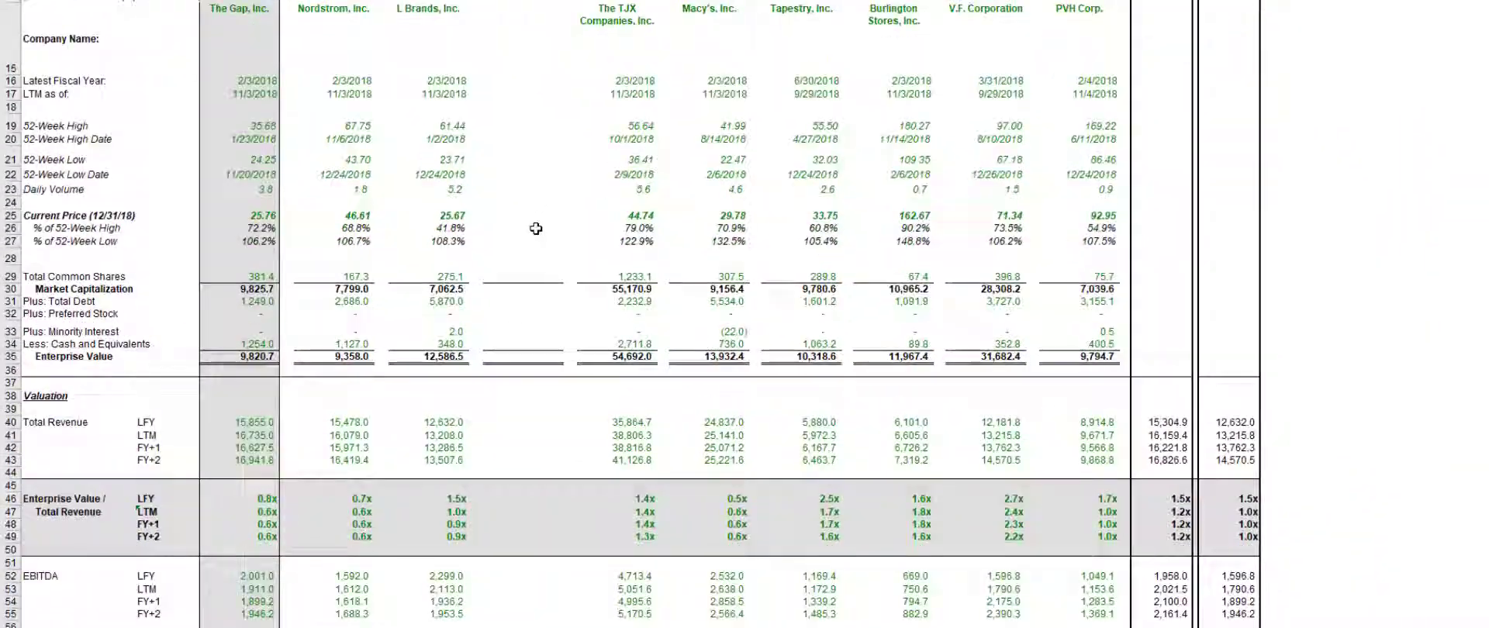
scroll("down", 3)
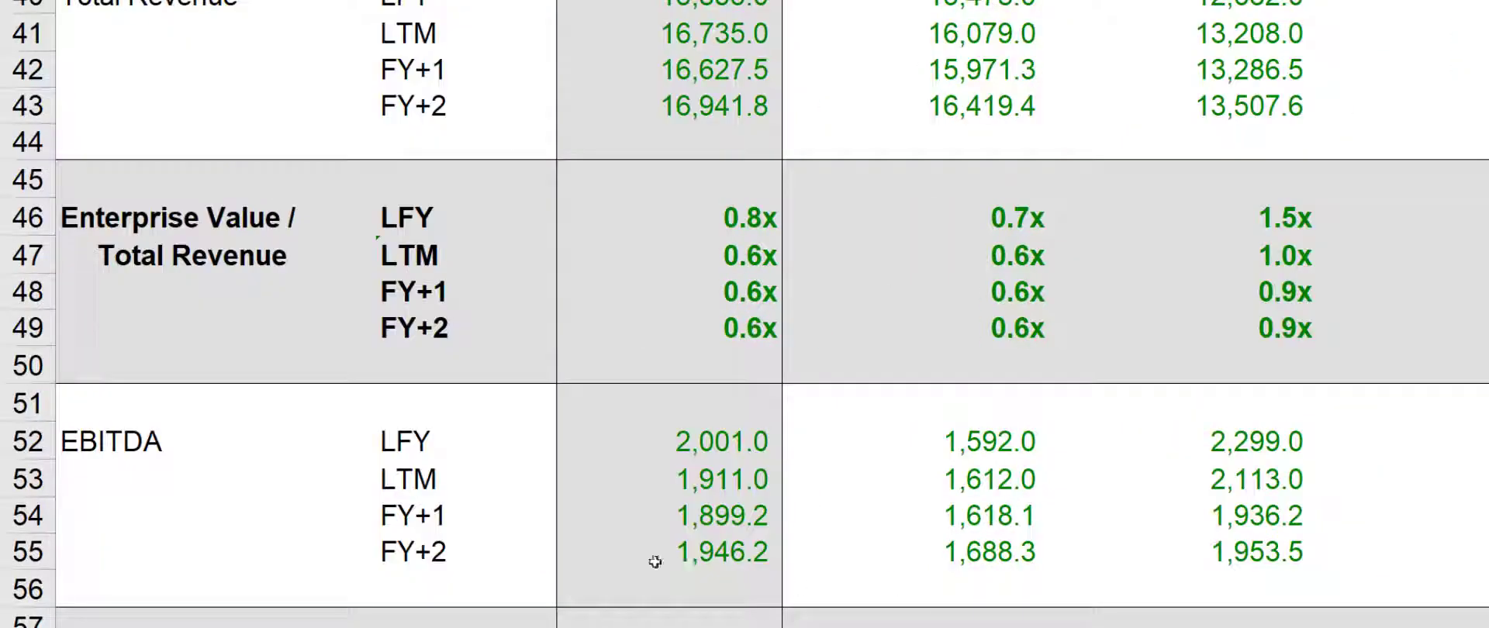
scroll("down", 3)
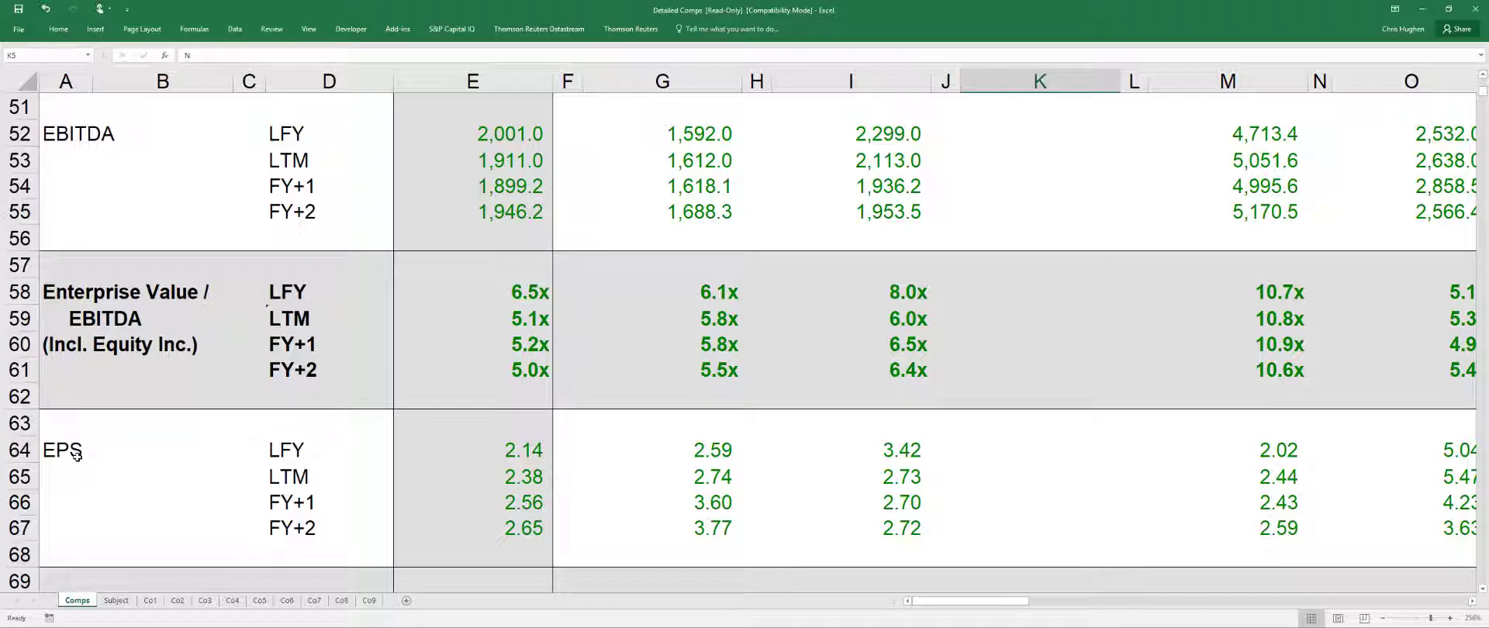
scroll("down", 3)
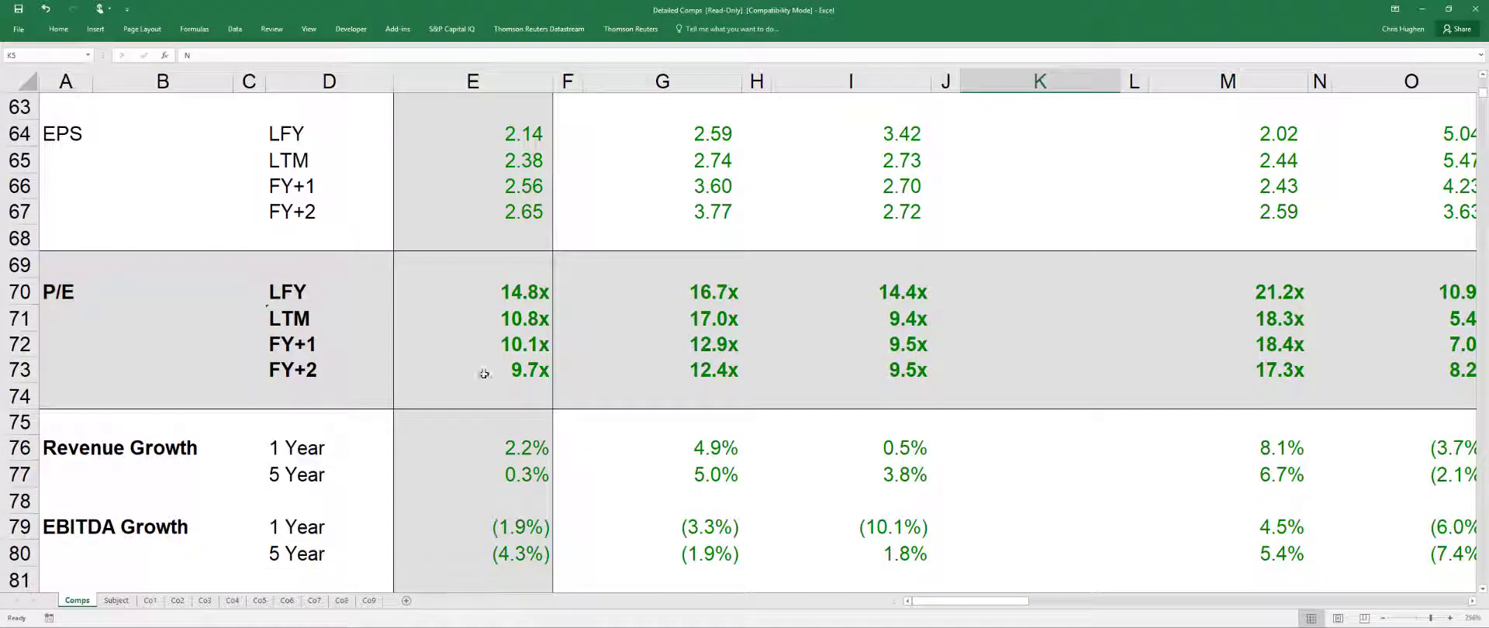
left_click(330, 318)
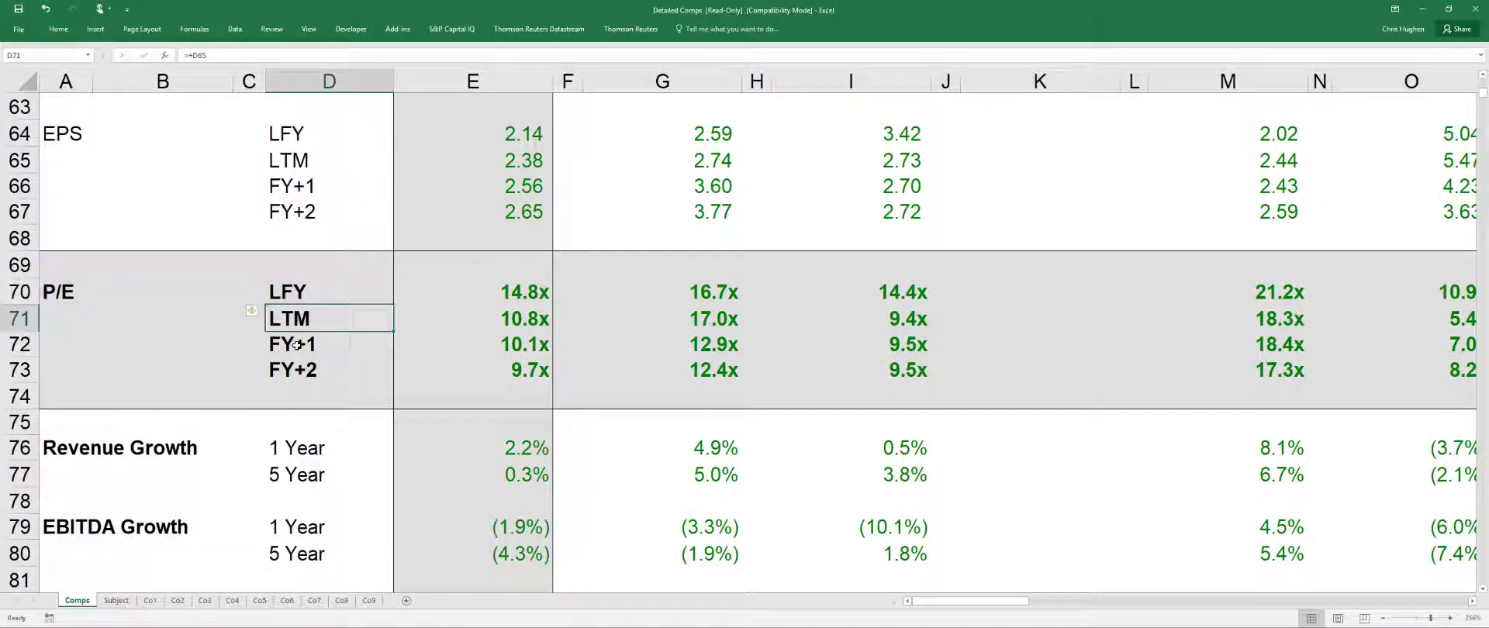
left_click(330, 369)
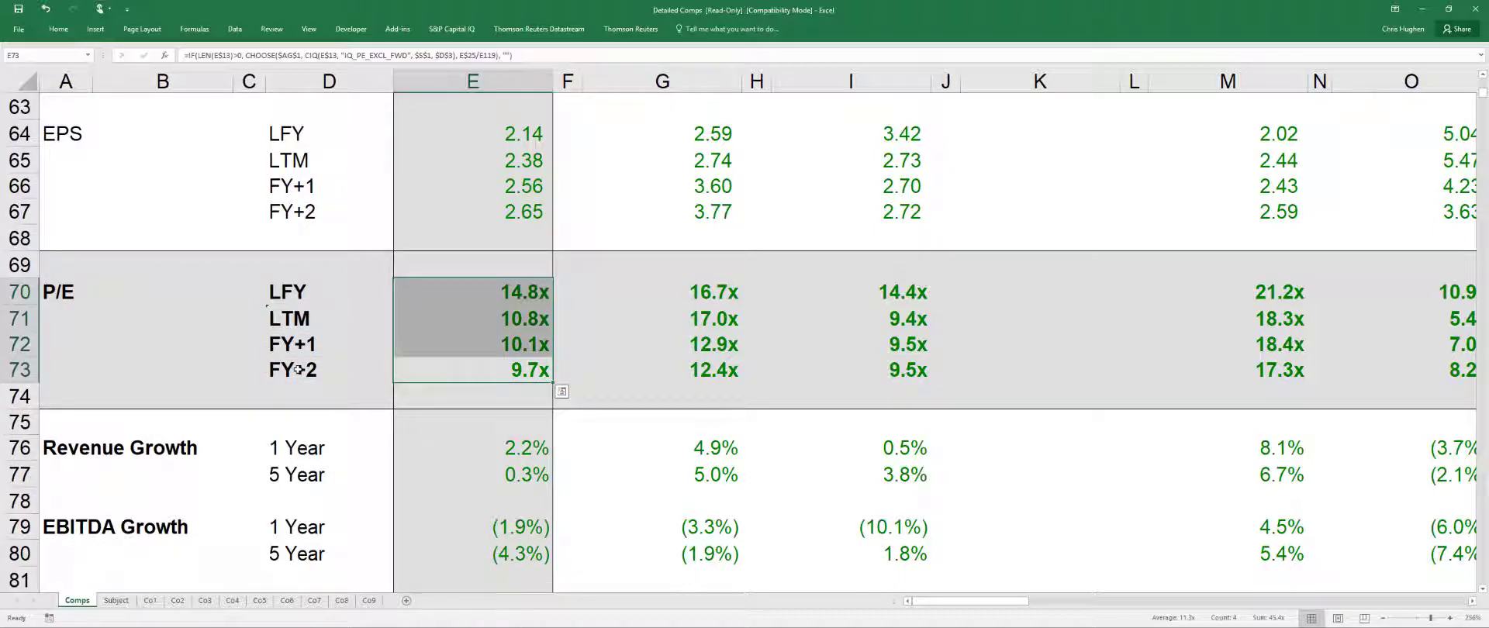
left_click(1081, 369)
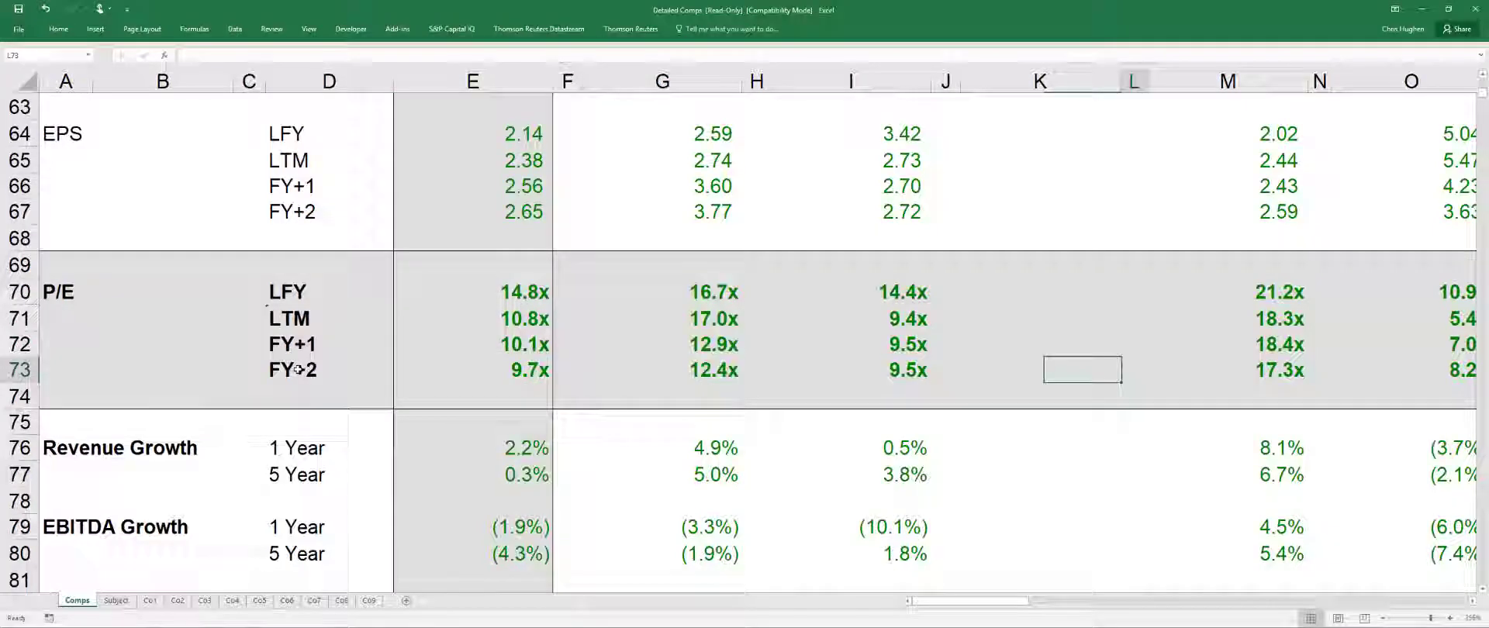
scroll("right", 3)
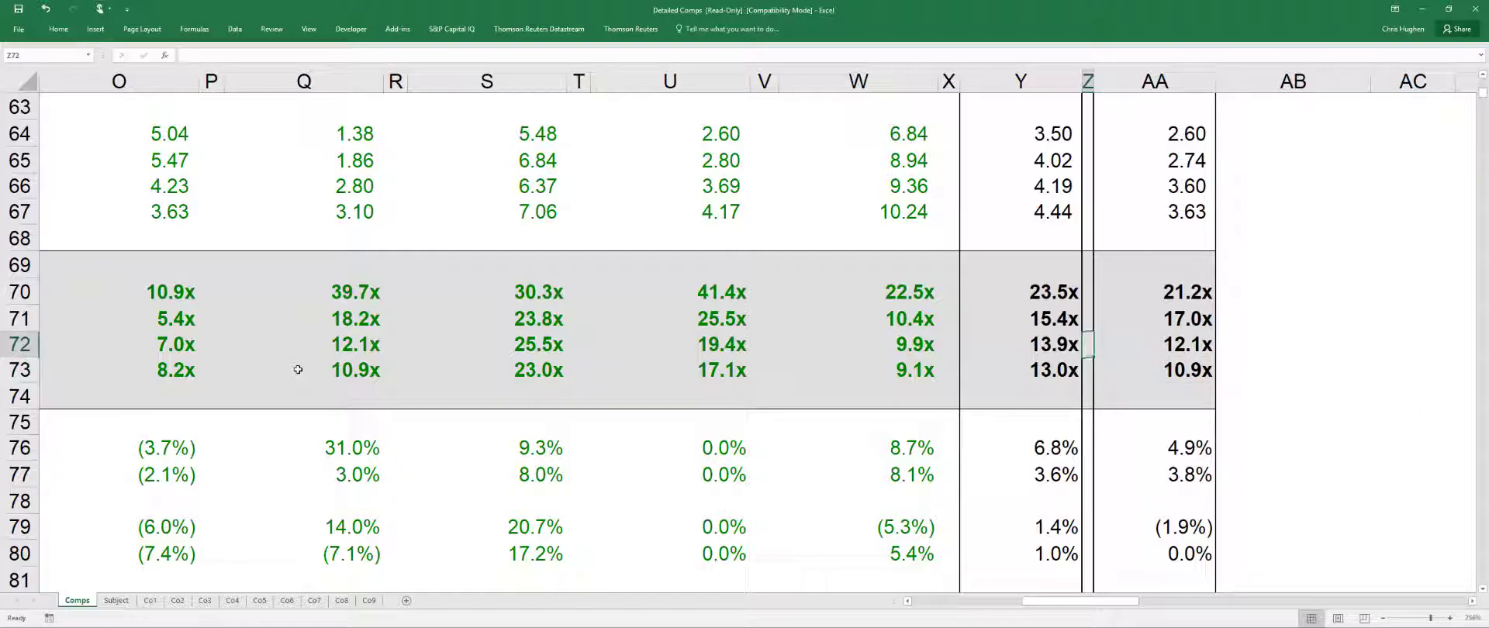
left_click_drag(1021, 292, 1021, 370)
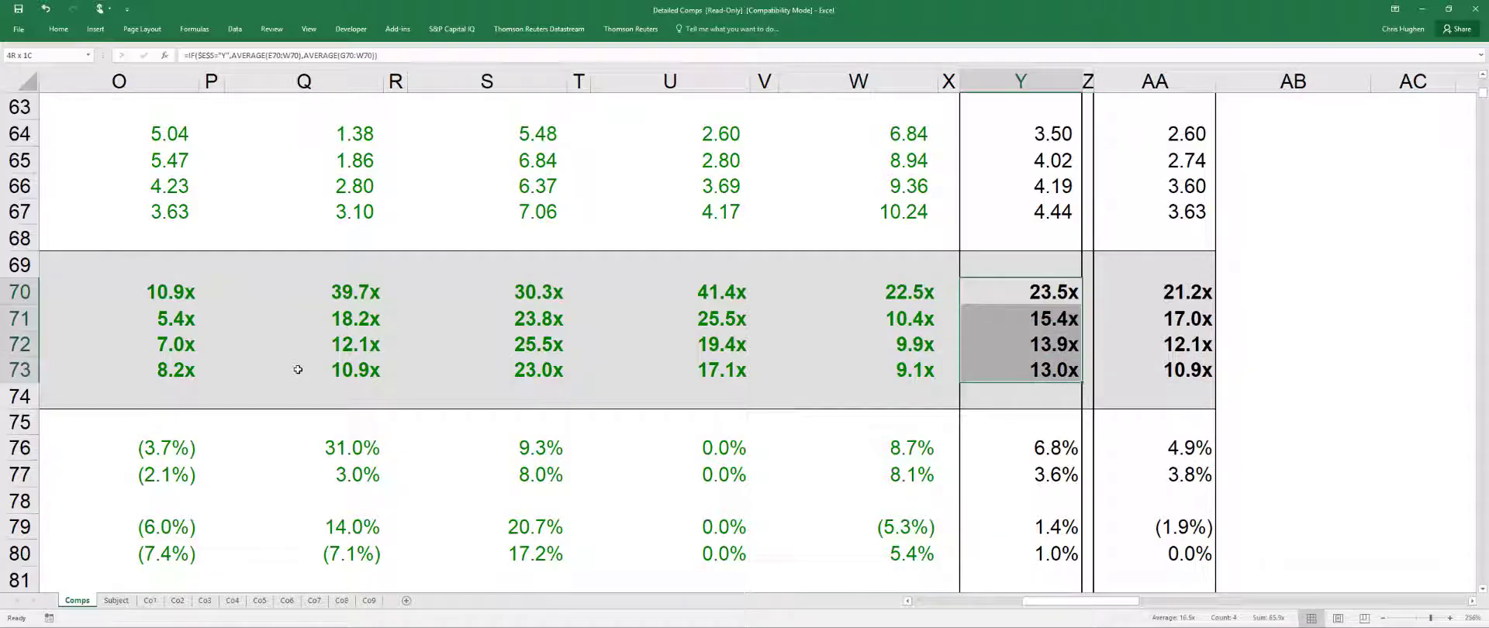
left_click(1154, 292)
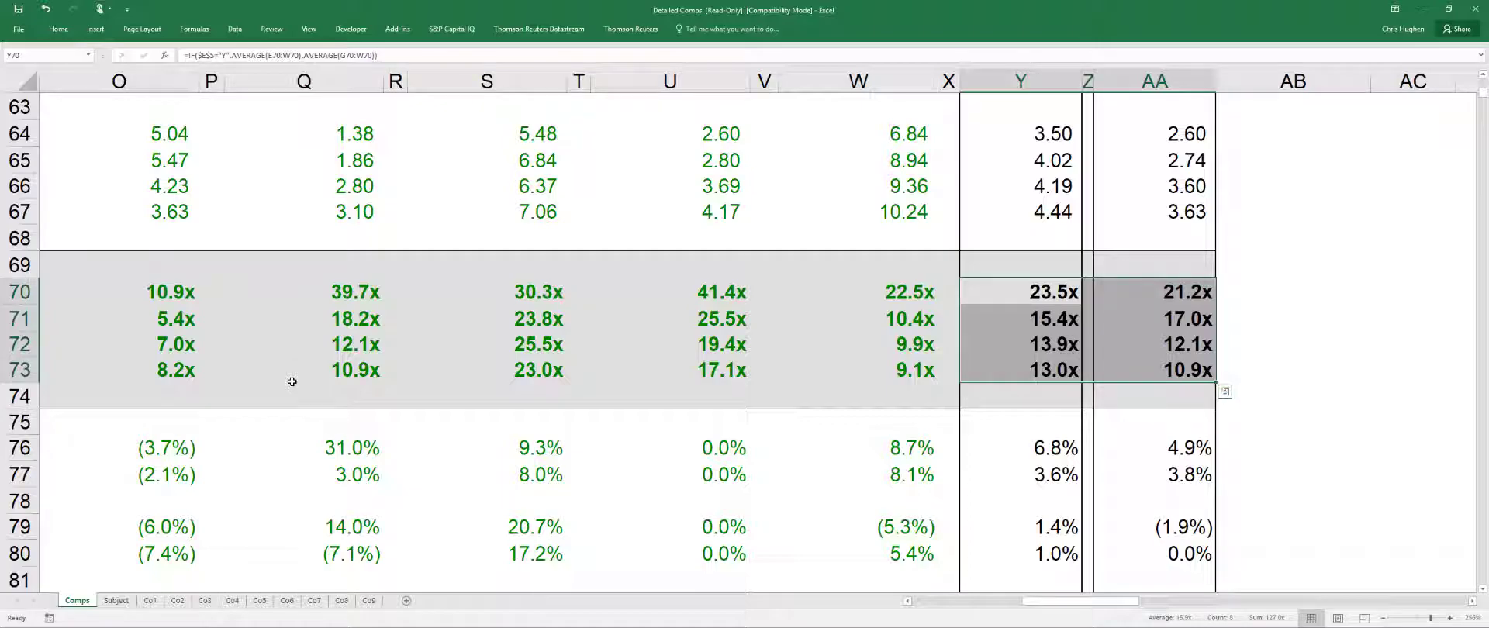
mouse_move(268, 419)
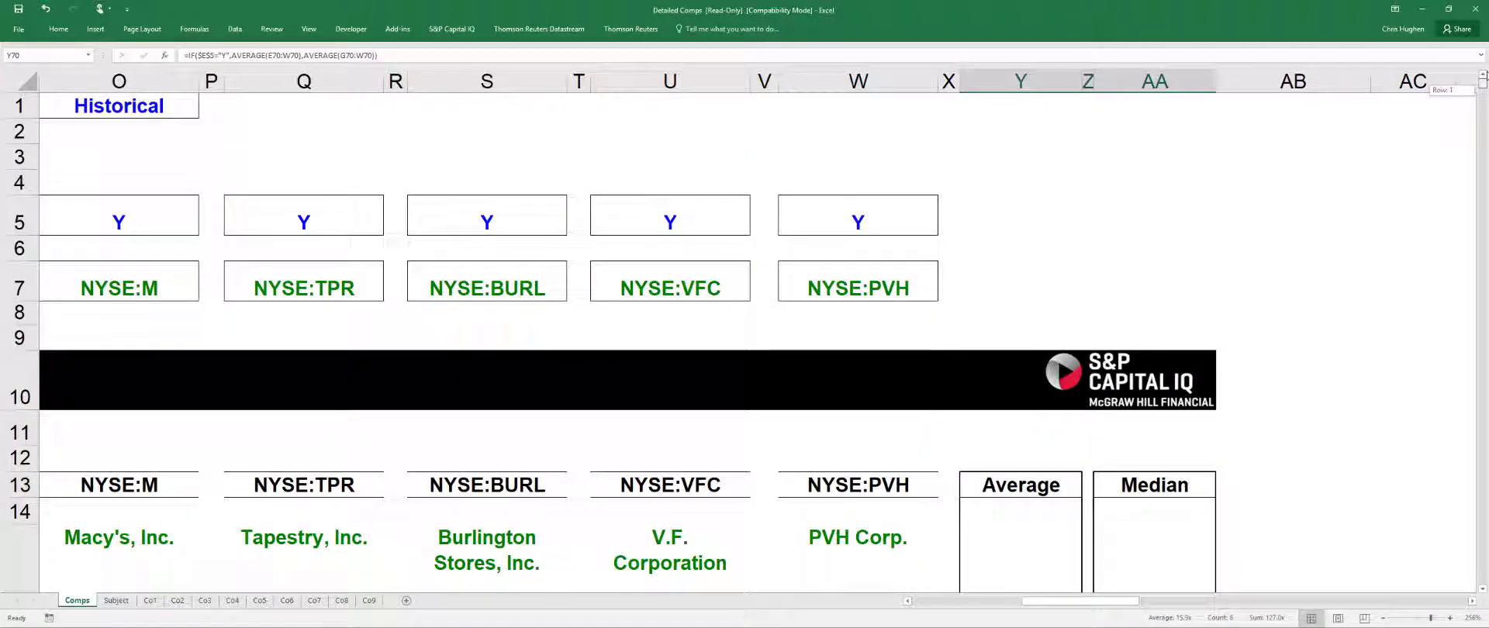
left_click(1022, 80)
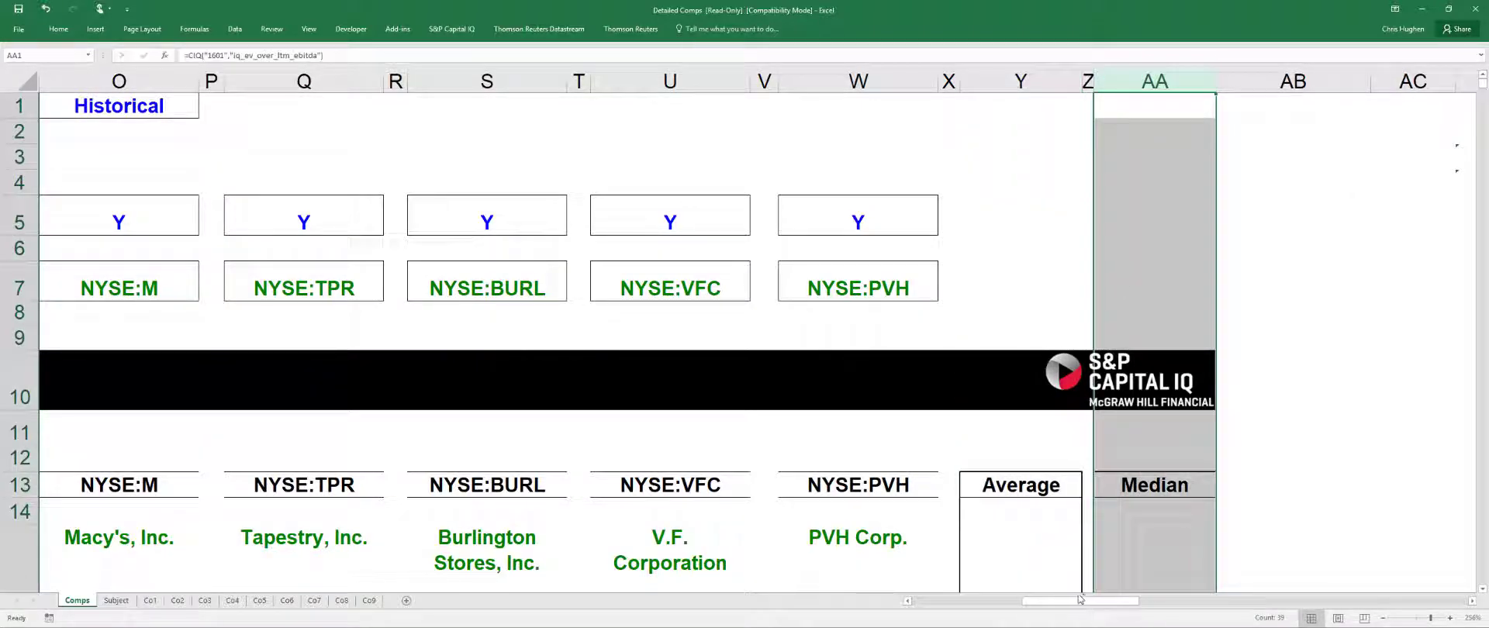
- Paste the copied Comps sheet back as values, fixing GPS at $25.76 and 9,820.7 EV
scroll("down", 3)
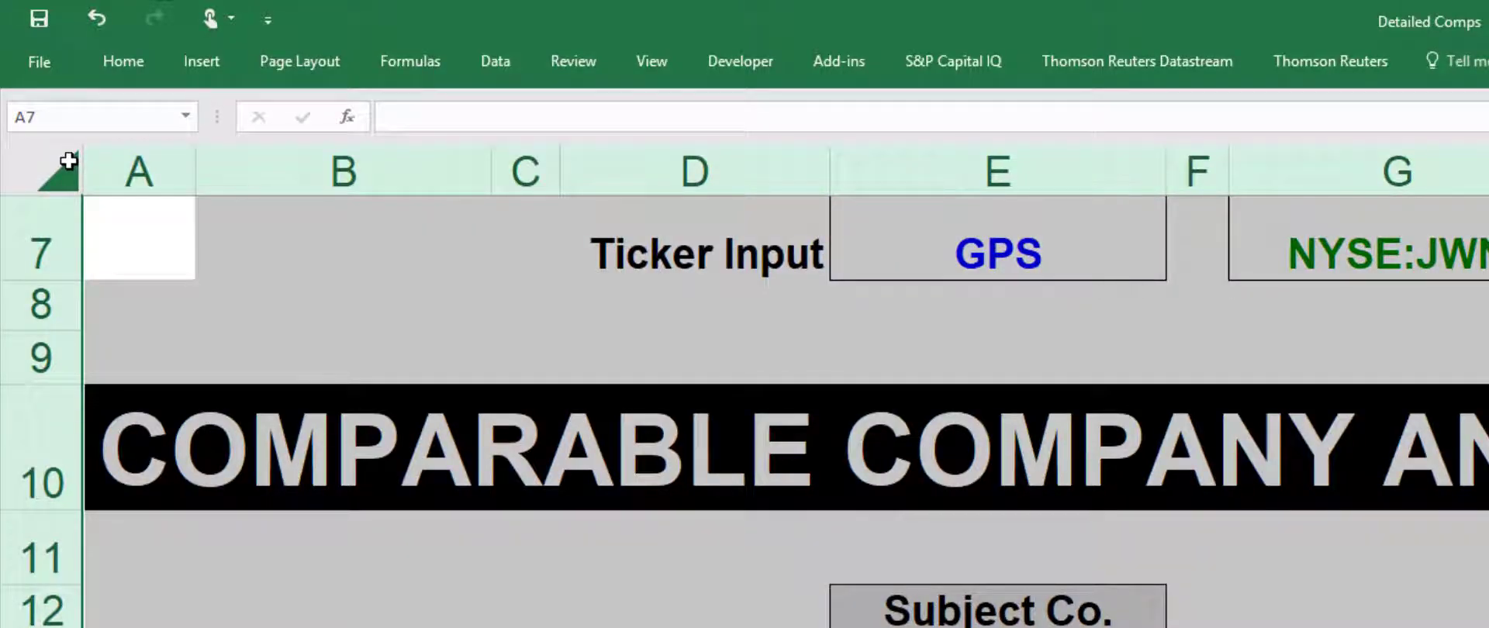
mouse_move(219, 359)
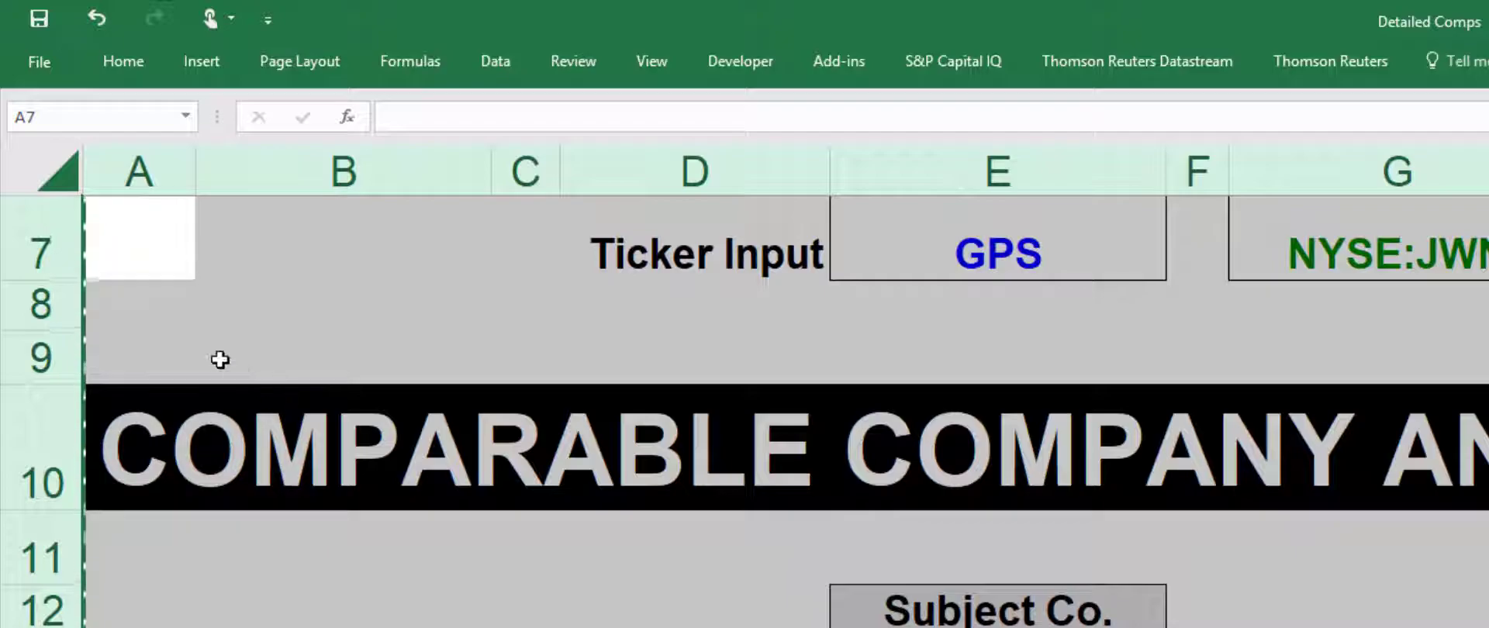
mouse_move(217, 273)
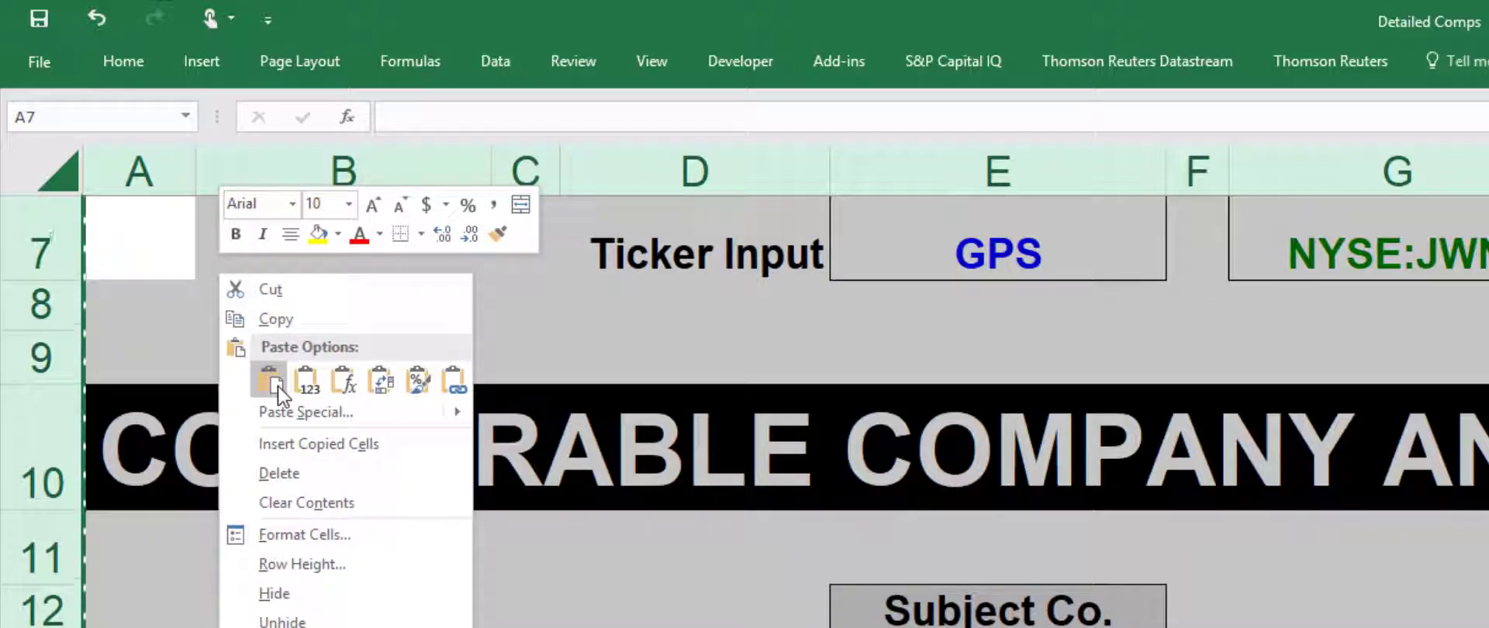
left_click(269, 378)
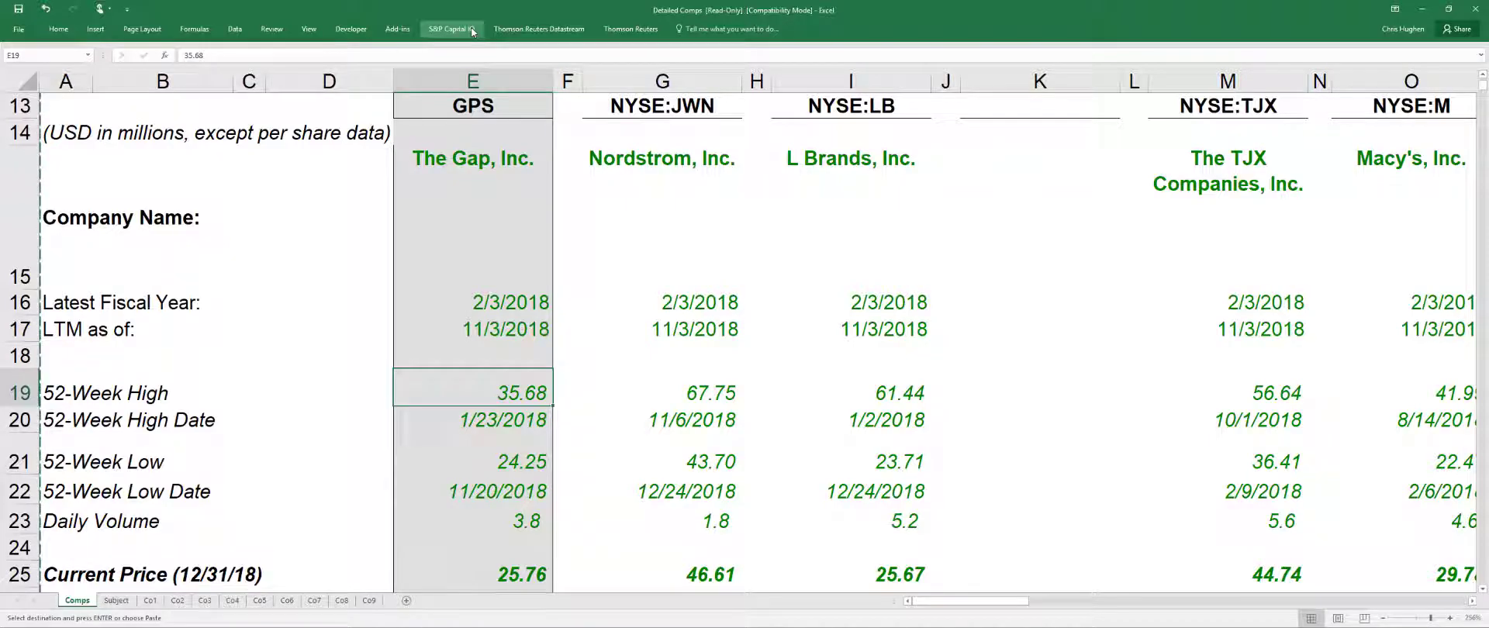
scroll("down", 3)
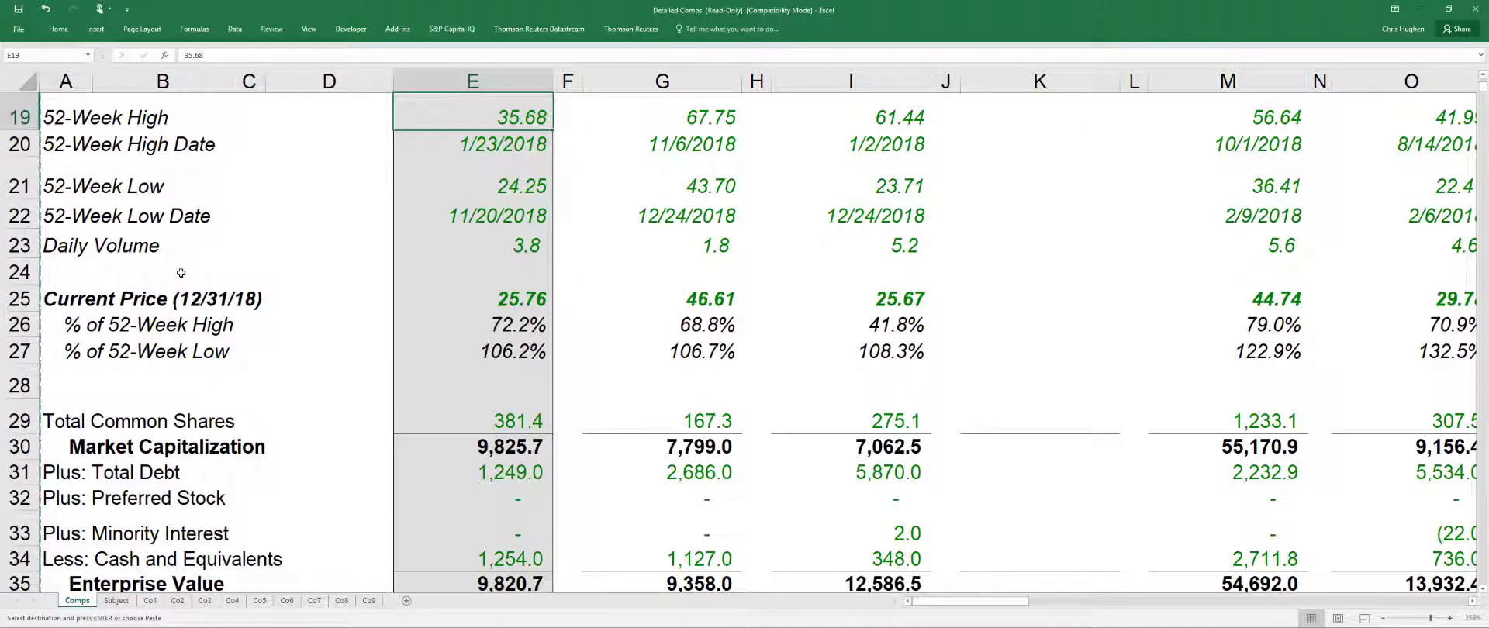